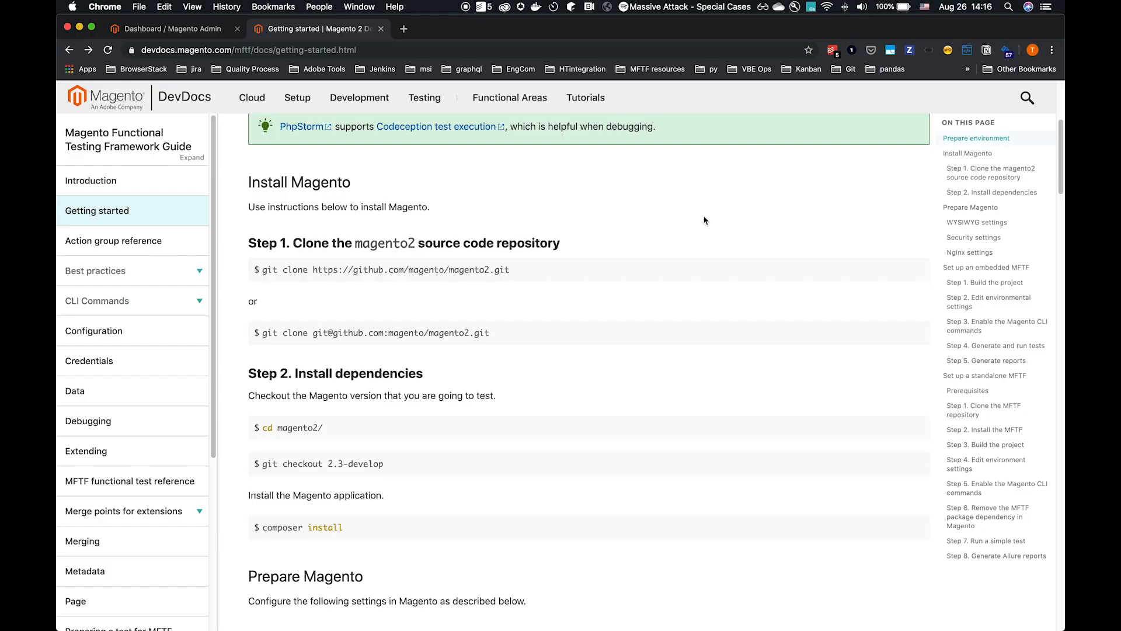
pyautogui.moveTo(701, 220)
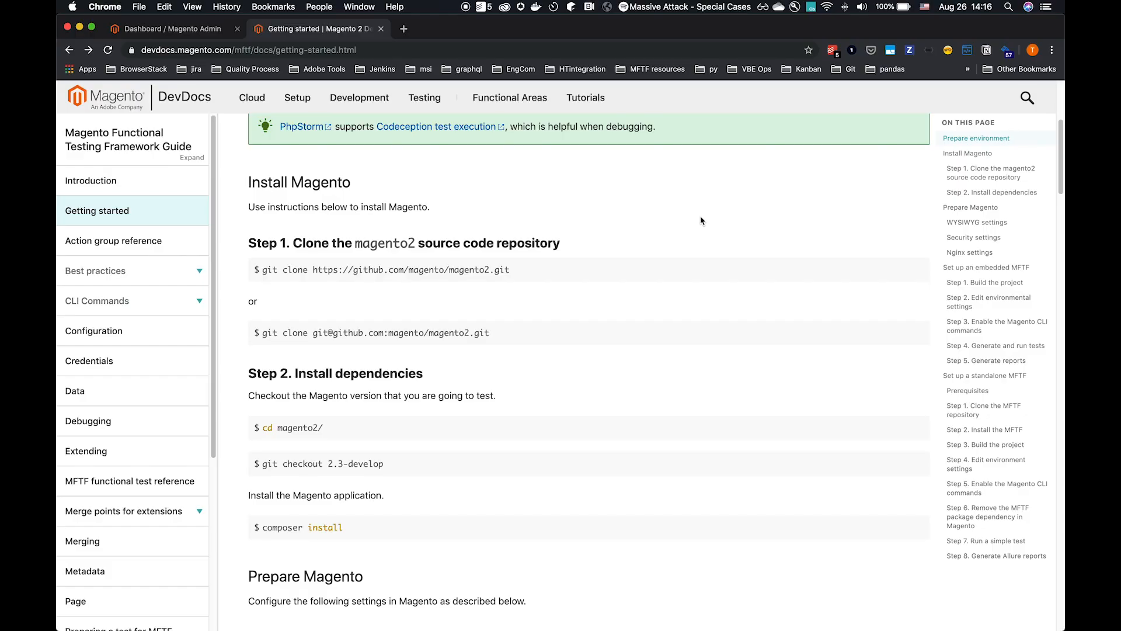
pyautogui.moveTo(672, 222)
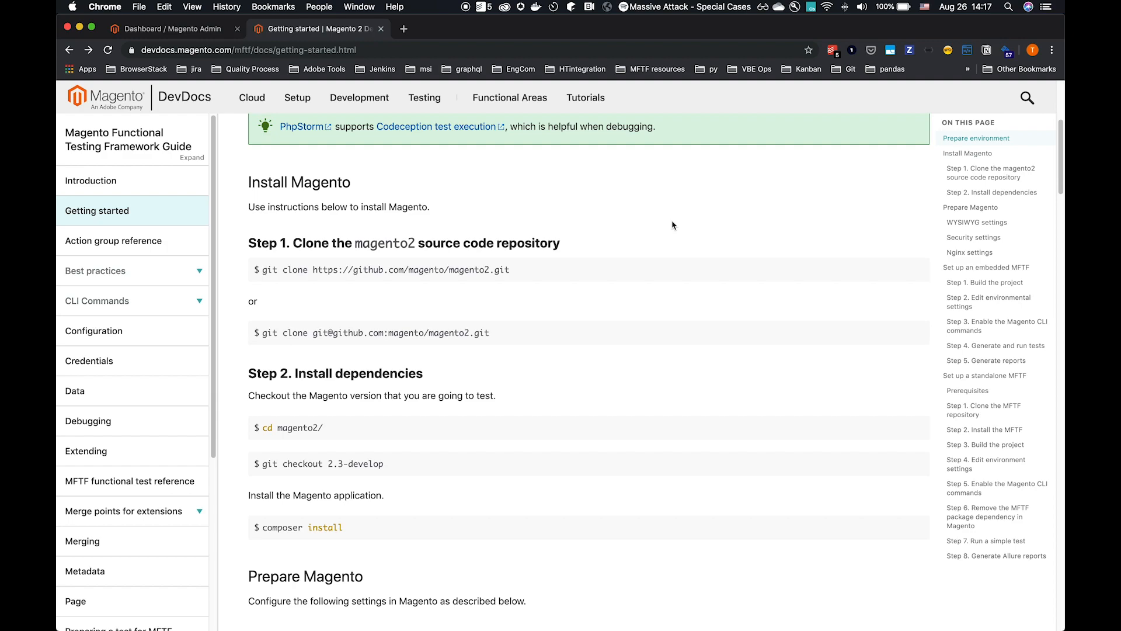
pyautogui.moveTo(659, 254)
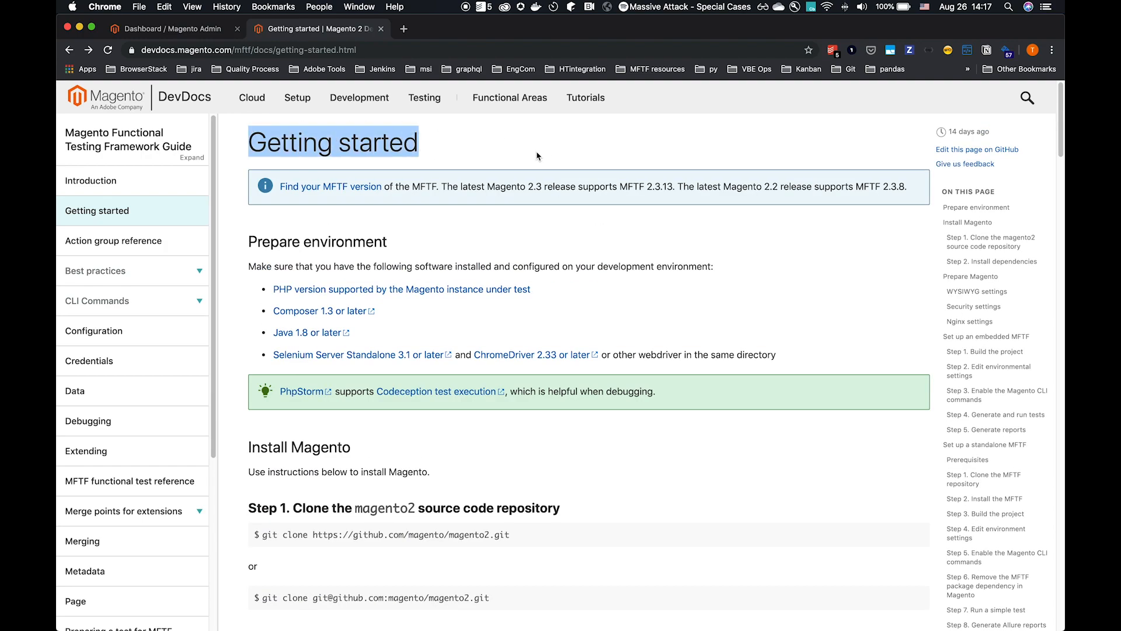
# Run composer create-project from repo.magento.com in ~/Sites/mftf_training to install Magento community edition.
pyautogui.click(501, 156)
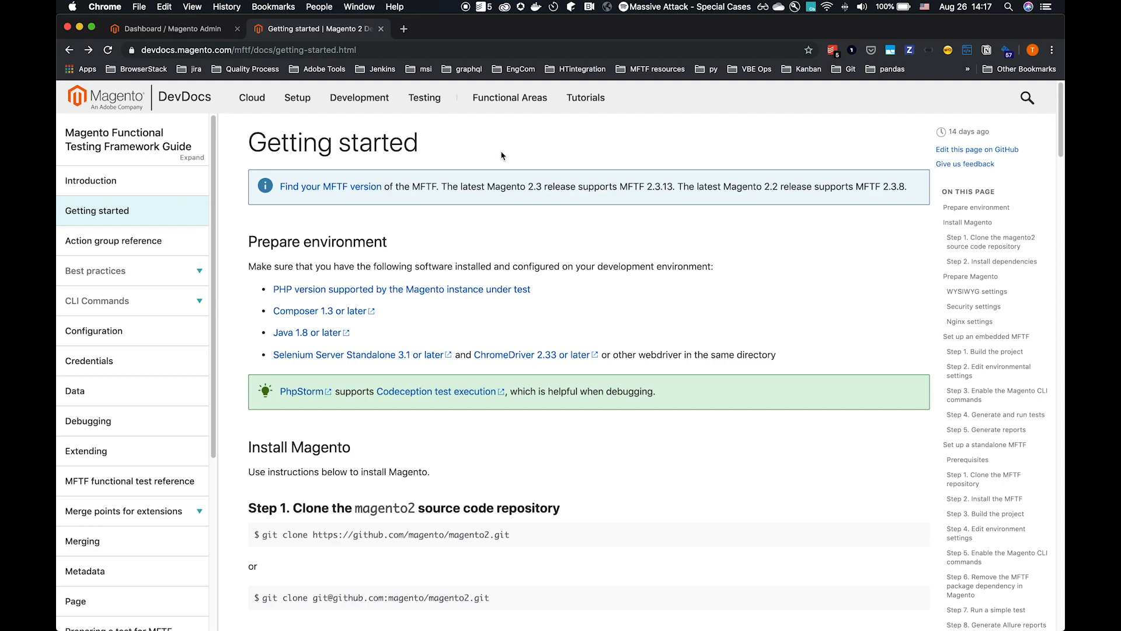
pyautogui.click(424, 98)
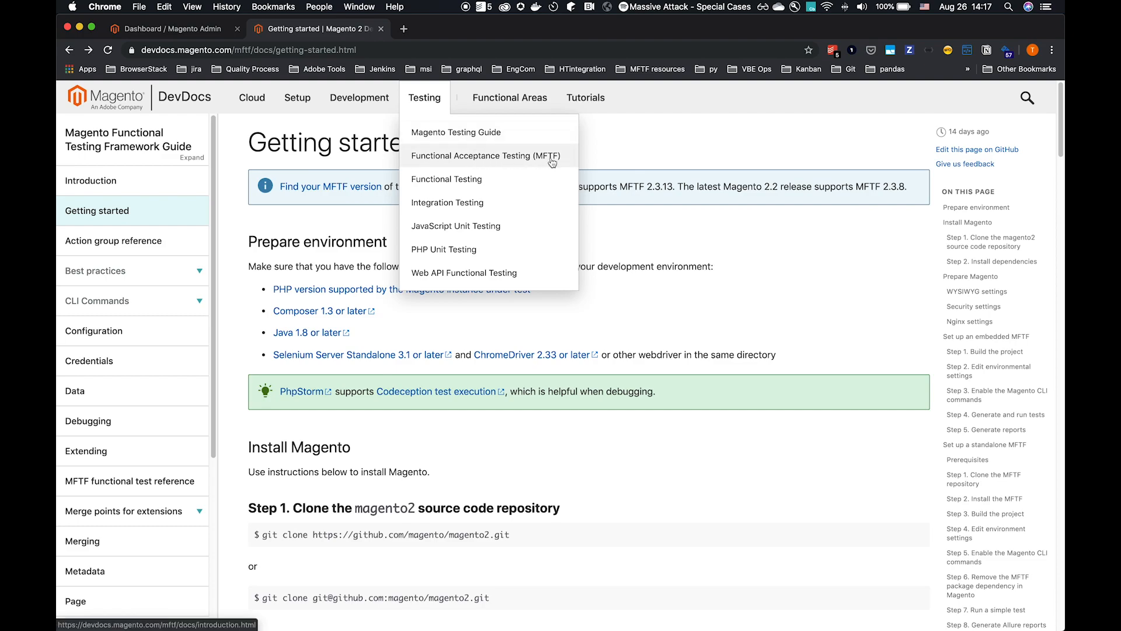
pyautogui.moveTo(544, 163)
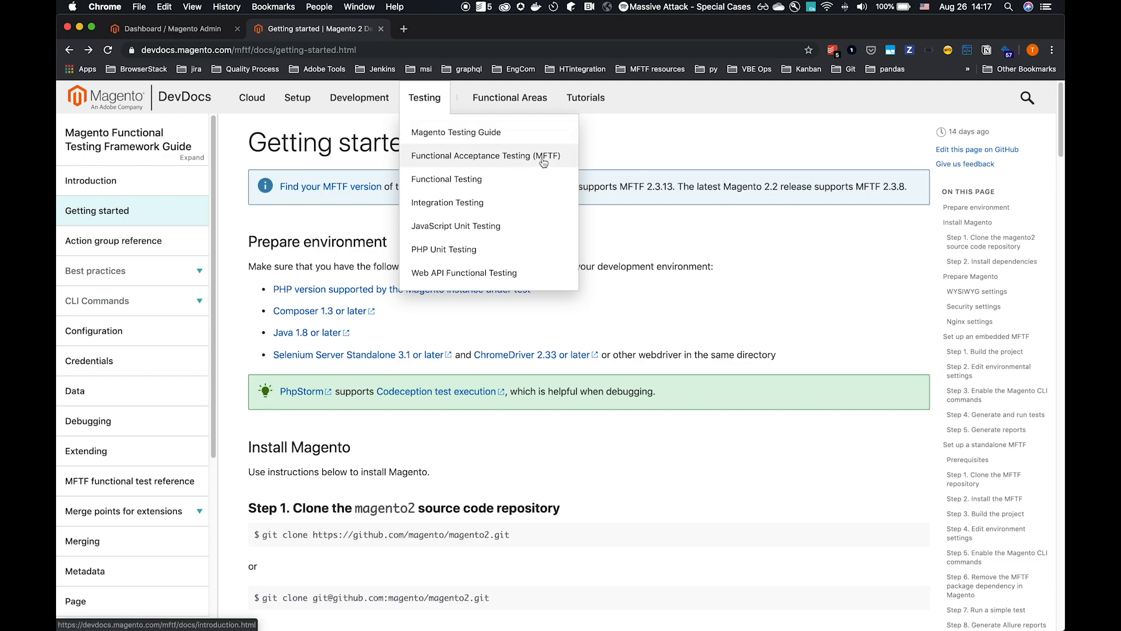
pyautogui.moveTo(438, 152)
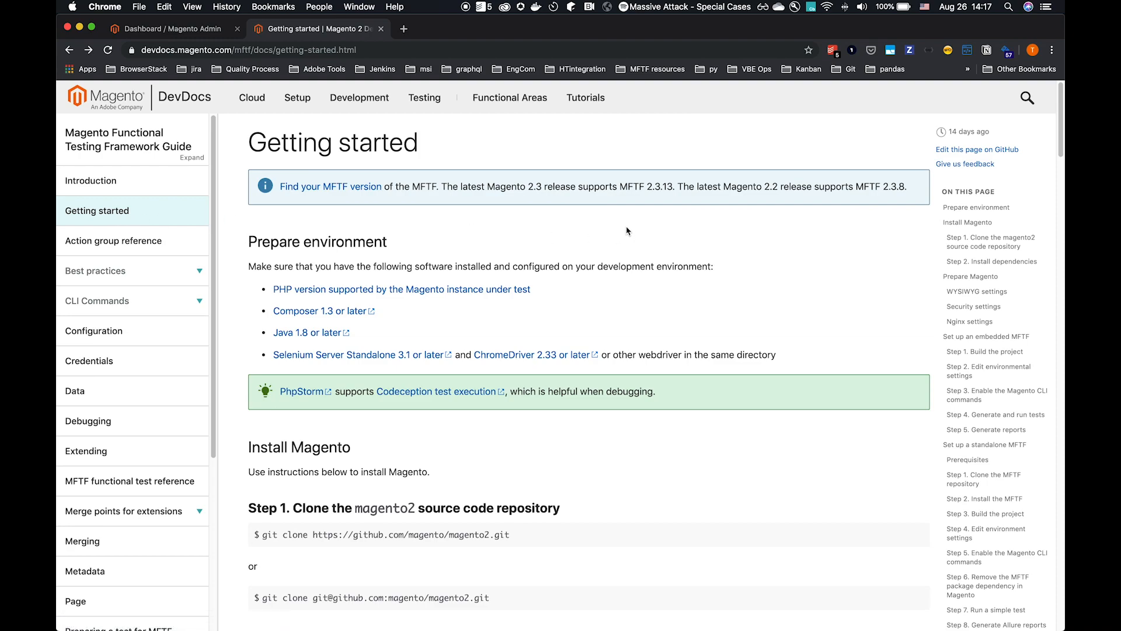
pyautogui.scroll(-3)
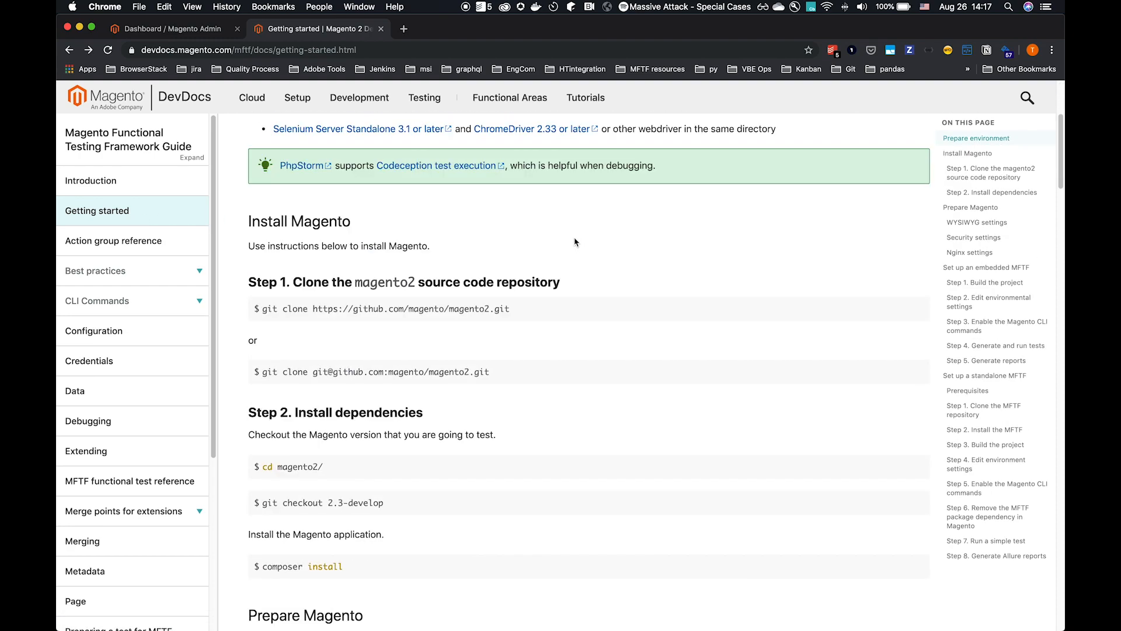
pyautogui.scroll(-3)
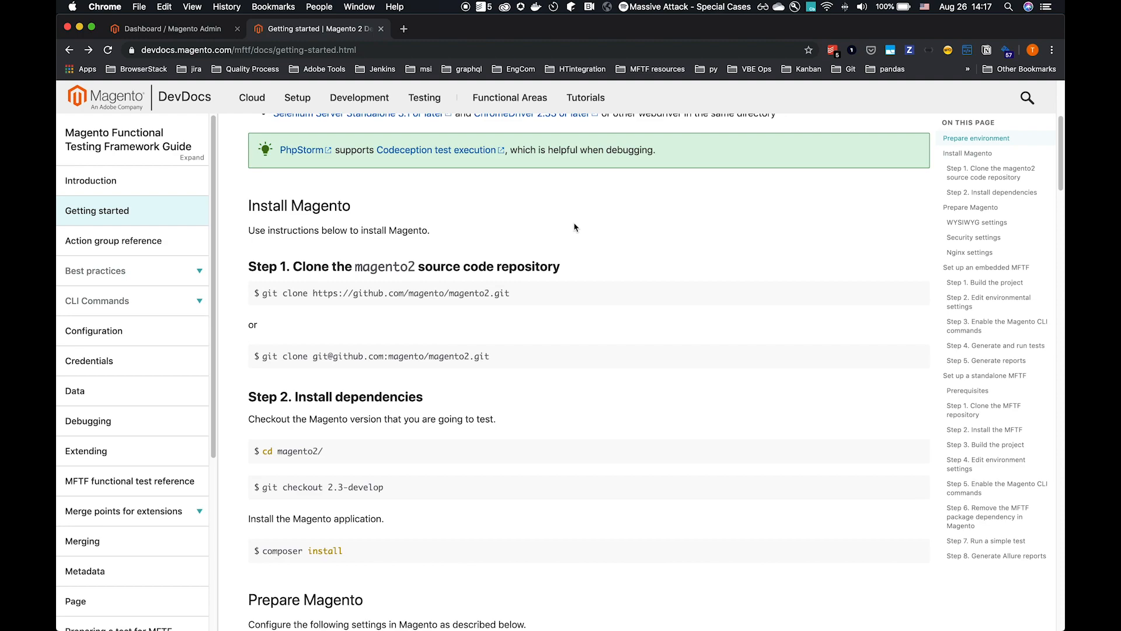
pyautogui.scroll(-3)
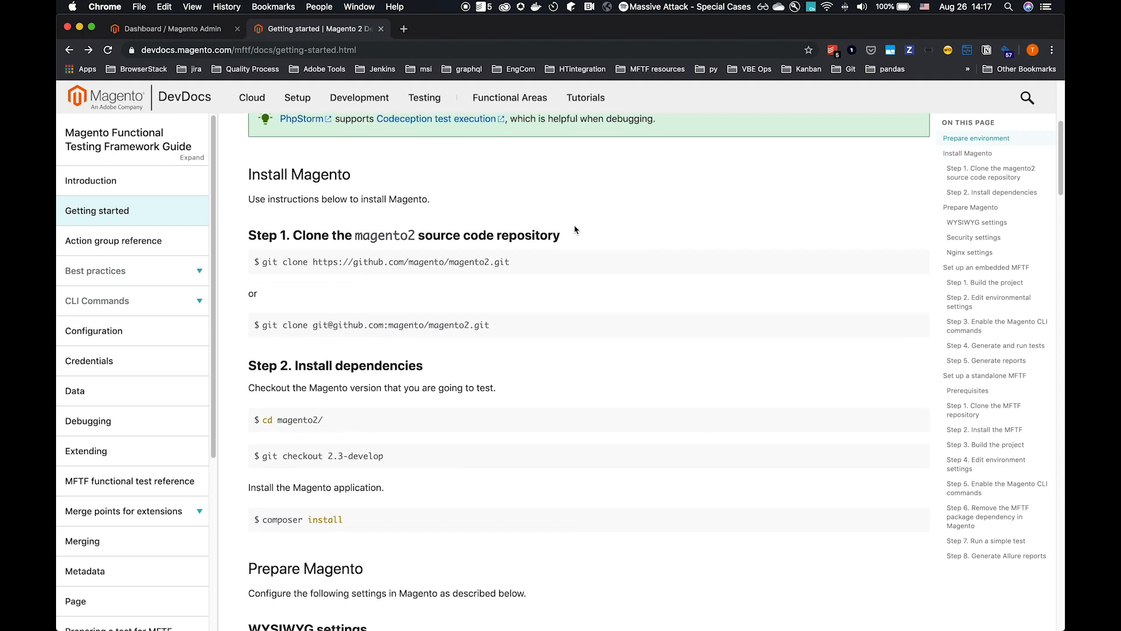
pyautogui.scroll(-3)
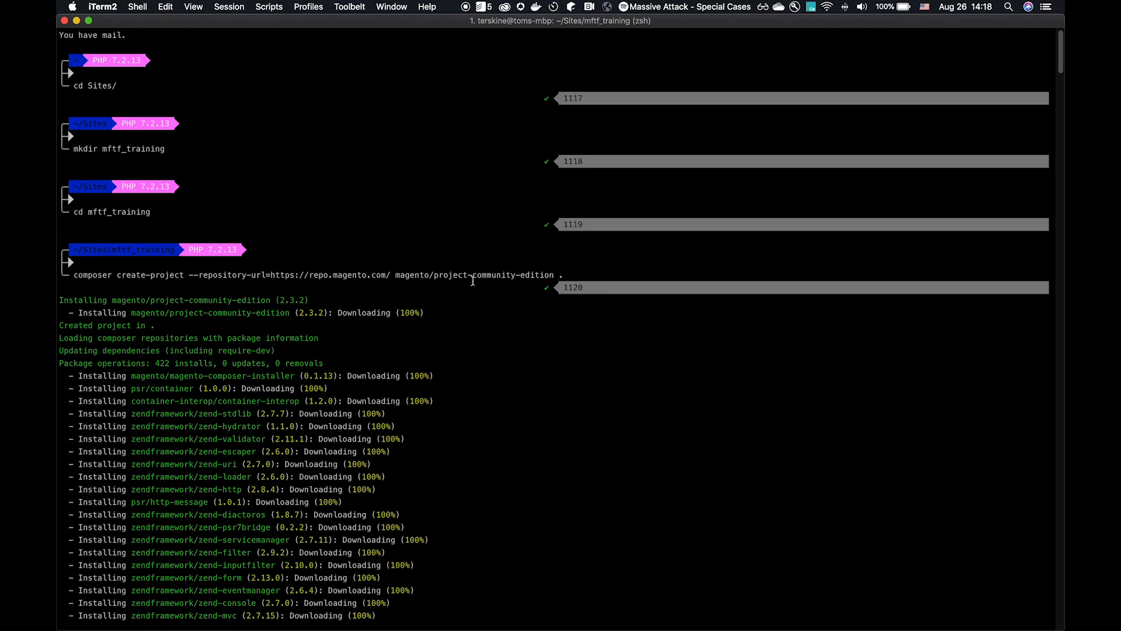
pyautogui.moveTo(318, 284)
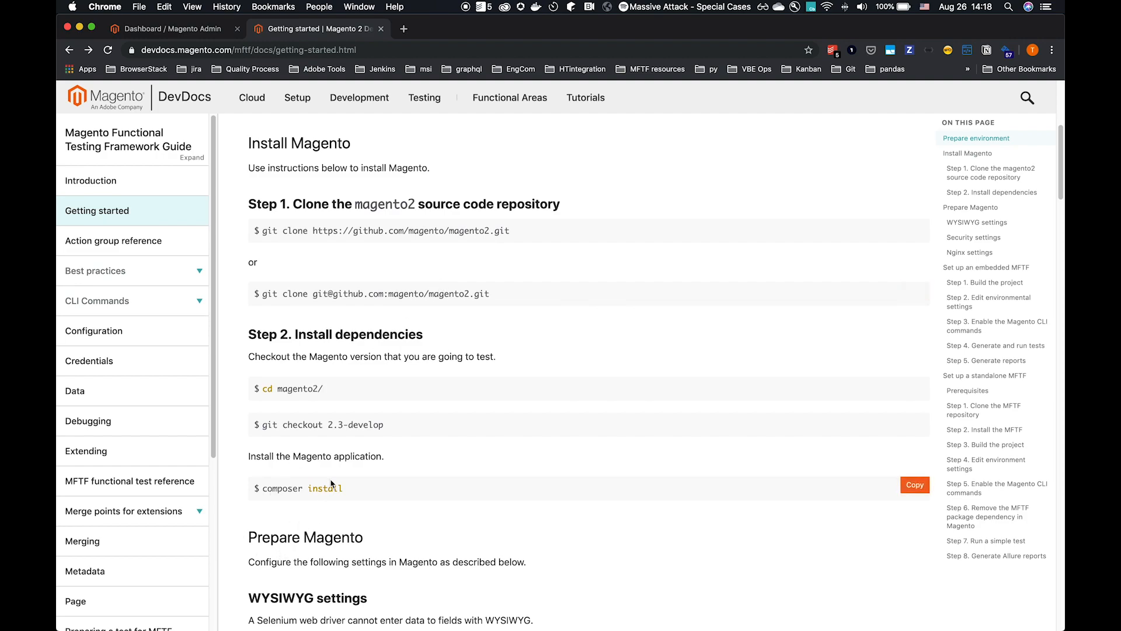
# Scroll the Getting started guide down to Prepare Magento, covering WYSIWYG, Security and Nginx settings.
pyautogui.doubleClick(286, 487)
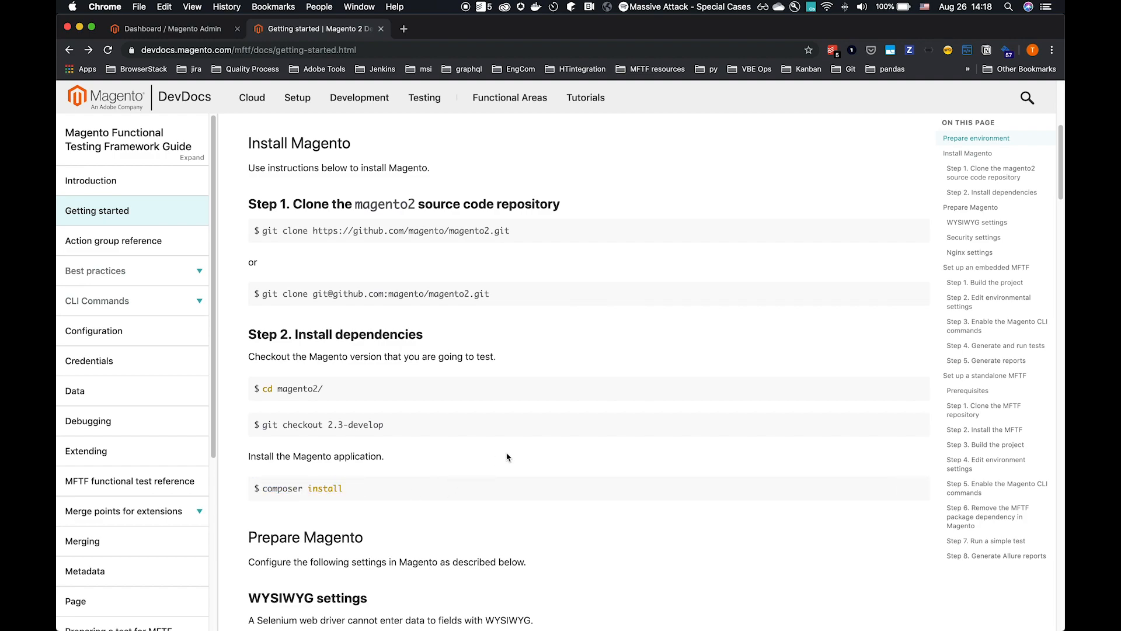
pyautogui.scroll(-3)
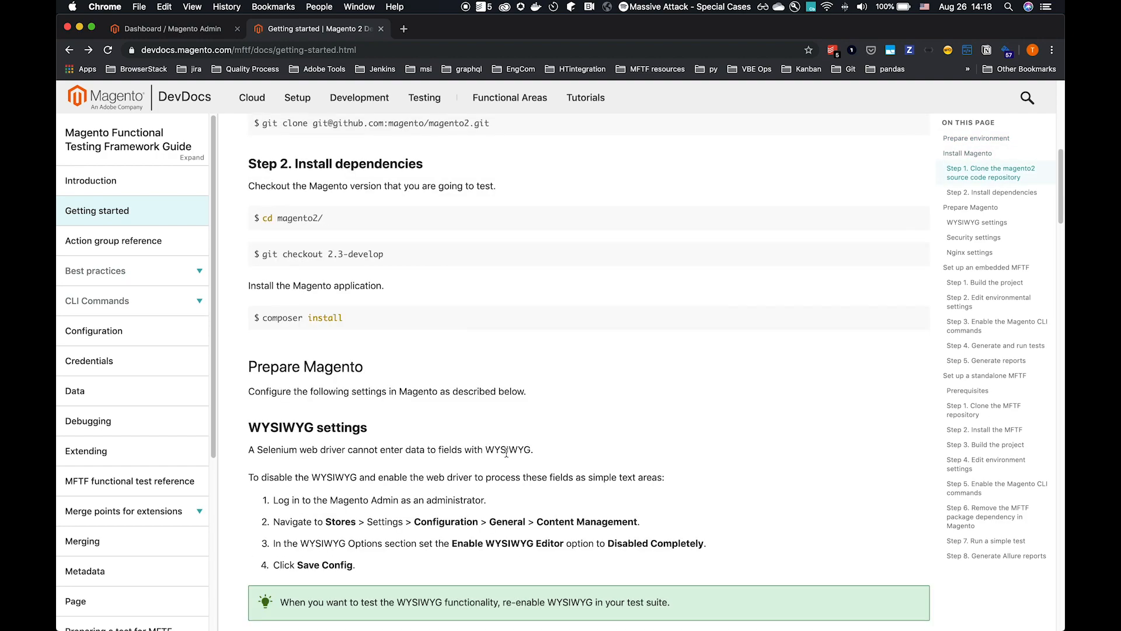
pyautogui.scroll(-3)
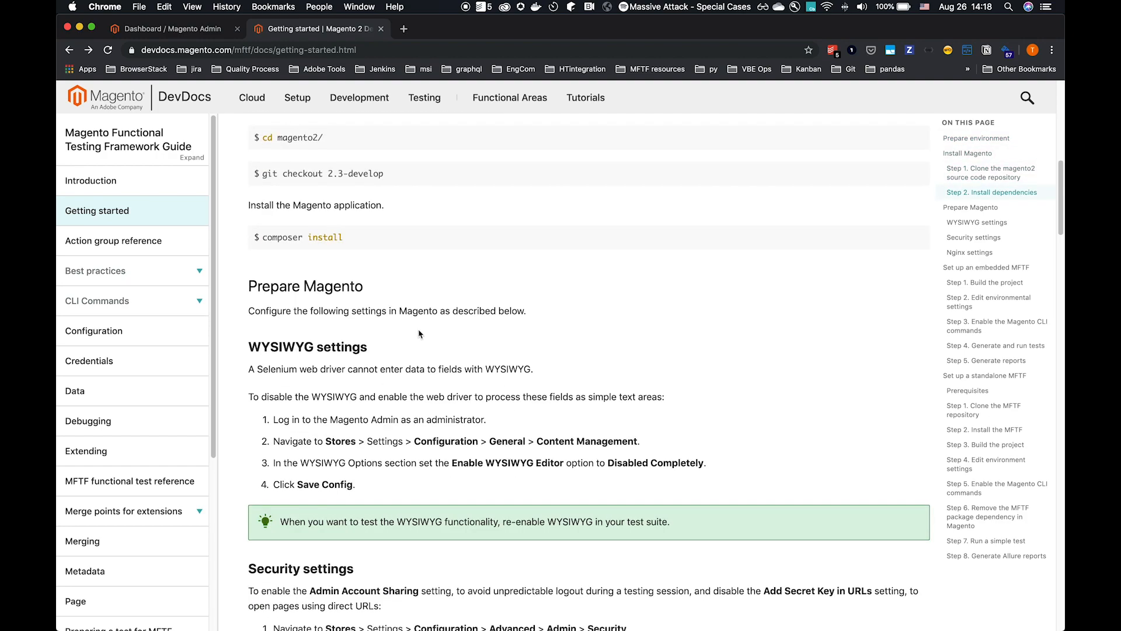
pyautogui.scroll(-3)
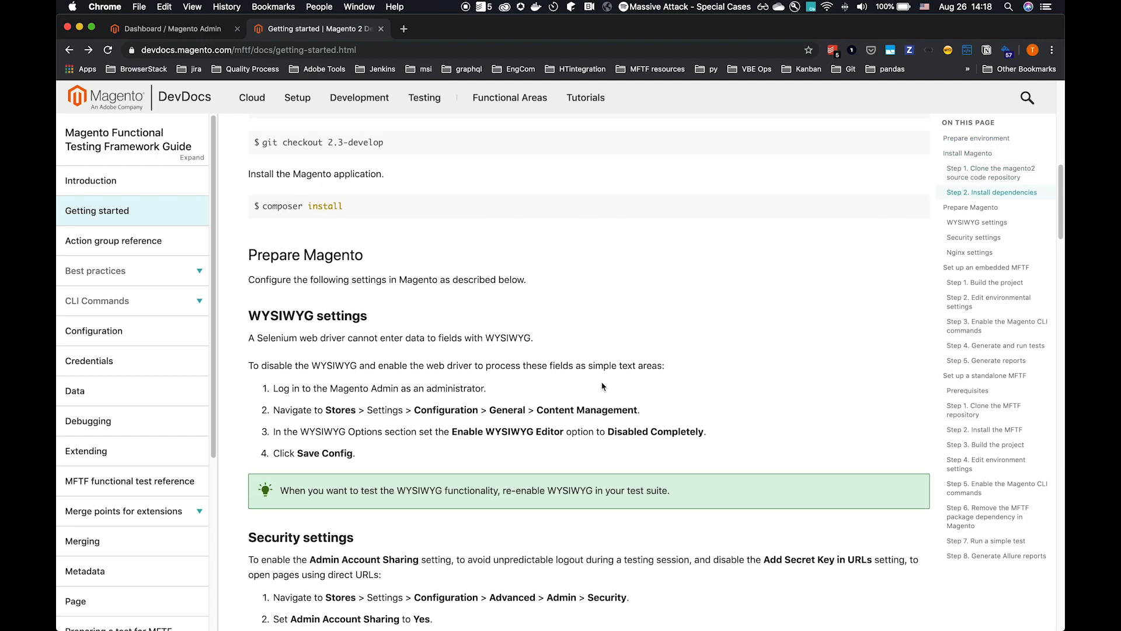
pyautogui.scroll(-3)
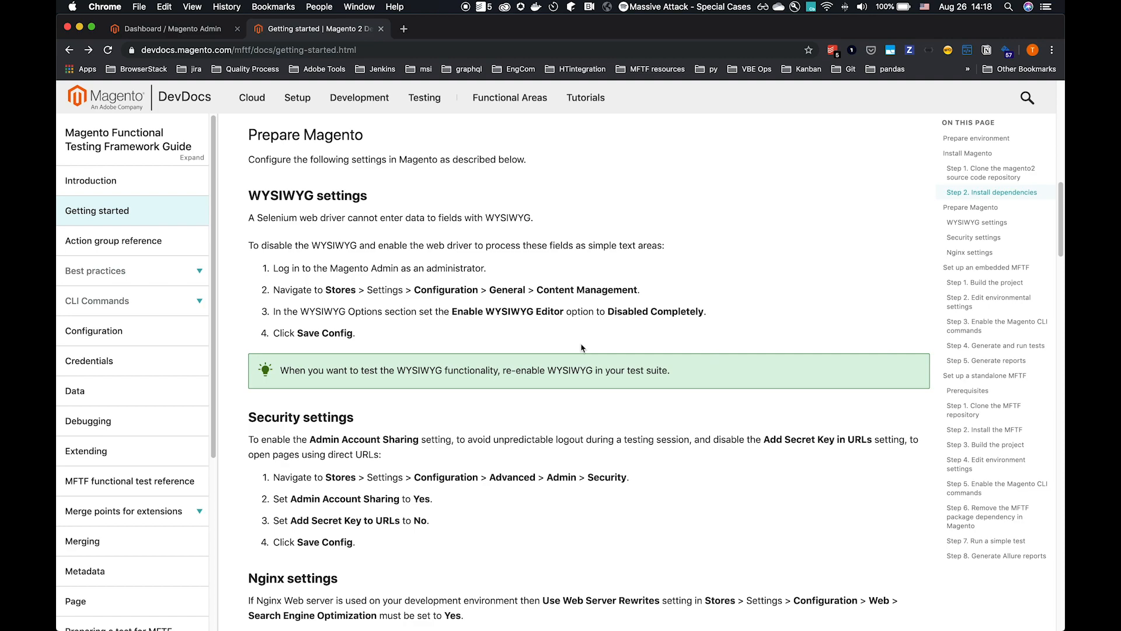
pyautogui.moveTo(552, 337)
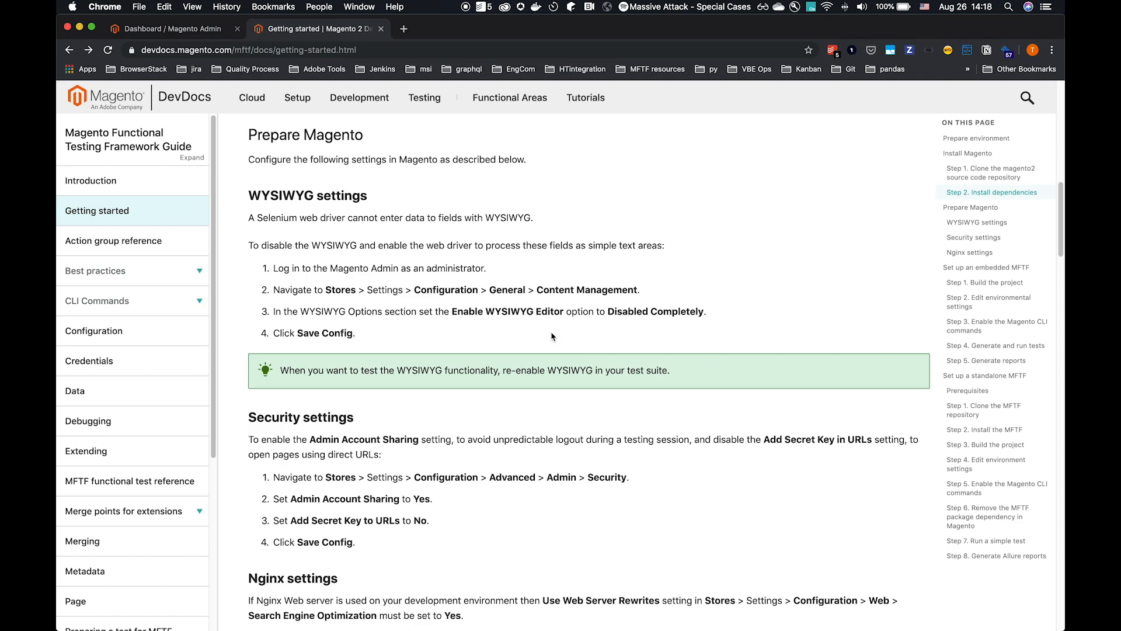
pyautogui.moveTo(386, 256)
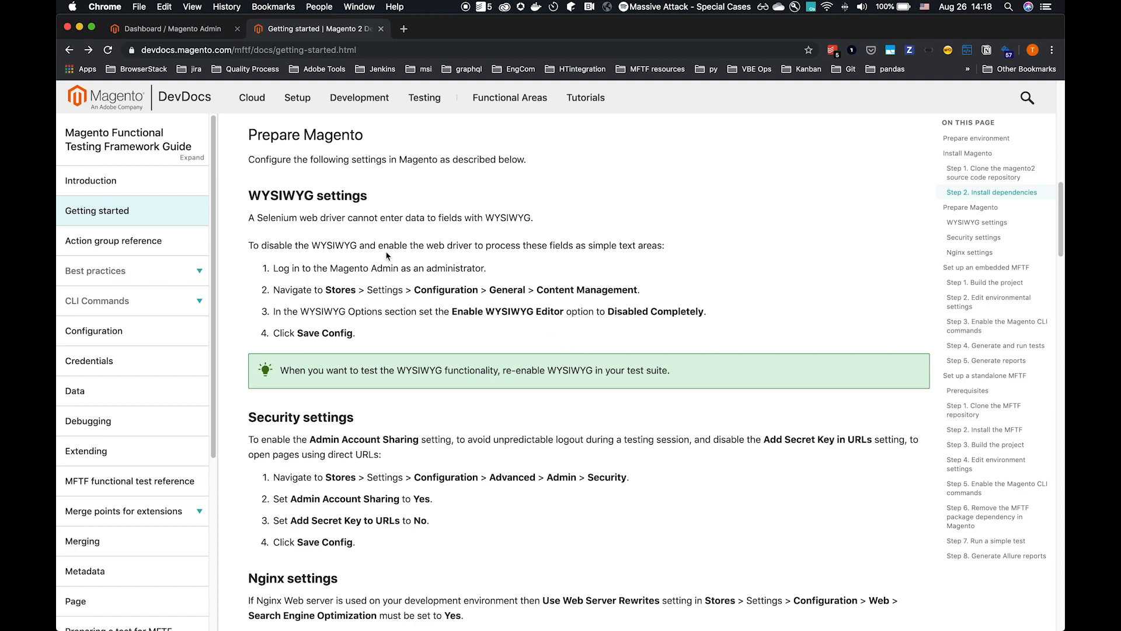
pyautogui.moveTo(424, 281)
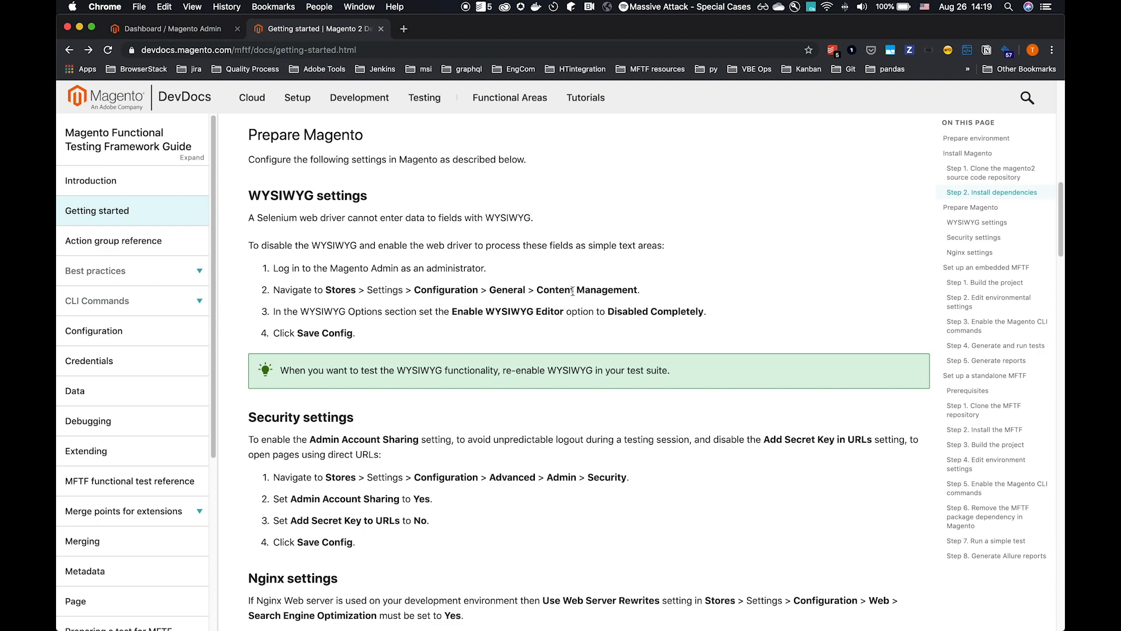
# Reload the Magento Admin dashboard, check the guide's WYSIWYG steps, then return to the dashboard.
pyautogui.click(172, 29)
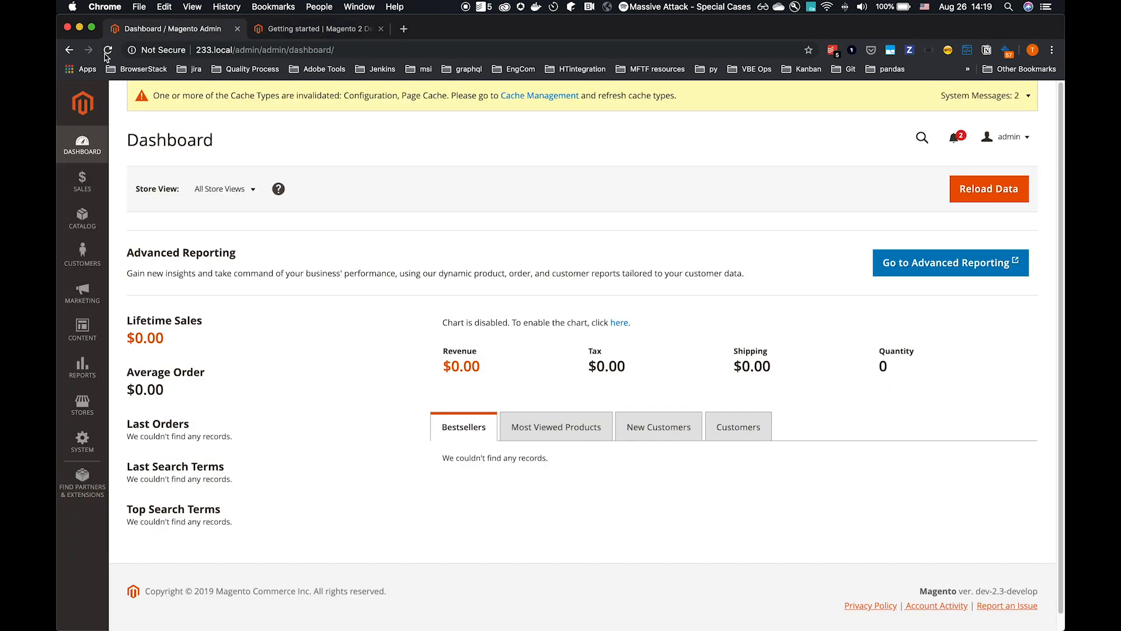
pyautogui.click(108, 50)
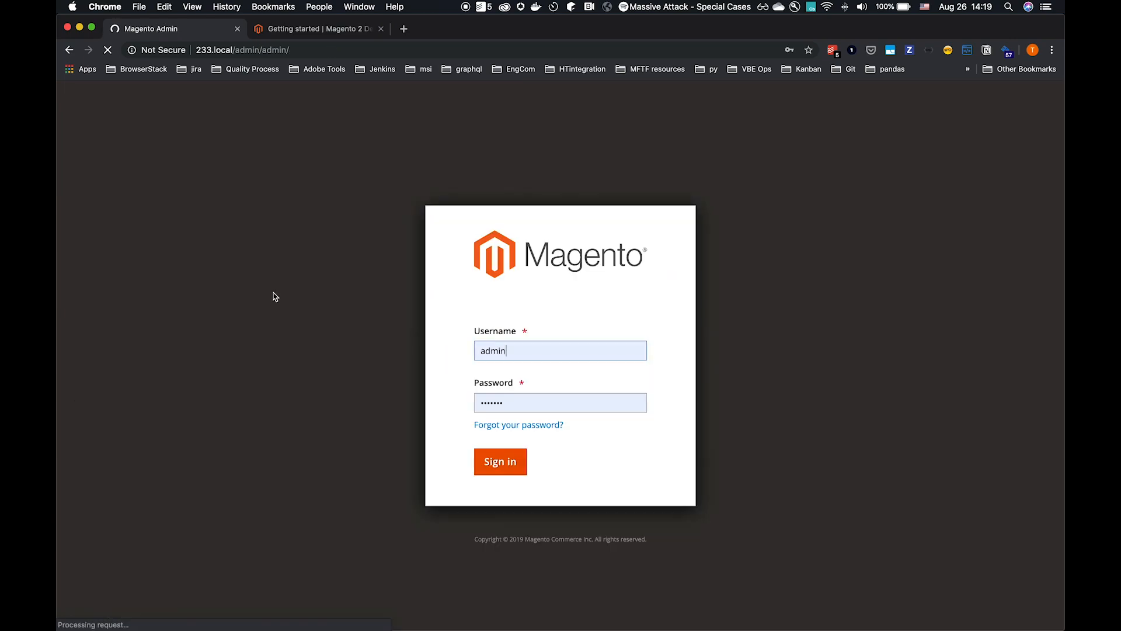
pyautogui.click(499, 462)
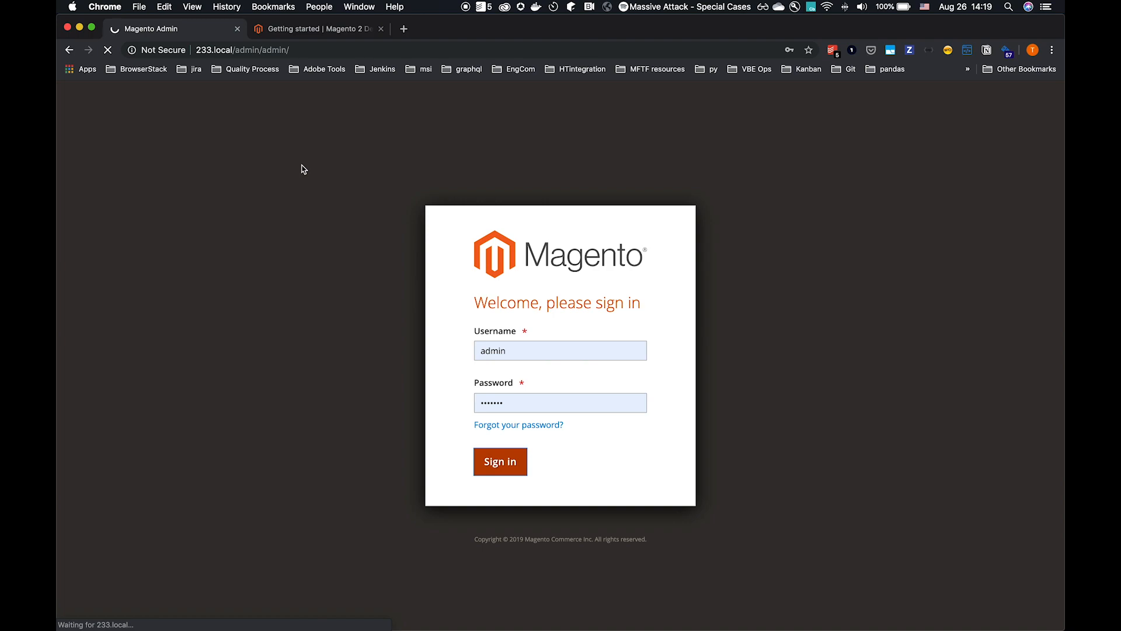
pyautogui.click(500, 462)
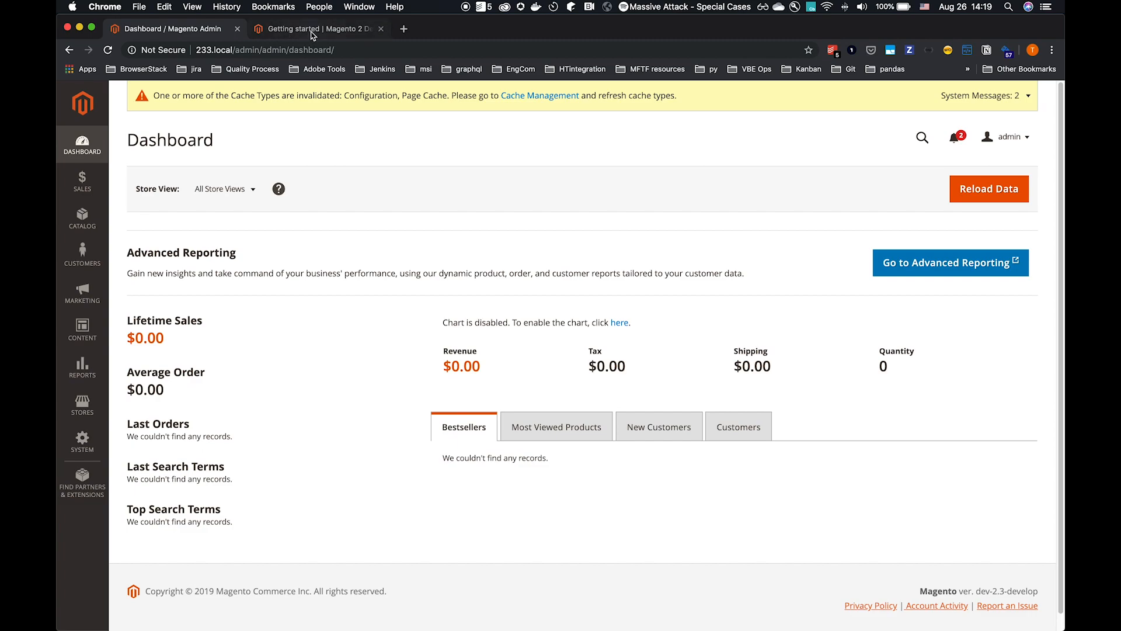
pyautogui.click(319, 29)
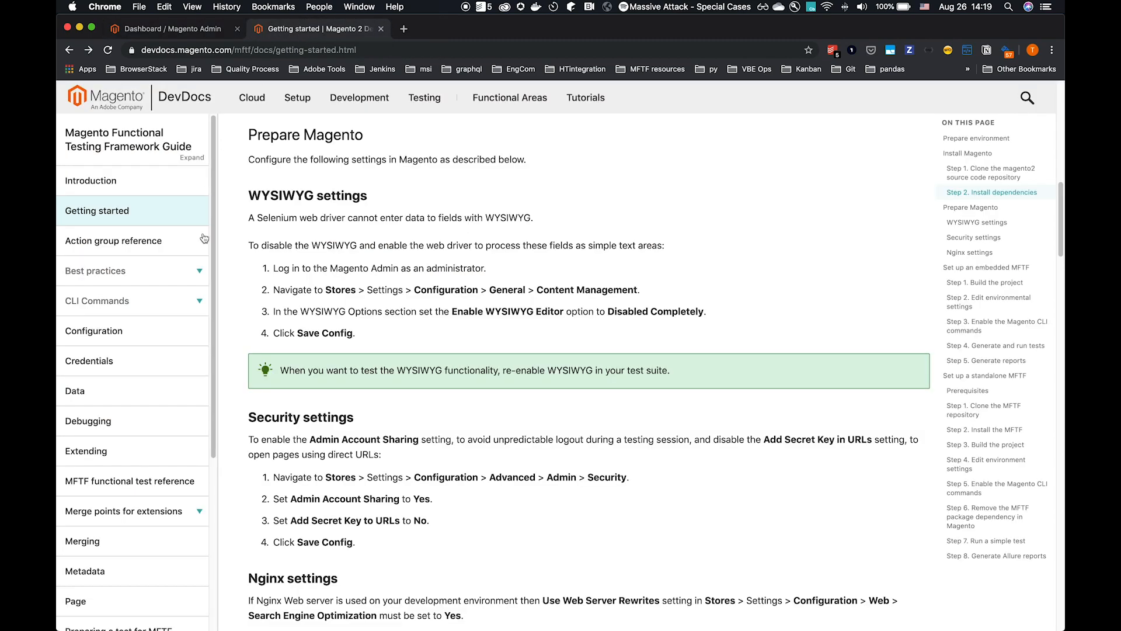
pyautogui.moveTo(302, 268); pyautogui.dragTo(484, 268)
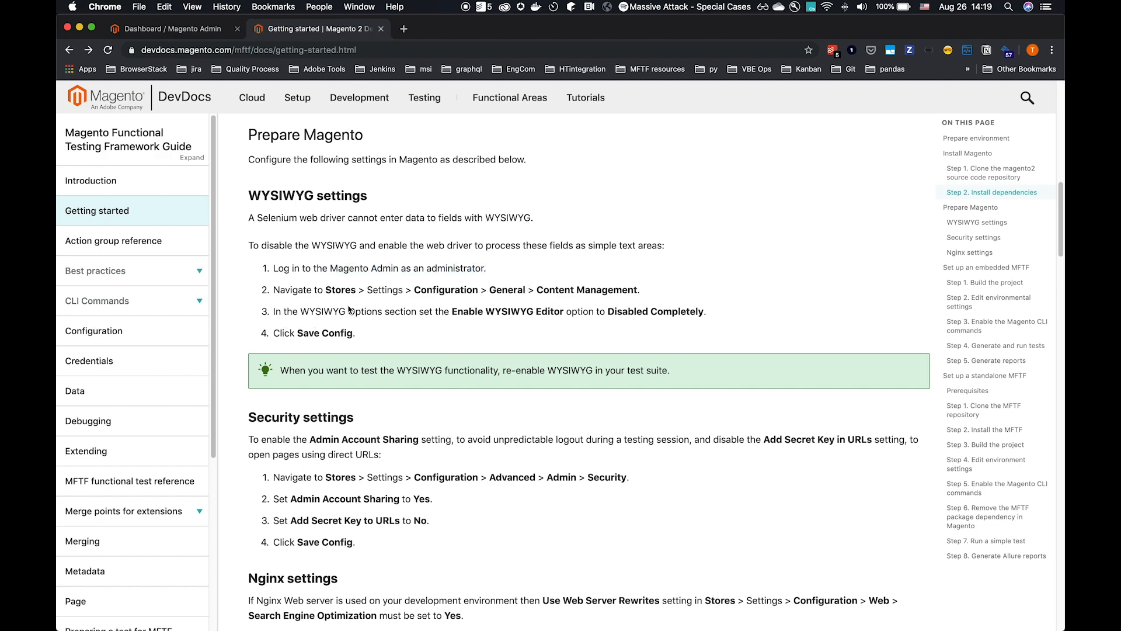
pyautogui.moveTo(460, 303)
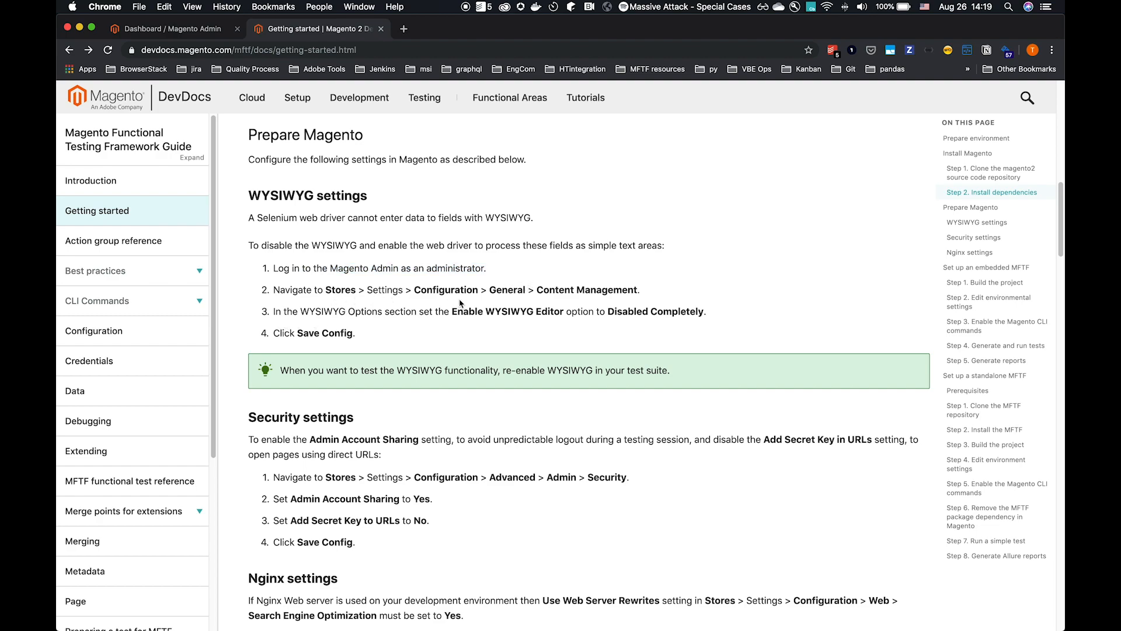
pyautogui.moveTo(617, 300)
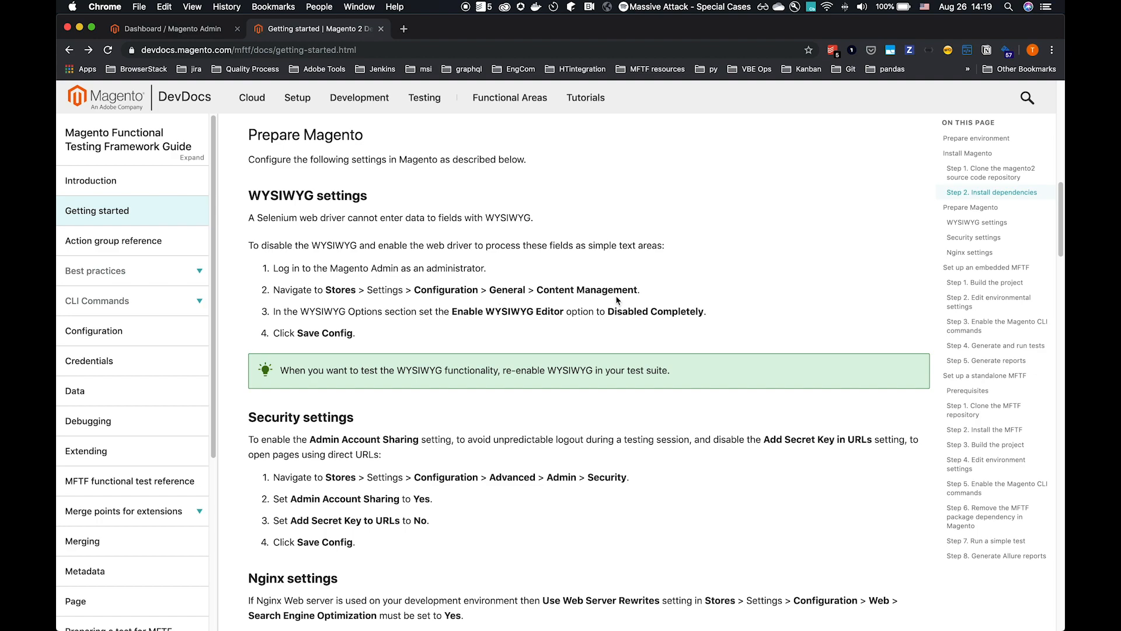
pyautogui.click(169, 29)
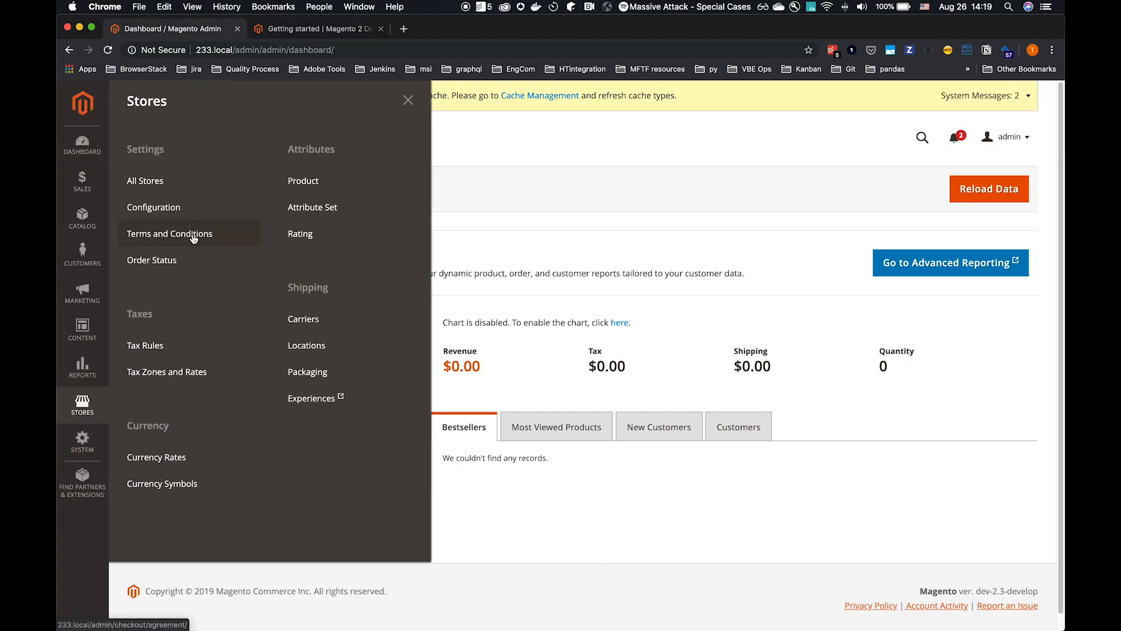
# Open Stores > Configuration > General > Content Management and expand WYSIWYG Options.
pyautogui.click(153, 207)
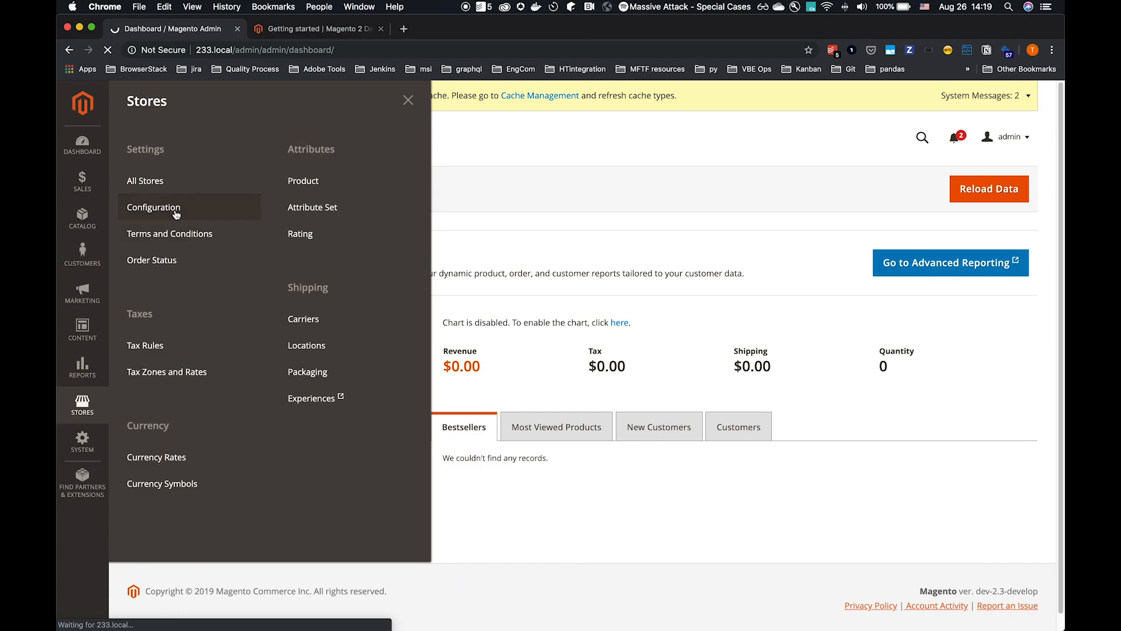
pyautogui.click(154, 207)
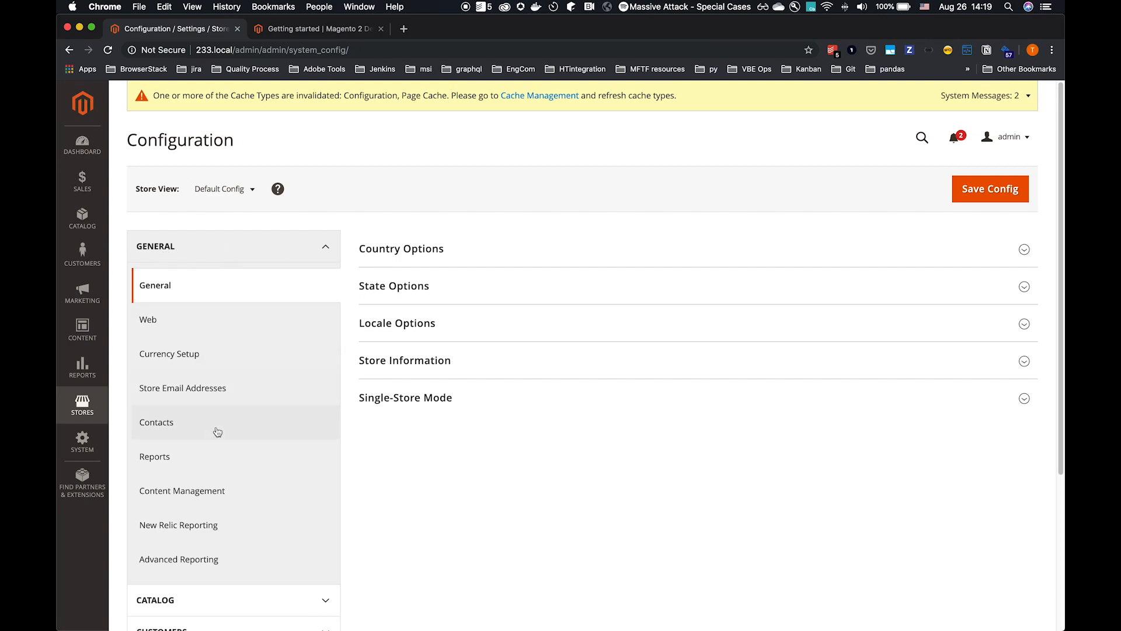
pyautogui.click(182, 490)
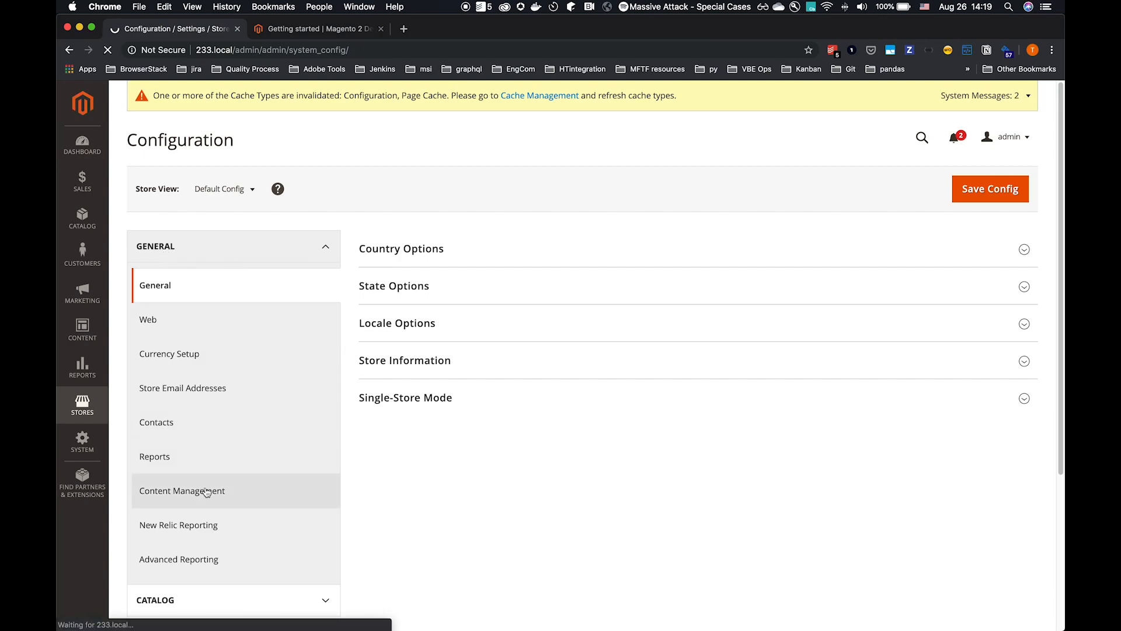
pyautogui.click(183, 490)
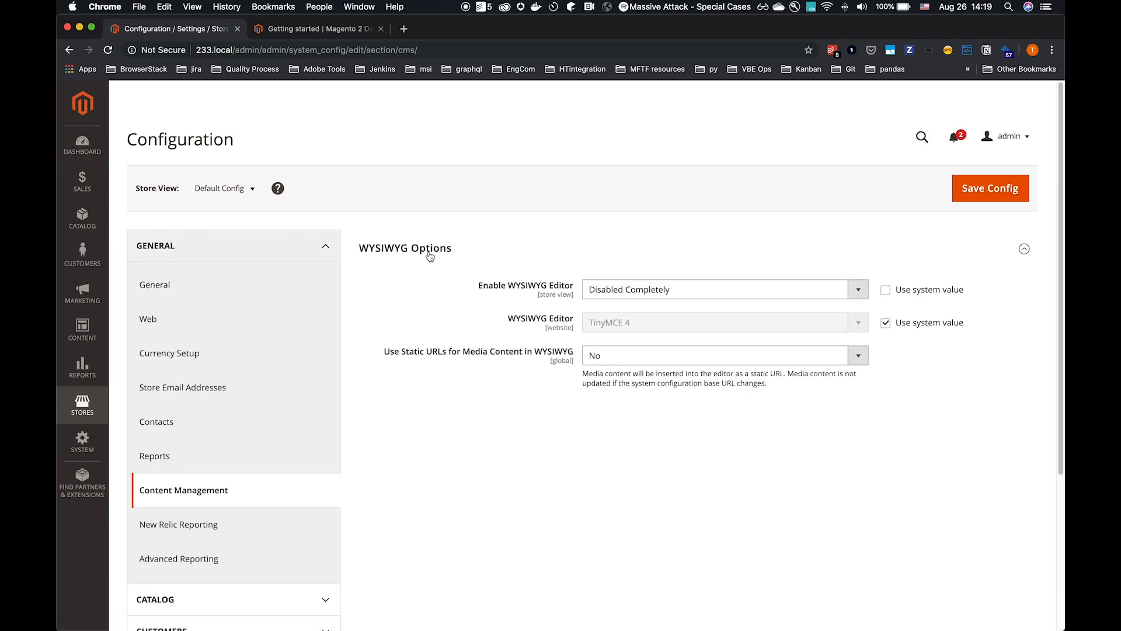
# Set Enable WYSIWYG Editor to Disabled Completely, save the config, and glance at the Store View list.
pyautogui.click(990, 188)
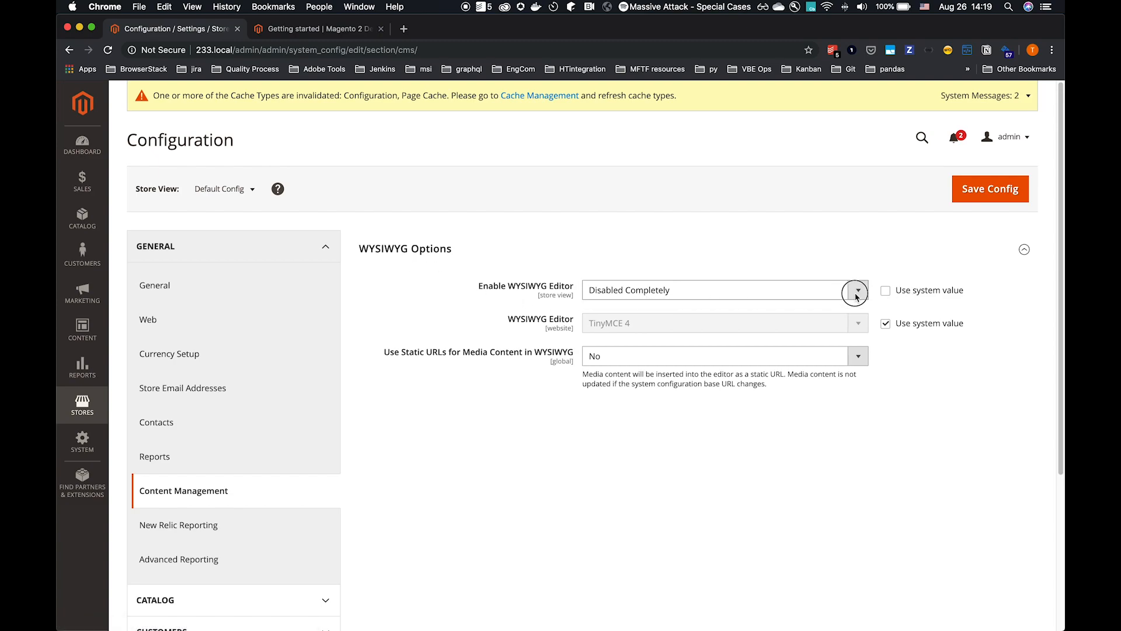
pyautogui.click(885, 290)
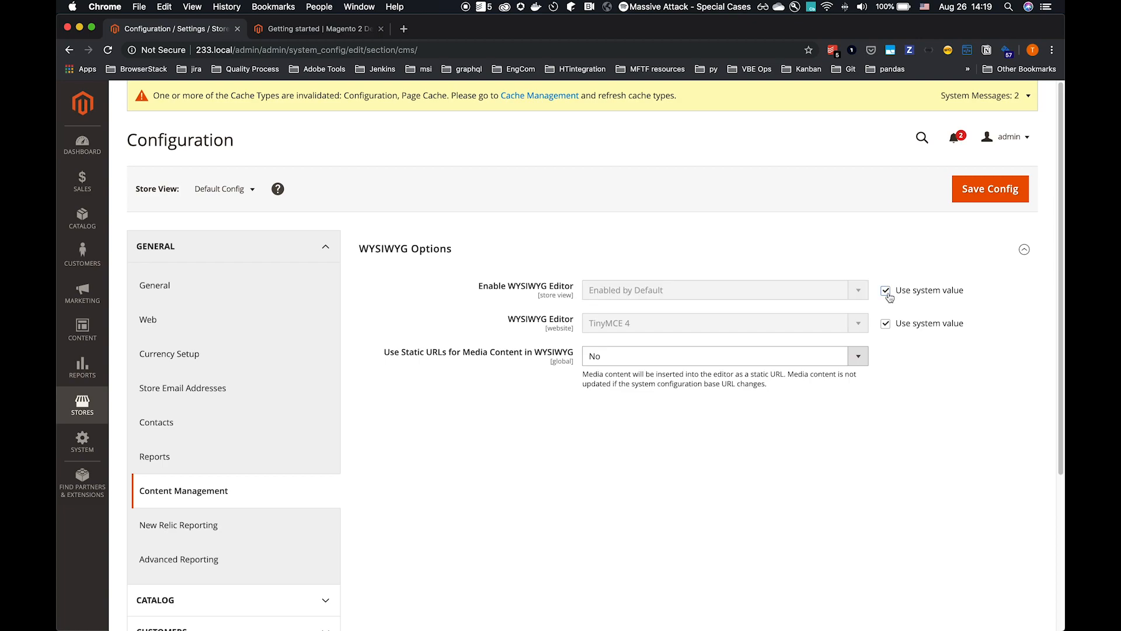
pyautogui.click(885, 290)
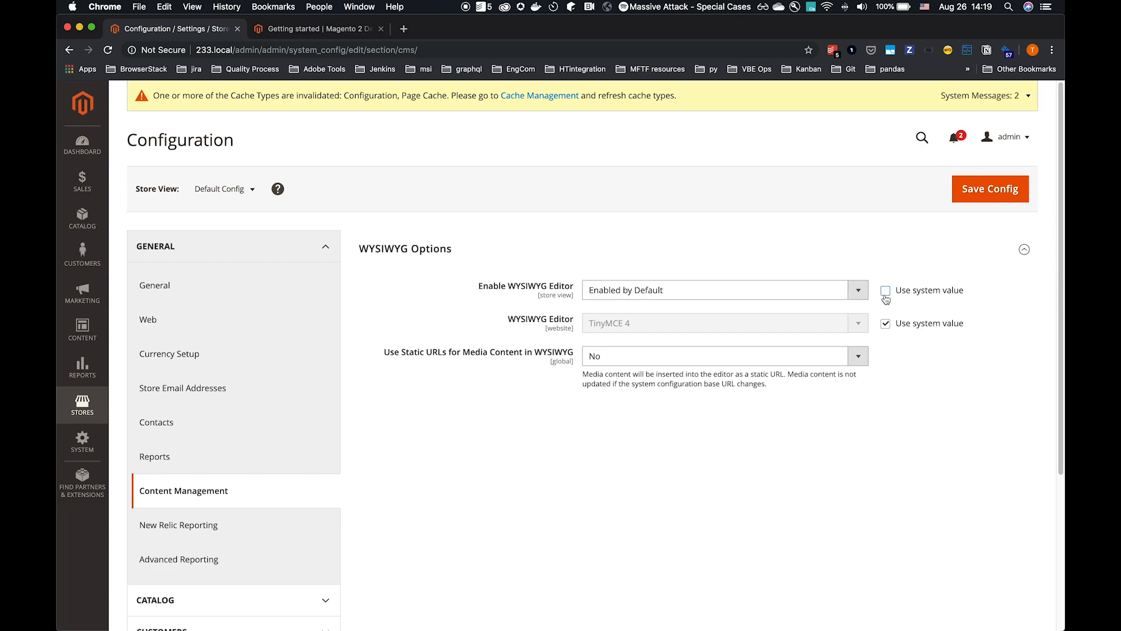
pyautogui.click(719, 290)
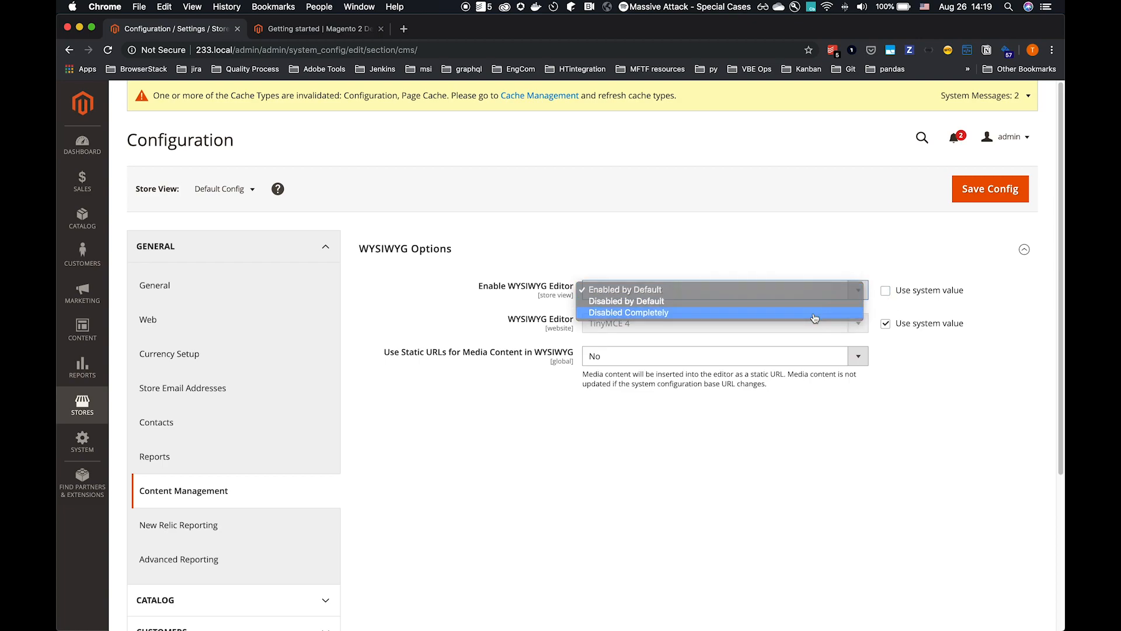
pyautogui.click(629, 313)
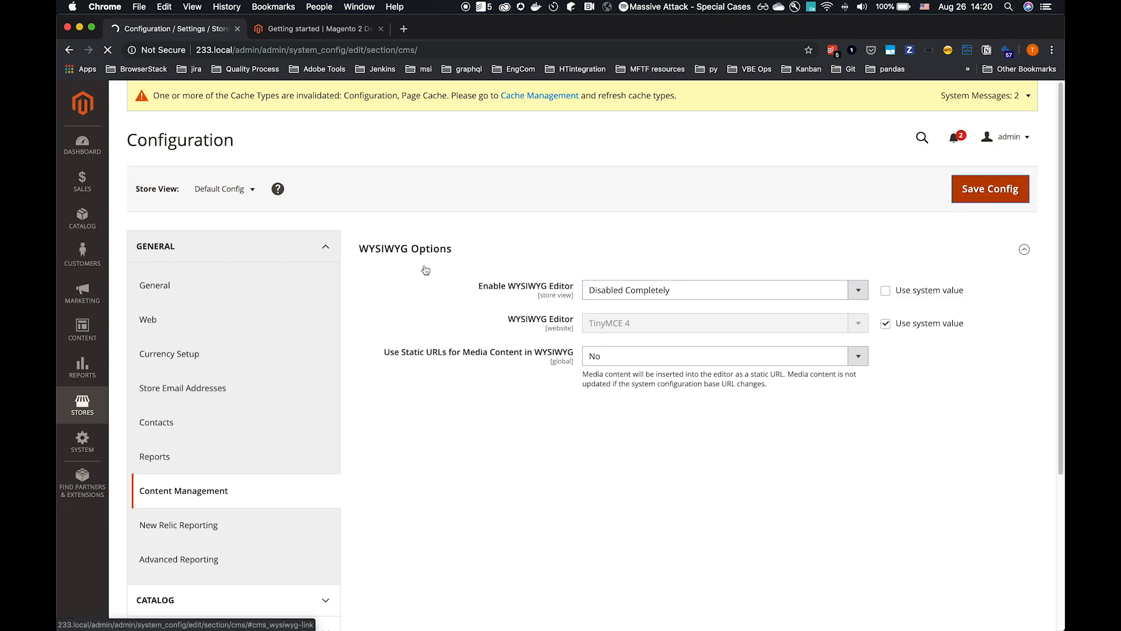
pyautogui.click(990, 188)
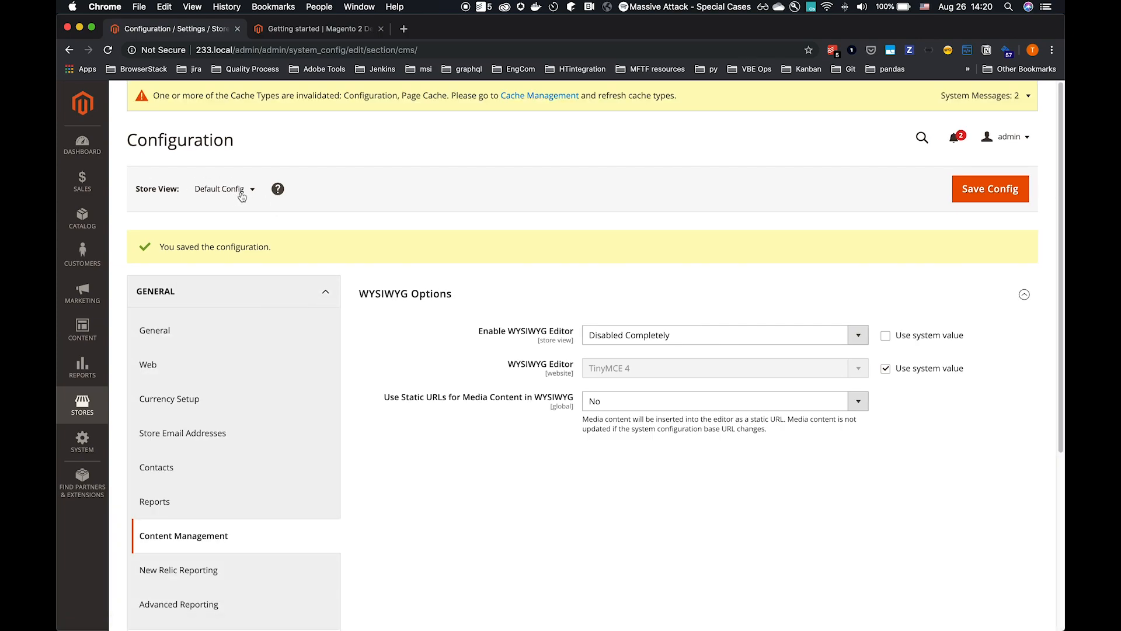
pyautogui.click(224, 188)
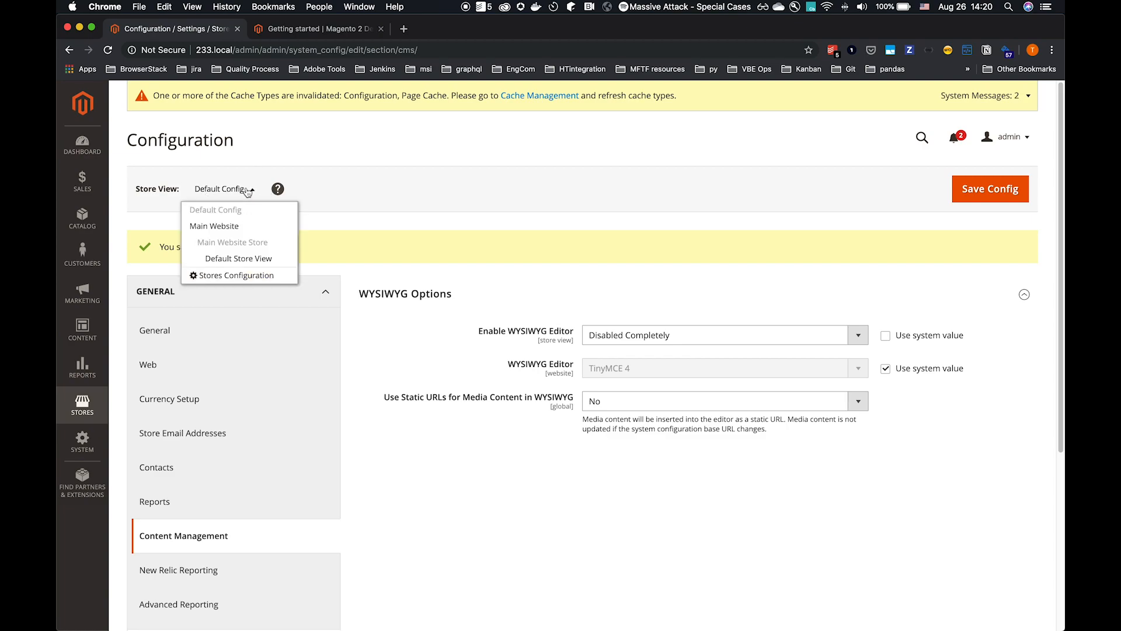
pyautogui.click(224, 189)
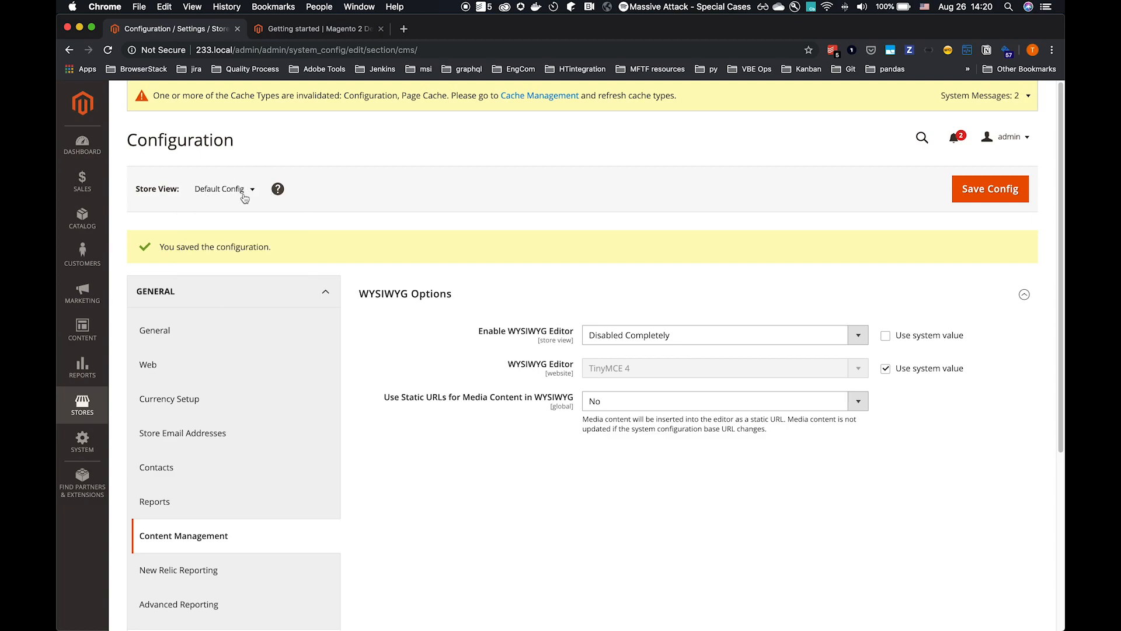
pyautogui.moveTo(346, 179)
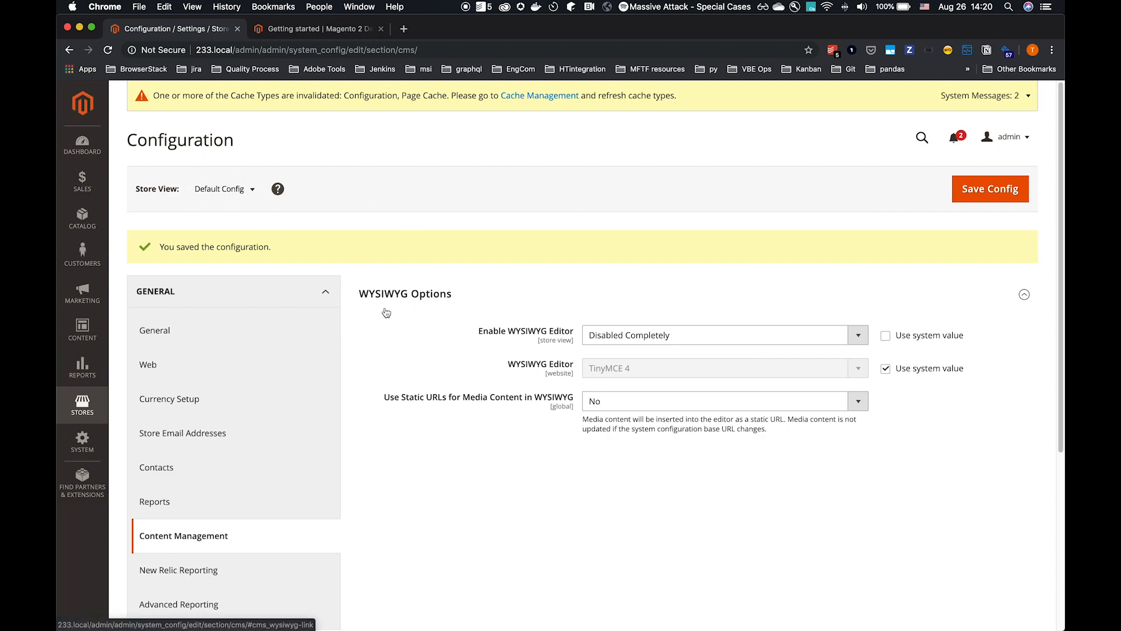
# Scroll the Getting started guide to Security settings for Admin Account Sharing and Secret Key URLs.
pyautogui.click(318, 29)
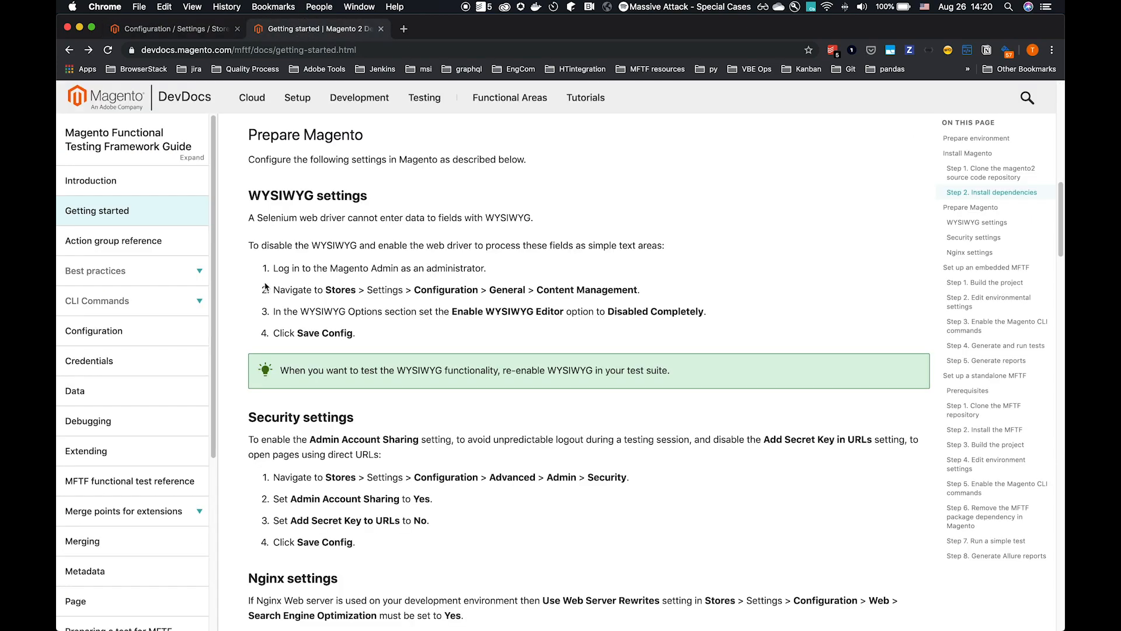
pyautogui.scroll(-3)
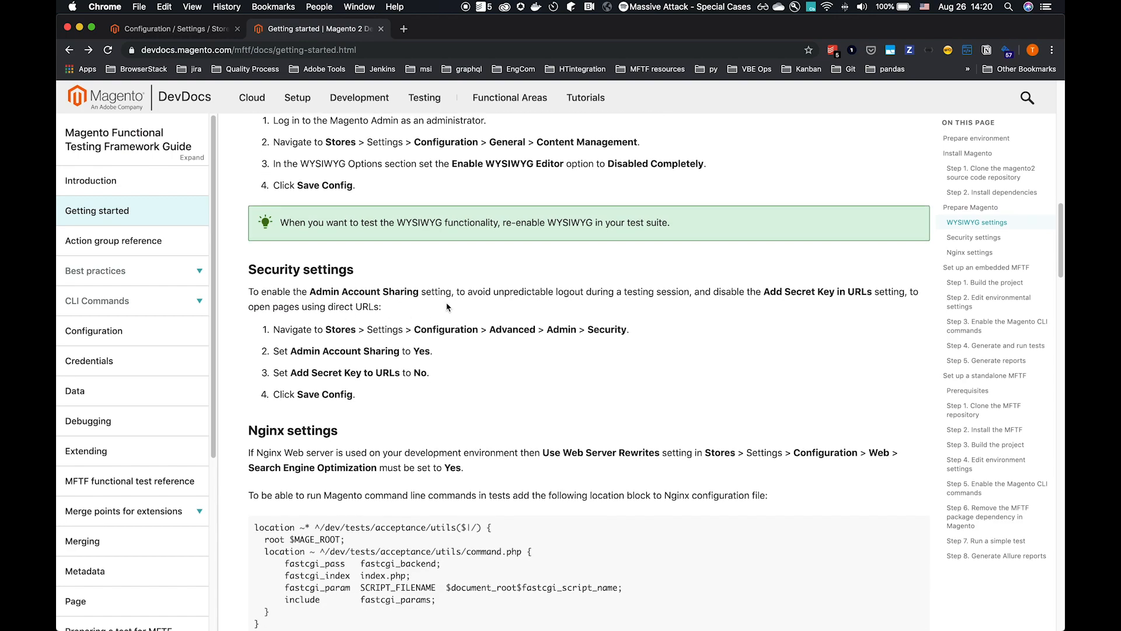
pyautogui.scroll(-3)
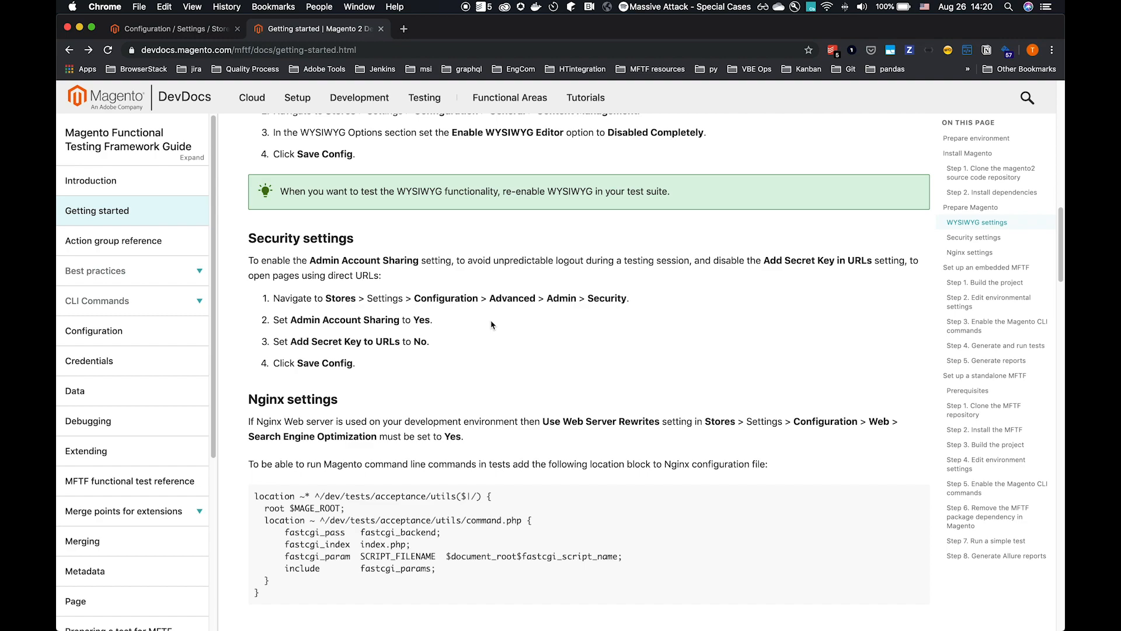
pyautogui.moveTo(504, 315)
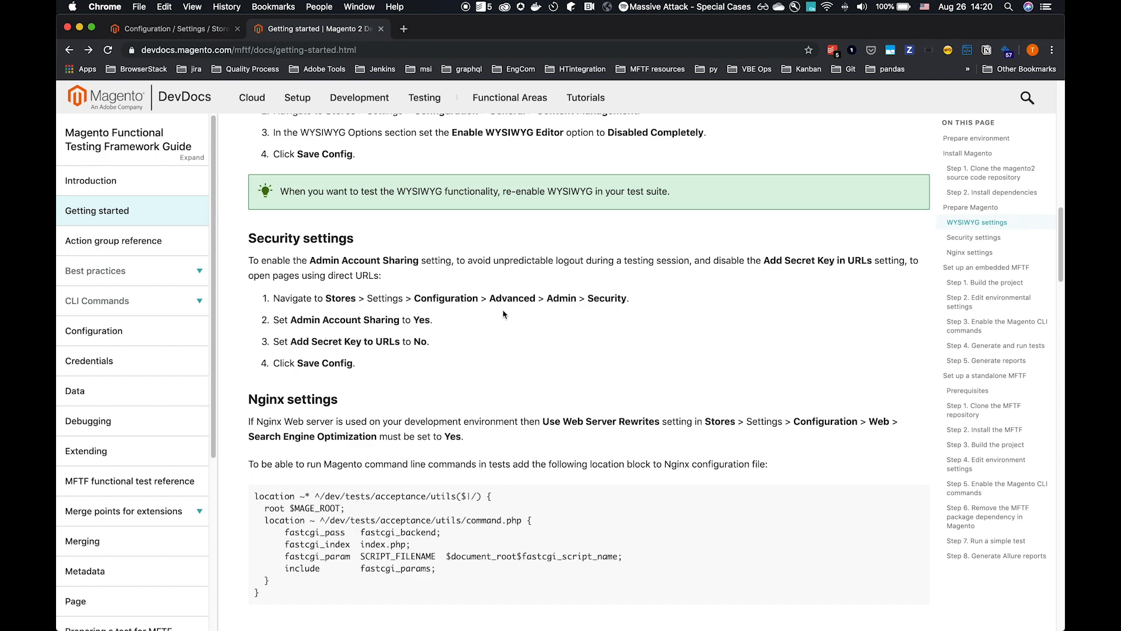
pyautogui.moveTo(478, 315)
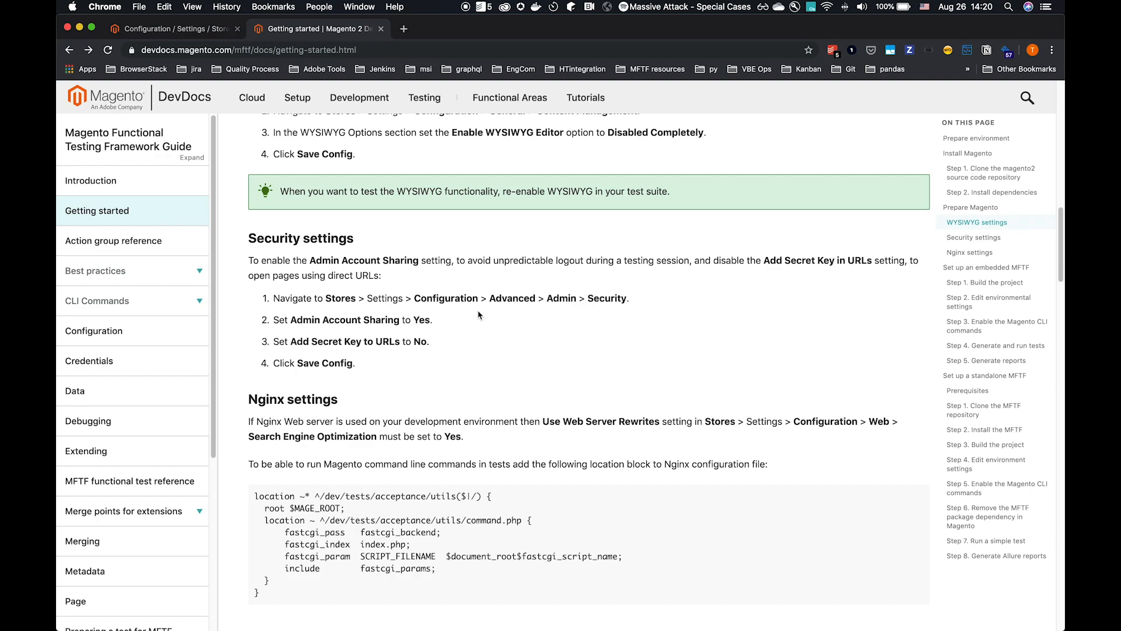
pyautogui.moveTo(870, 263)
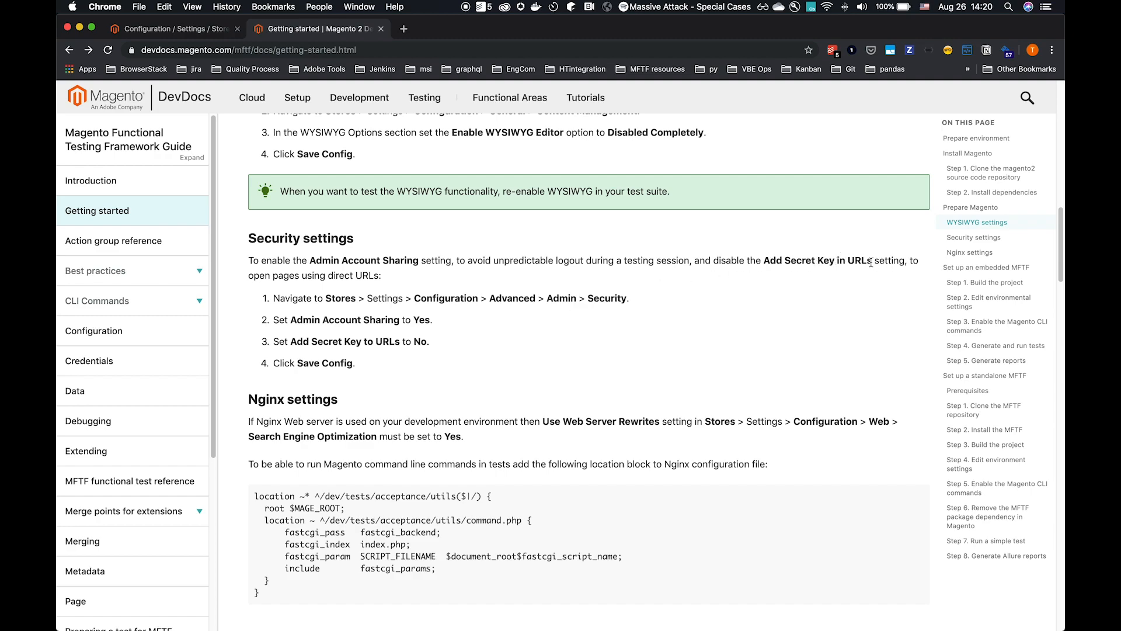
pyautogui.moveTo(529, 326)
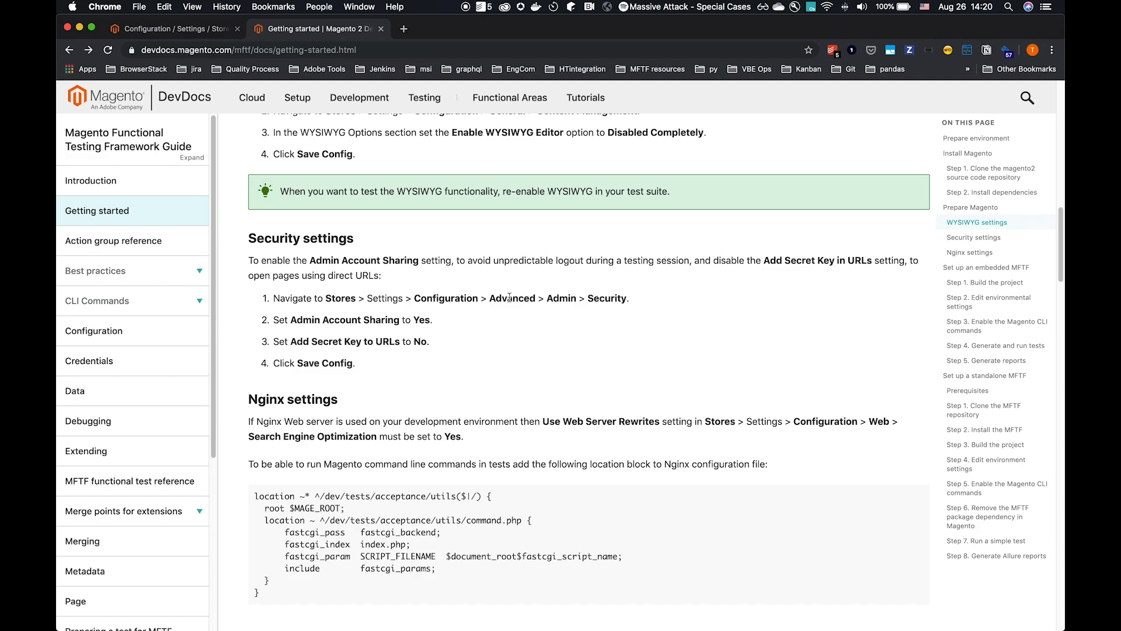
# Open the Advanced > Admin security section of the store configuration.
pyautogui.click(172, 29)
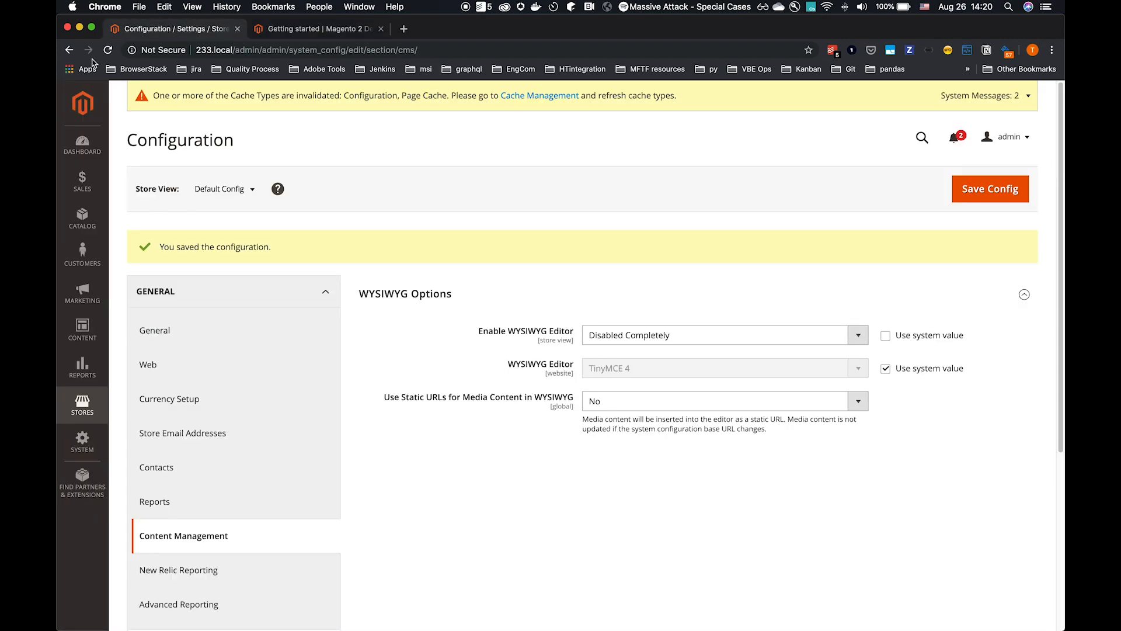
pyautogui.scroll(-3)
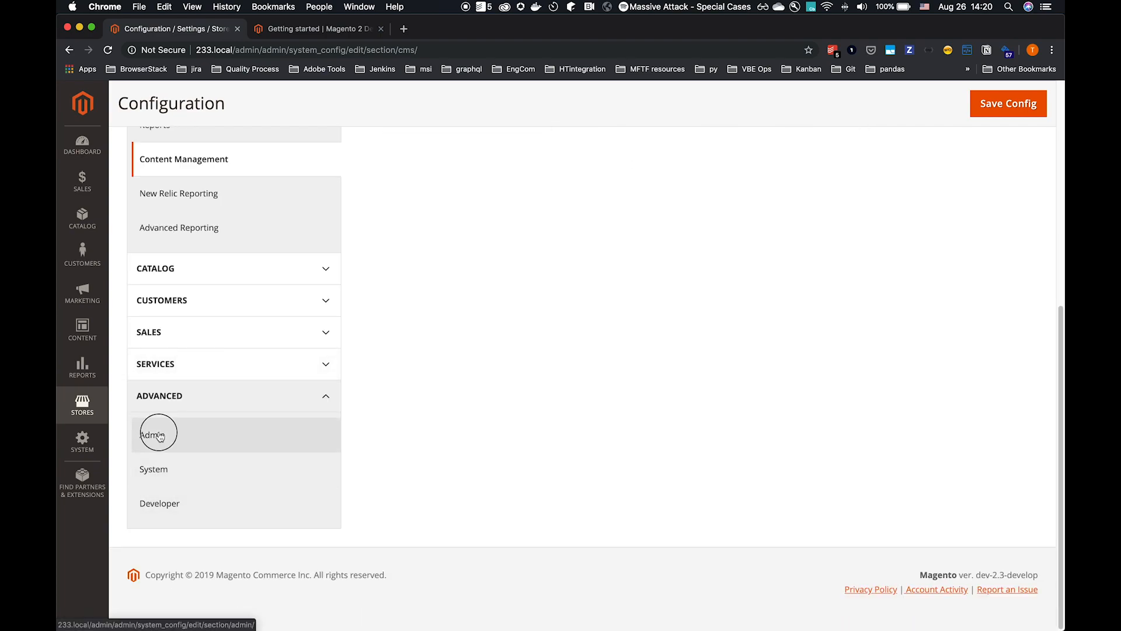
pyautogui.click(156, 434)
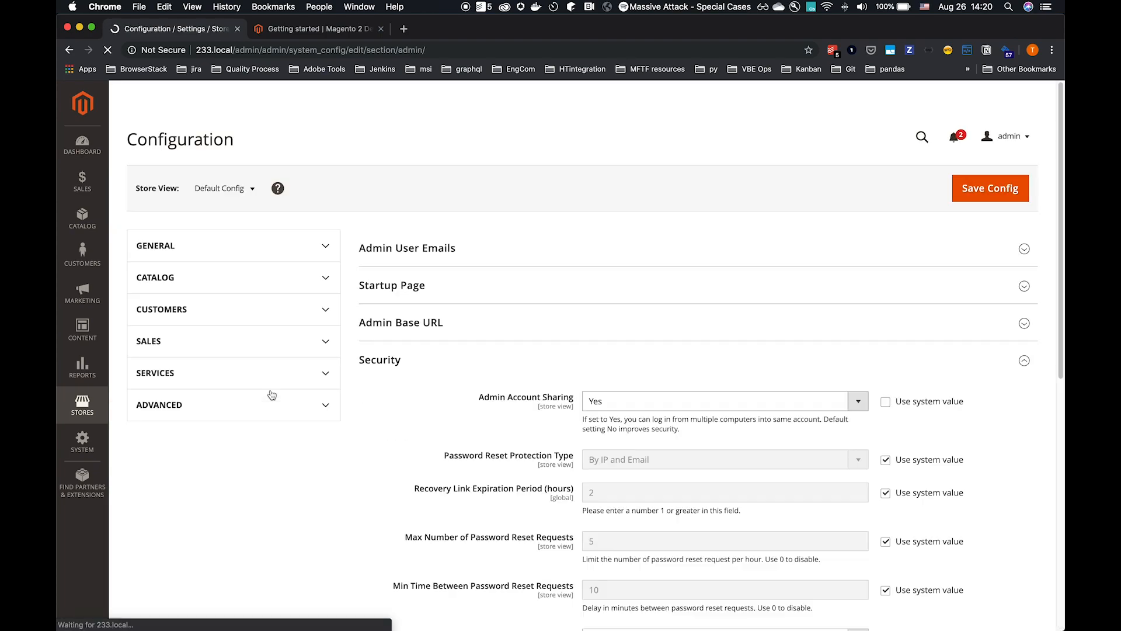
pyautogui.click(159, 404)
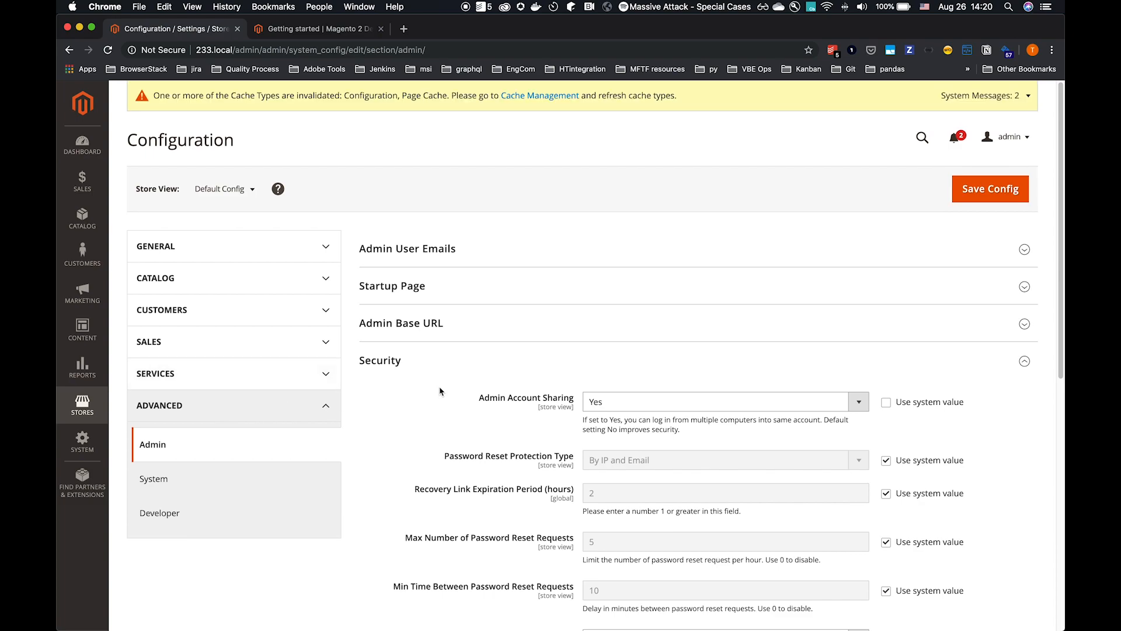
pyautogui.scroll(-3)
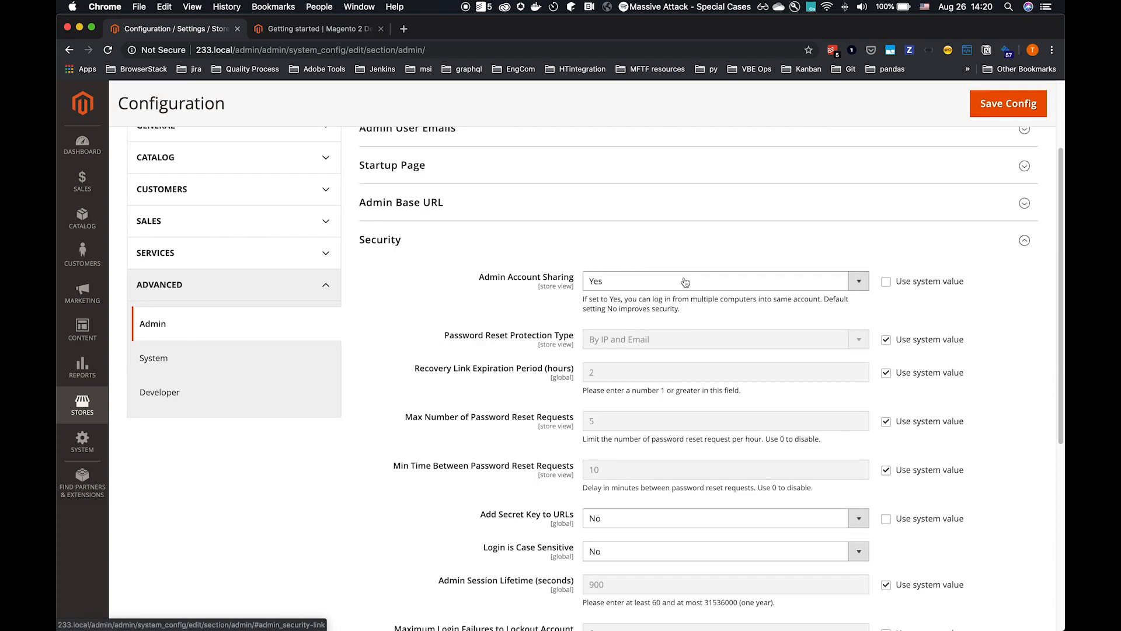
# Set Admin Account Sharing to Yes and Add Secret Key to URLs to No.
pyautogui.click(715, 280)
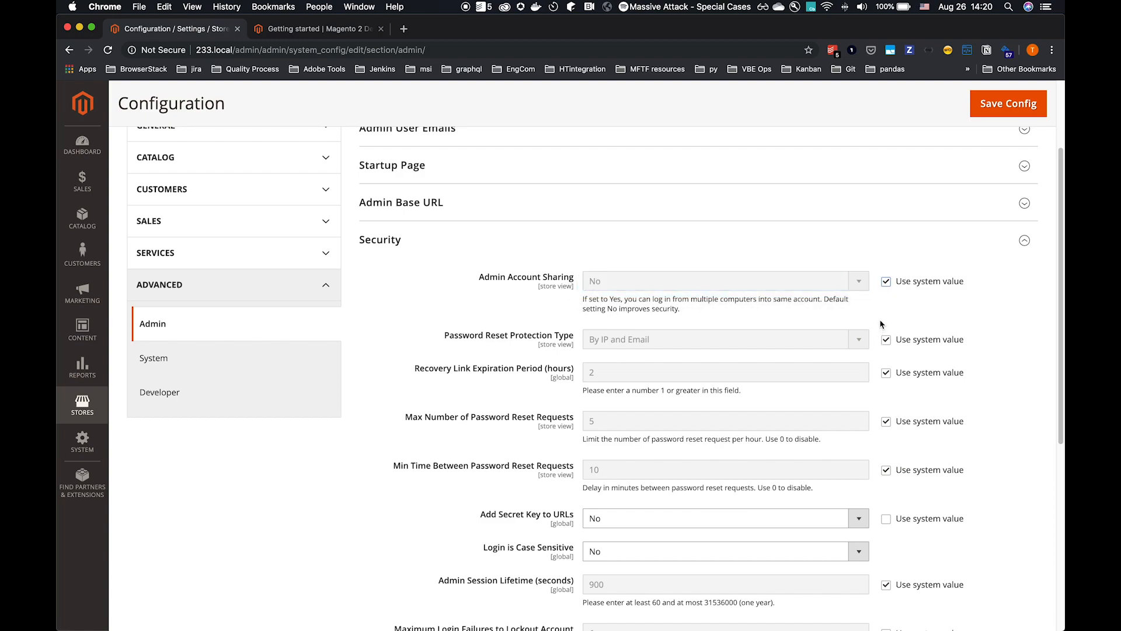
pyautogui.click(723, 281)
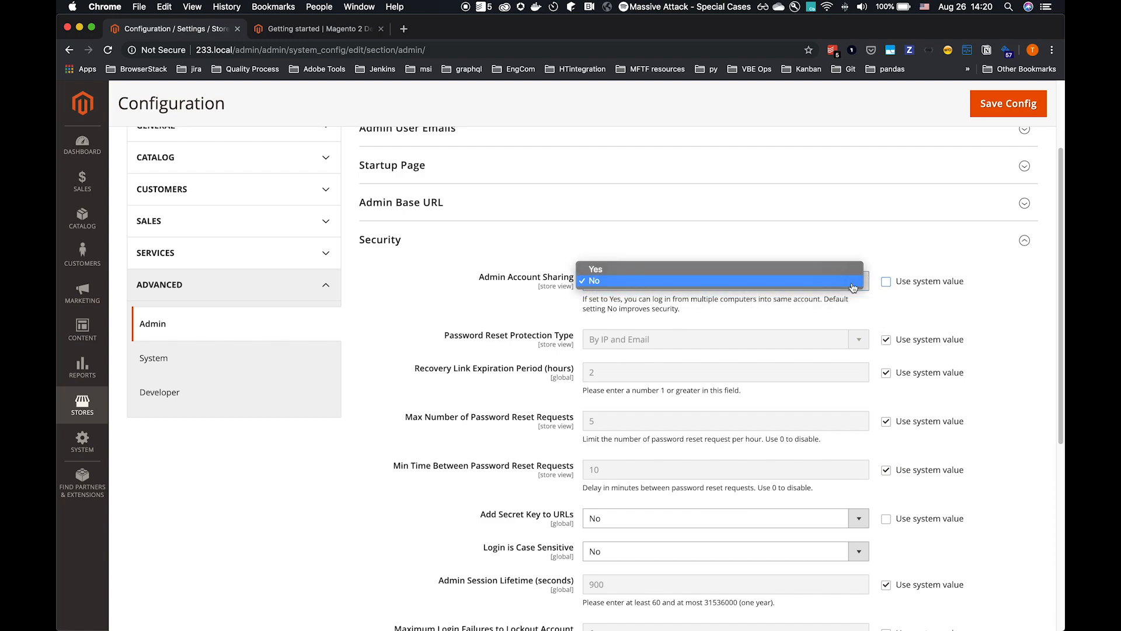
pyautogui.click(595, 269)
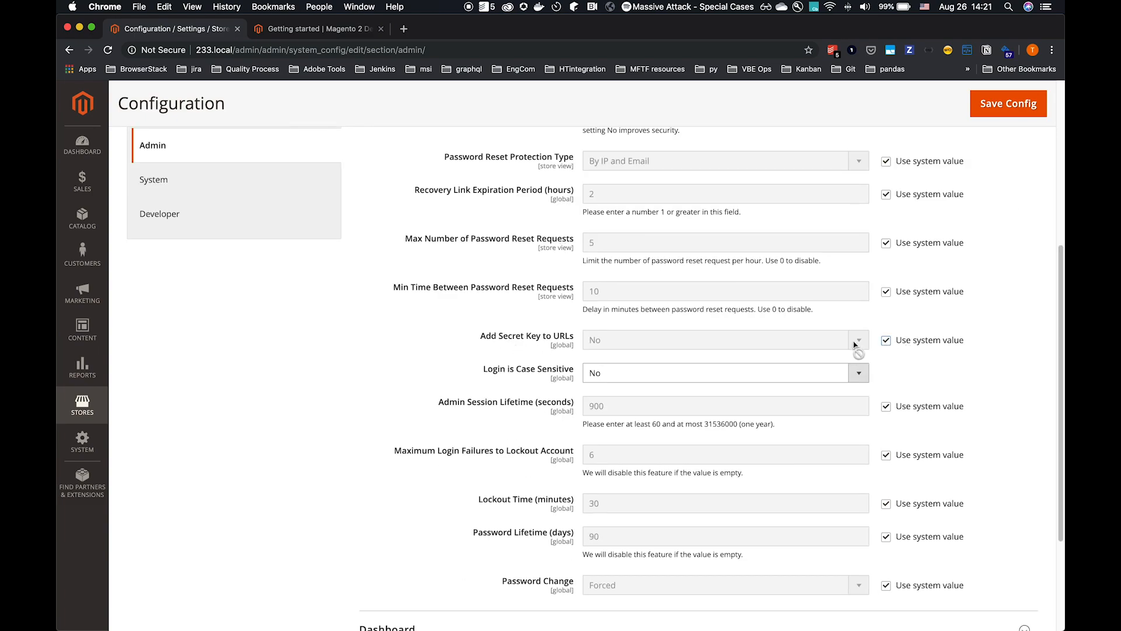
pyautogui.moveTo(887, 346)
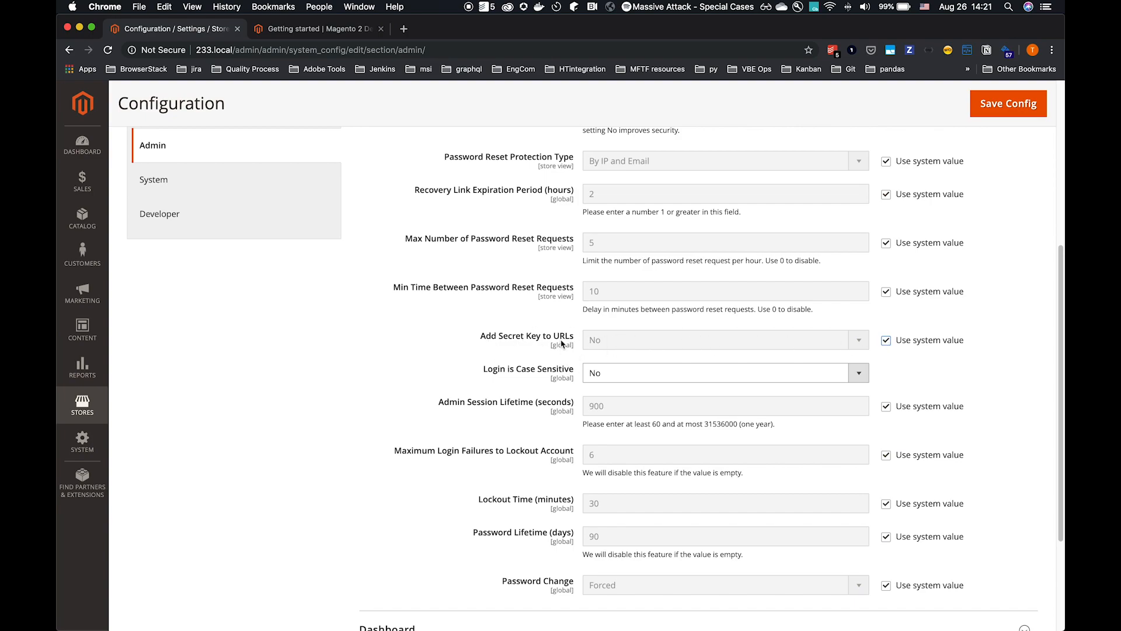
pyautogui.moveTo(605, 344)
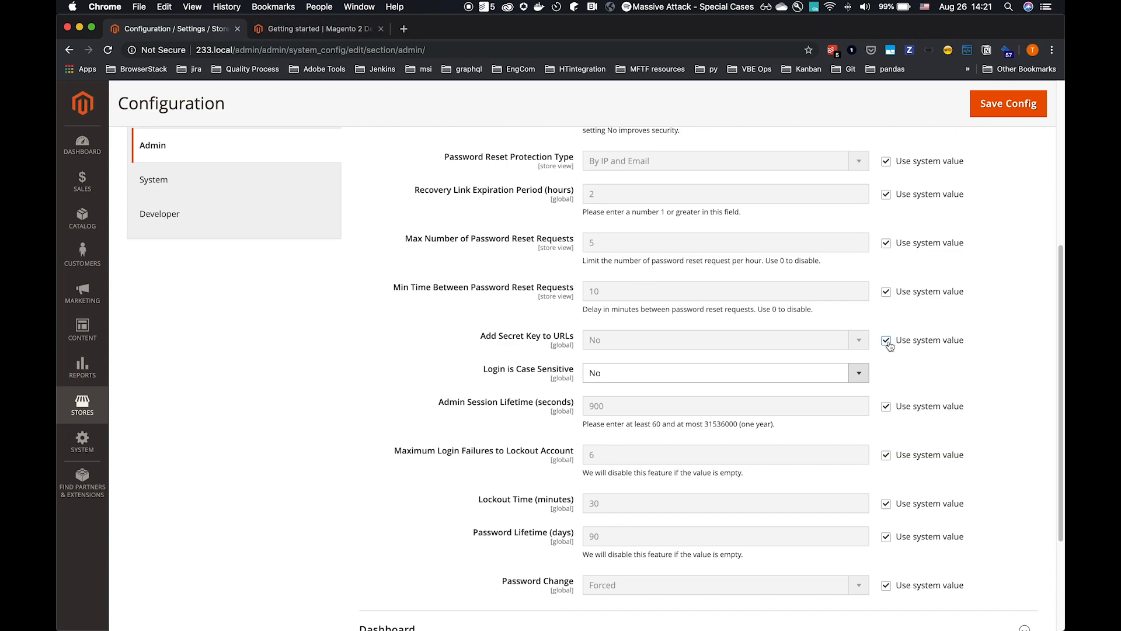
pyautogui.click(886, 341)
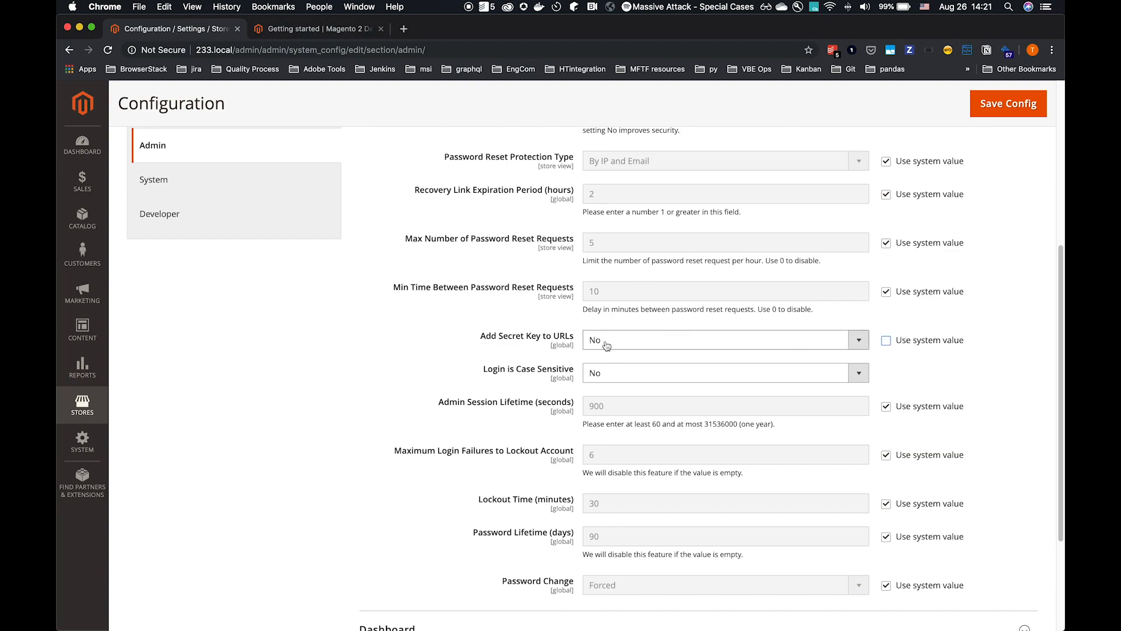
pyautogui.click(1007, 102)
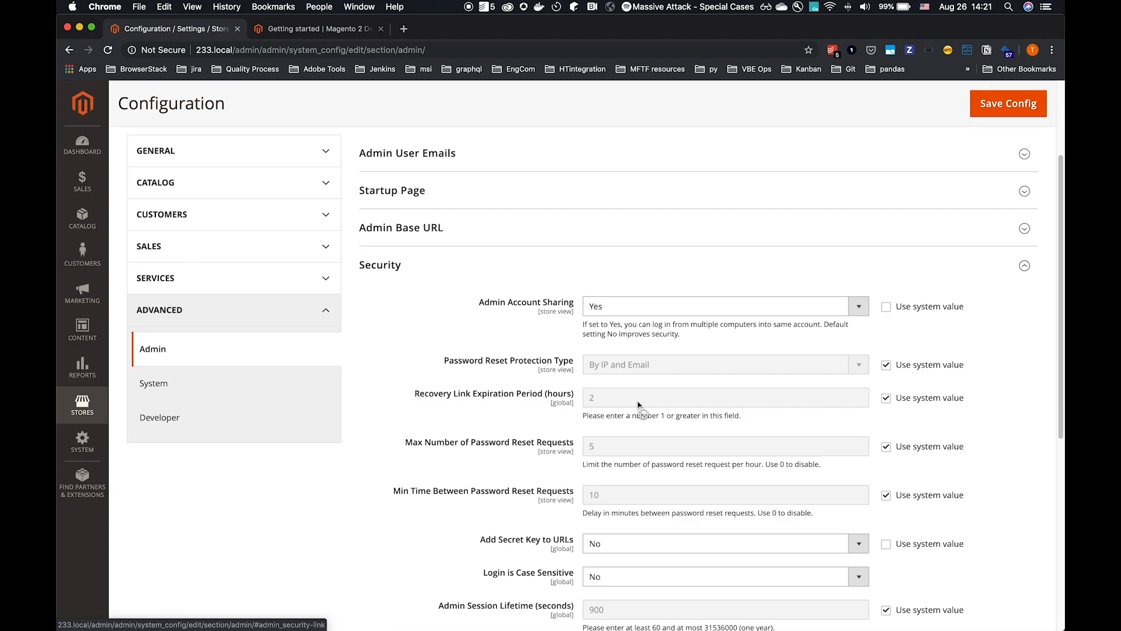
# Scroll the MFTF guide to Step 1. Build the project and copy the vendor/bin/mftf build:project command.
pyautogui.click(318, 28)
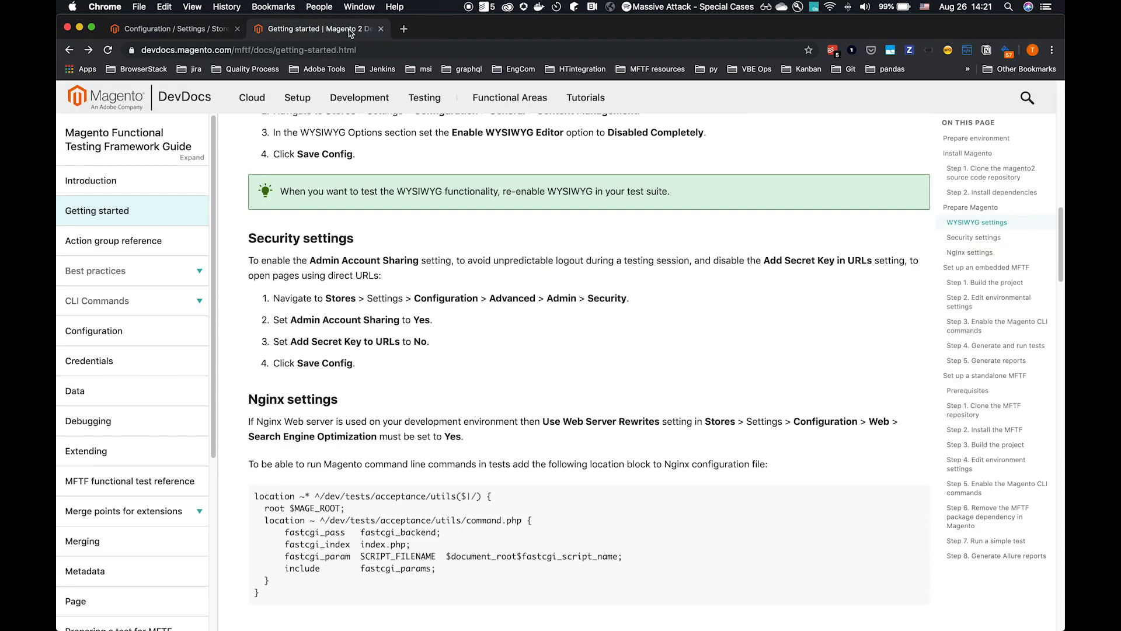
pyautogui.scroll(-3)
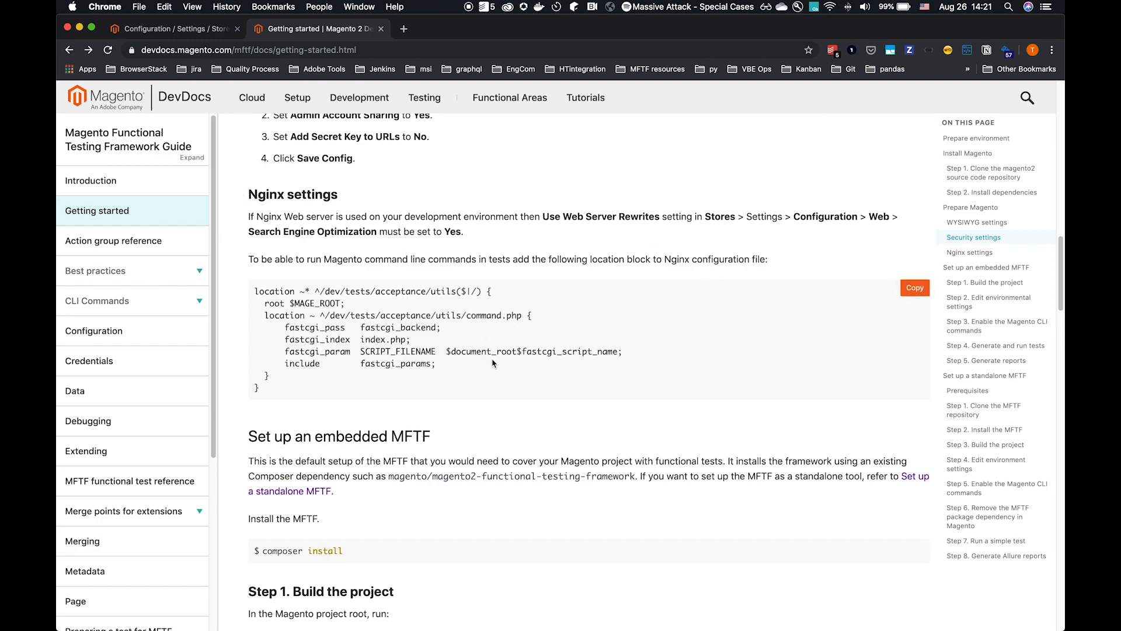
pyautogui.moveTo(269, 446)
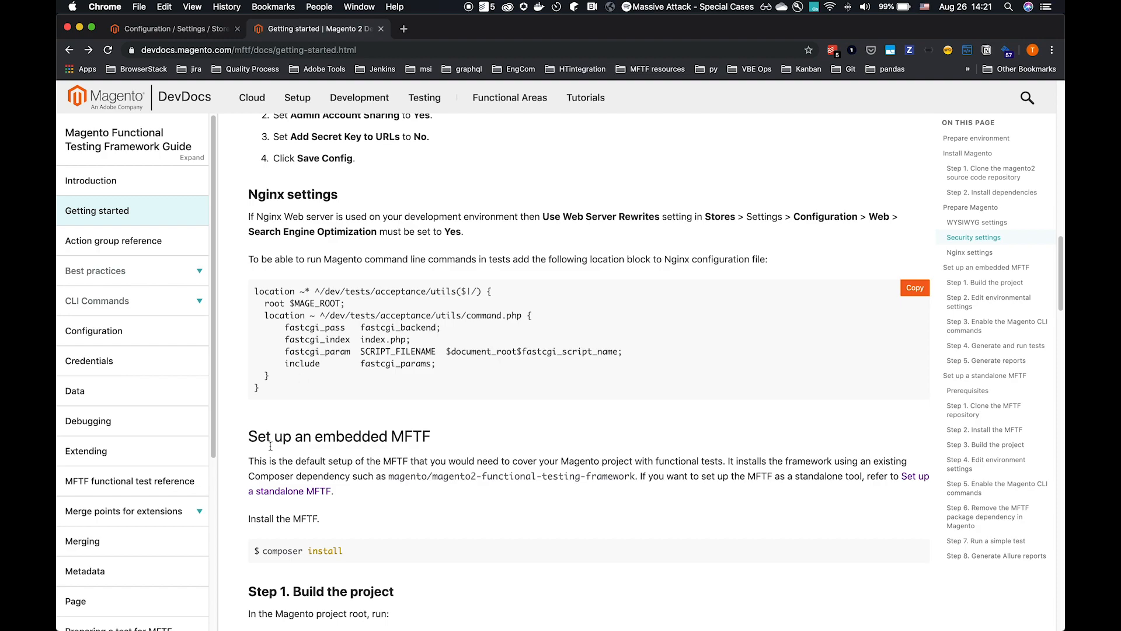
pyautogui.moveTo(506, 449)
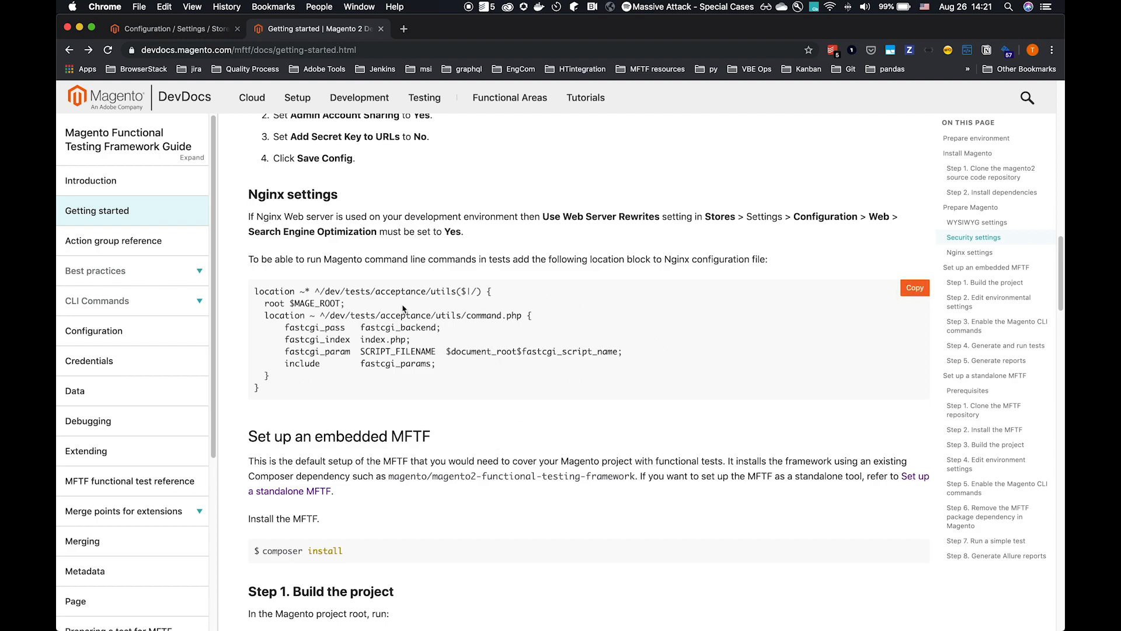
pyautogui.moveTo(622, 378)
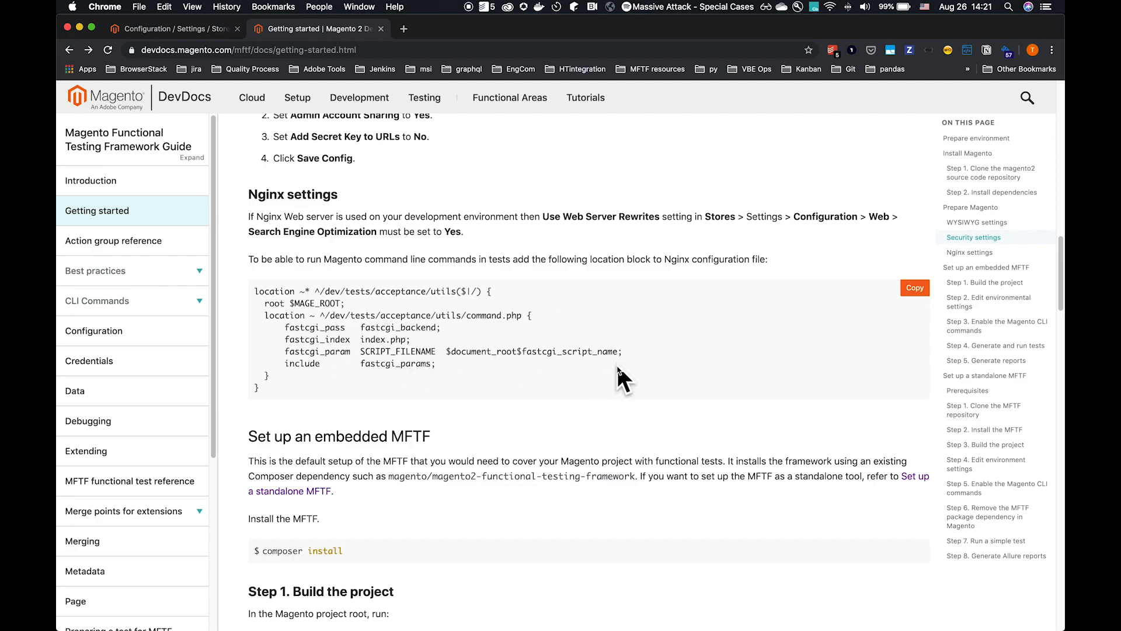
pyautogui.scroll(-3)
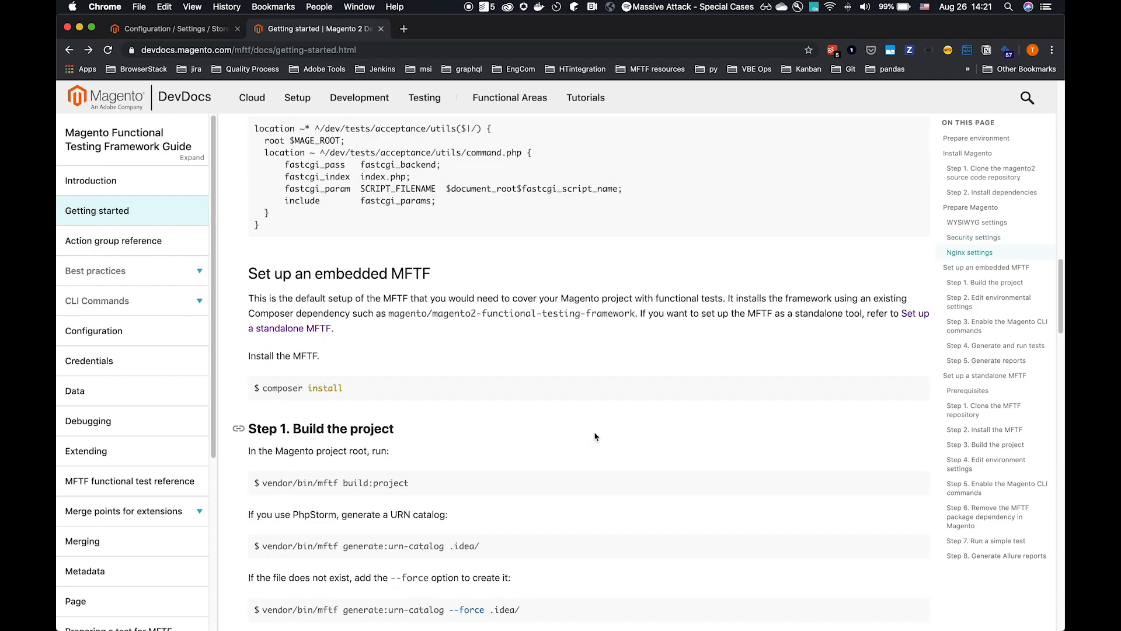
pyautogui.scroll(-3)
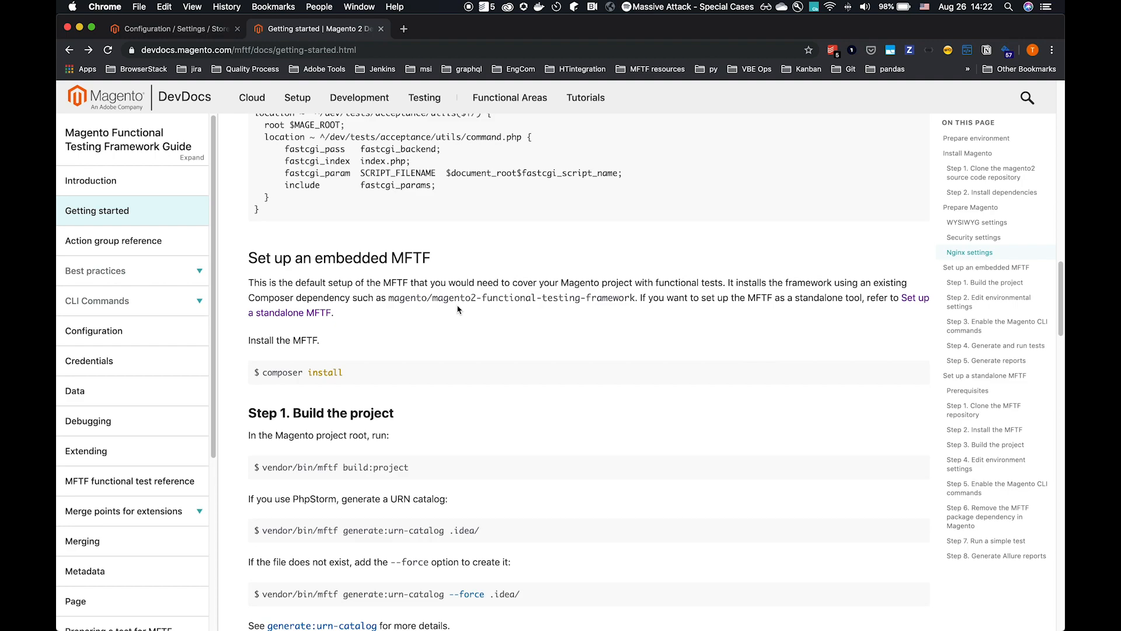
pyautogui.moveTo(664, 296)
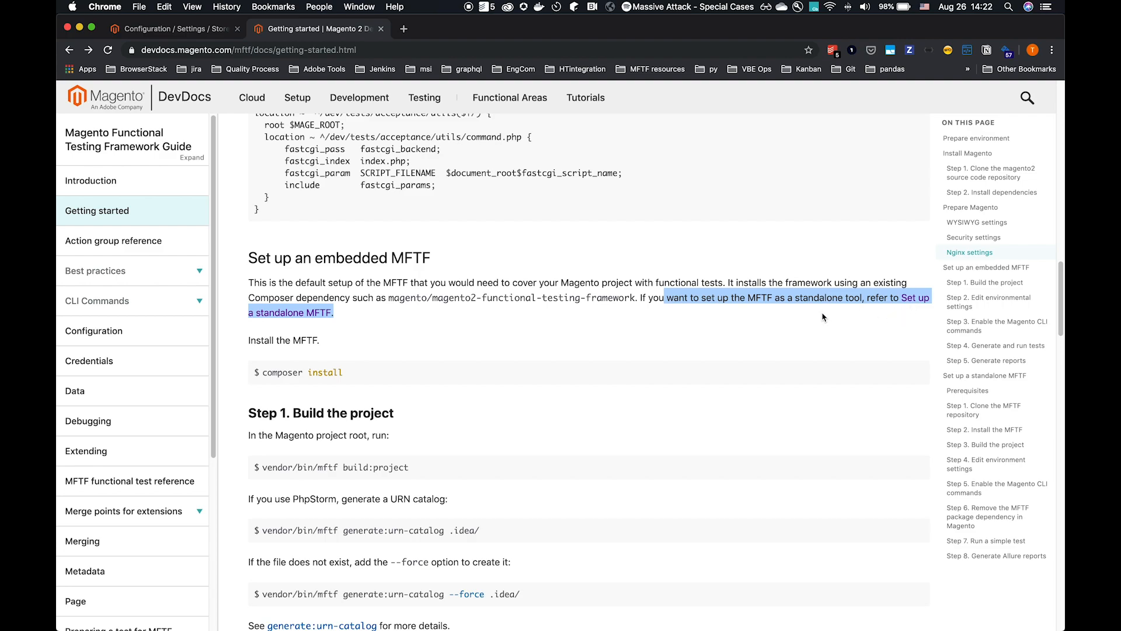
pyautogui.moveTo(764, 325)
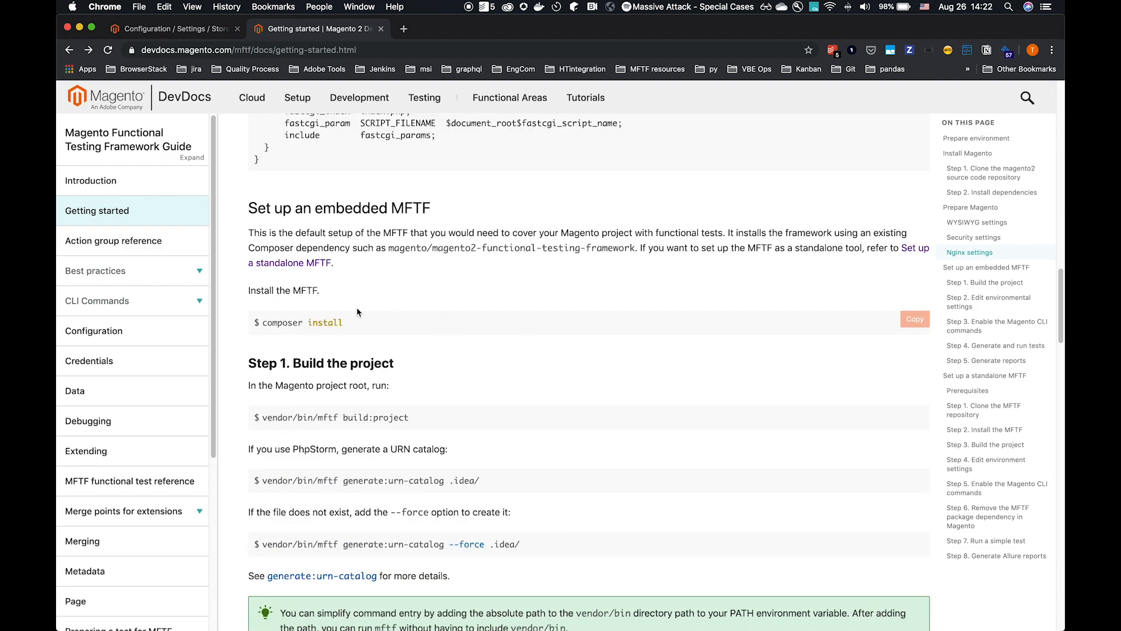
pyautogui.moveTo(397, 330)
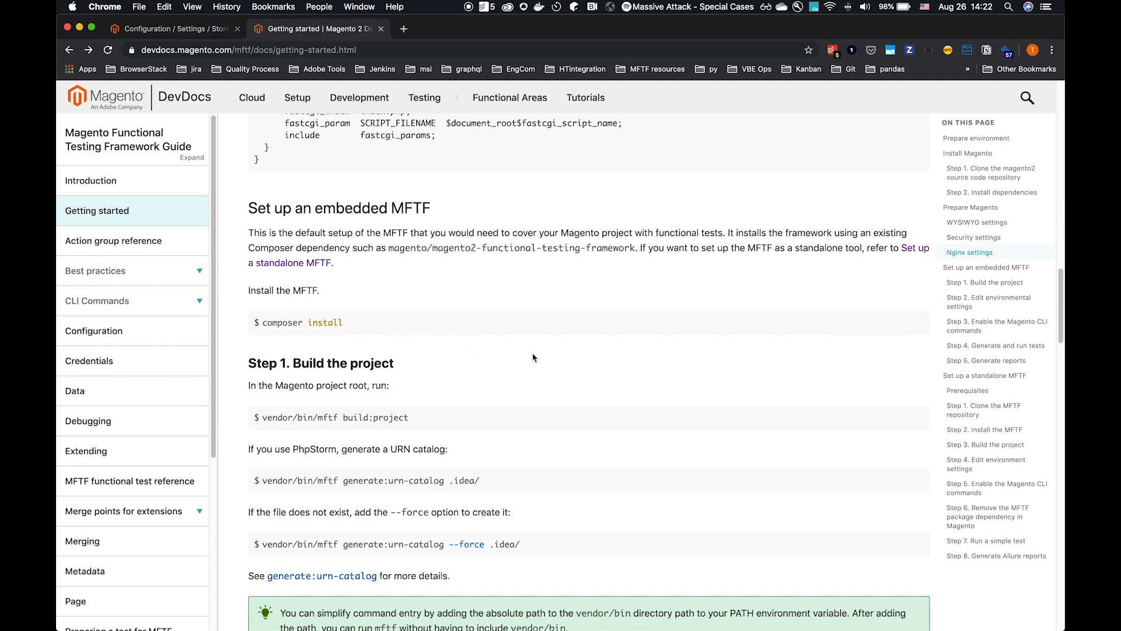
pyautogui.scroll(-3)
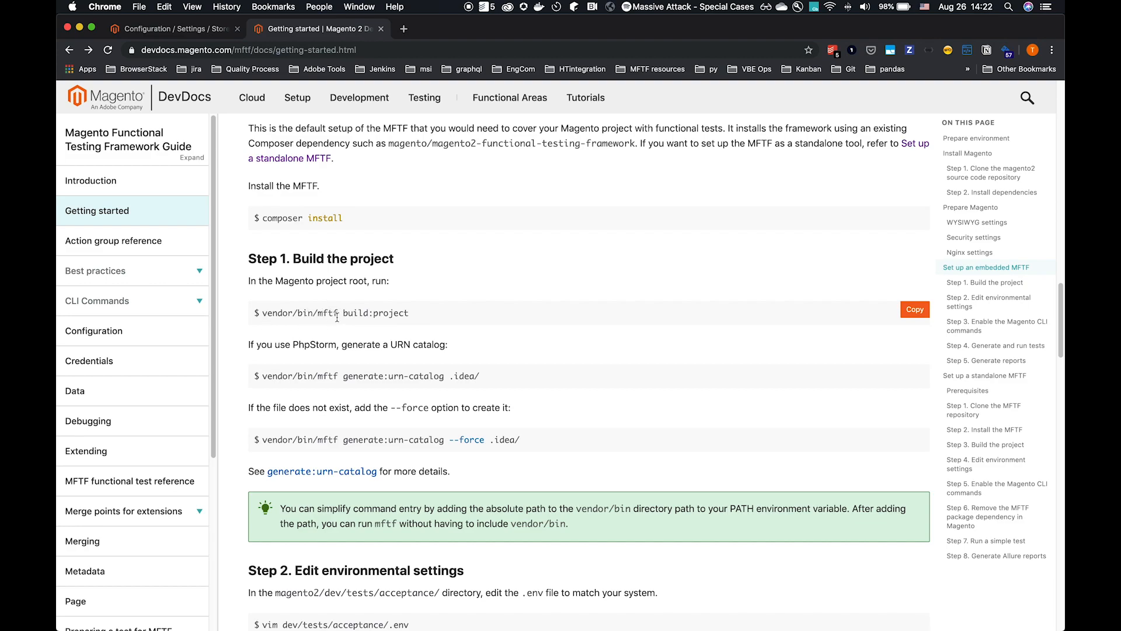
pyautogui.moveTo(407, 324)
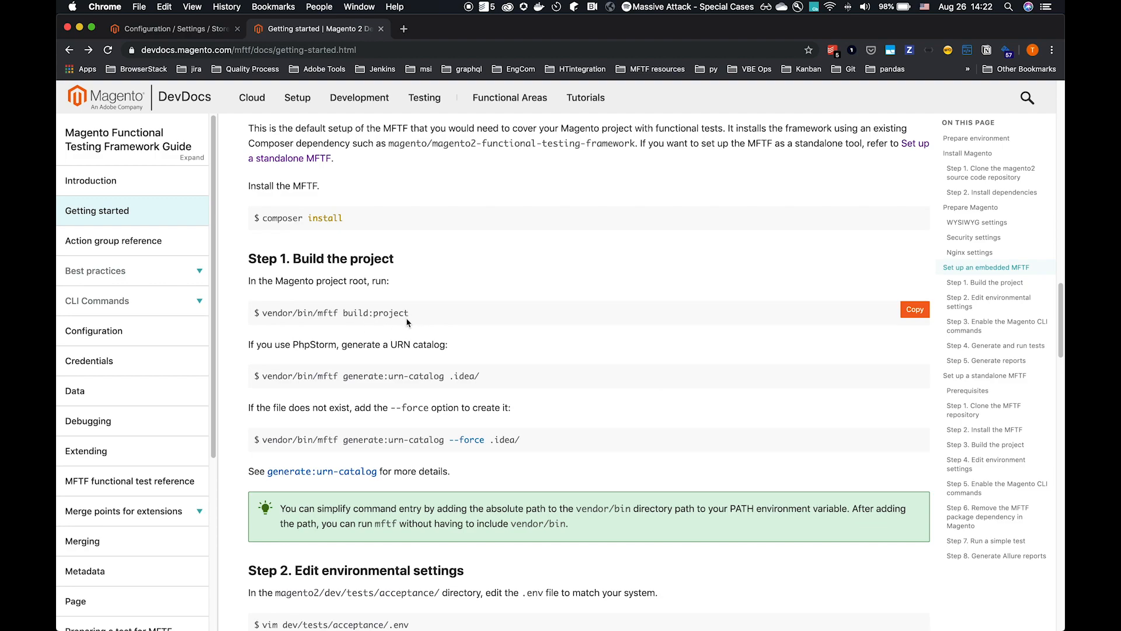
pyautogui.moveTo(857, 315)
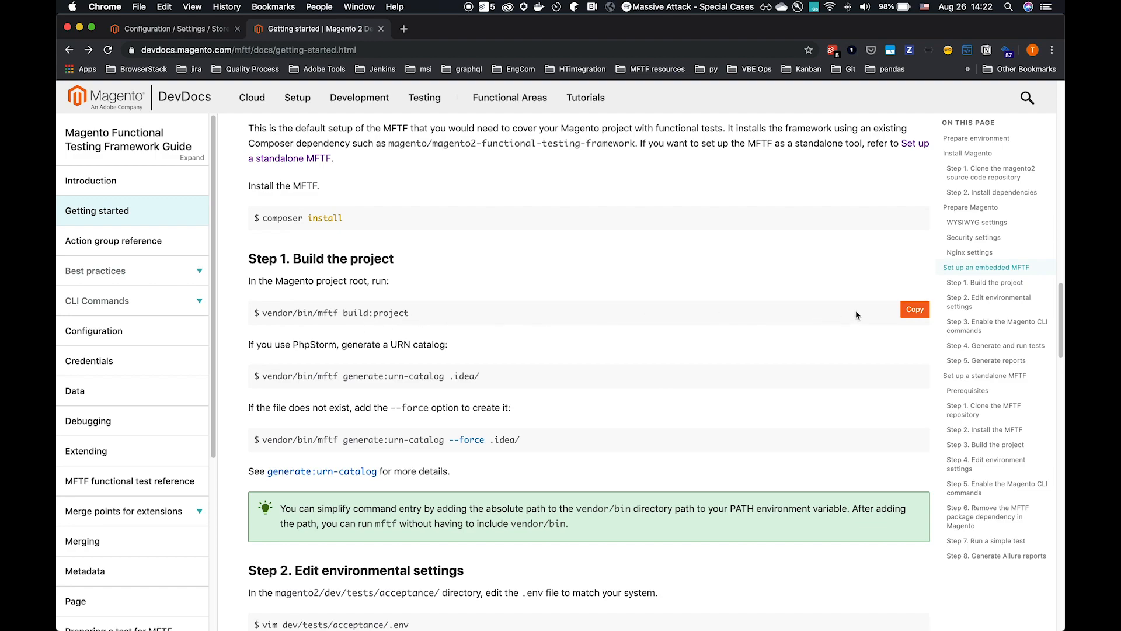
pyautogui.click(914, 310)
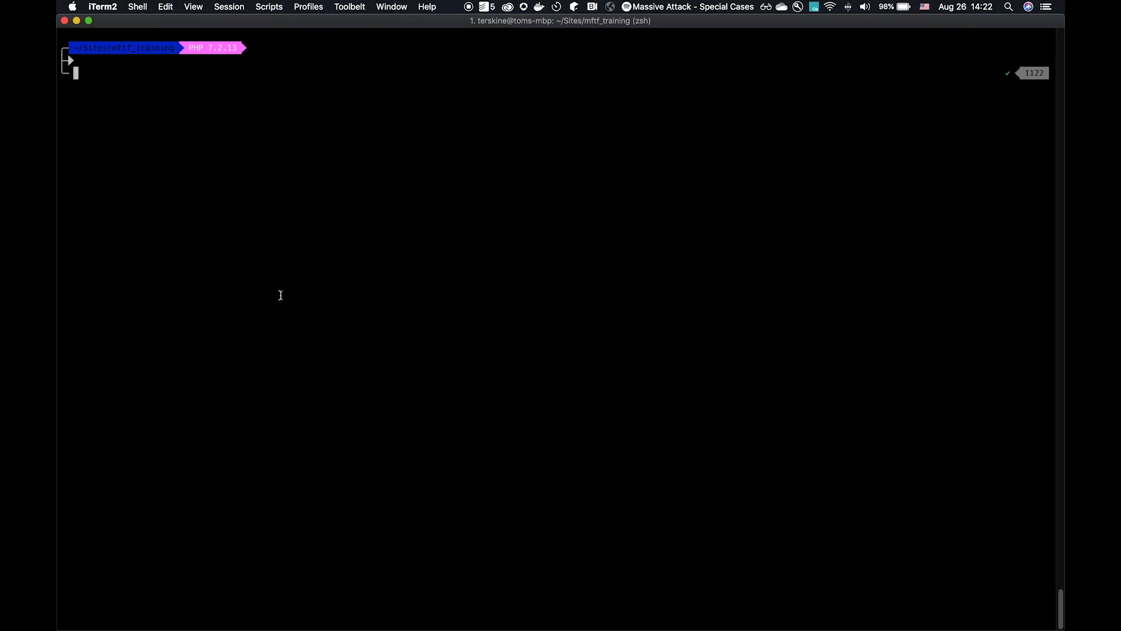
# Run vendor/bin/mftf build:project in the Magento project root.
pyautogui.write('vendor/bin/mftf build:project')
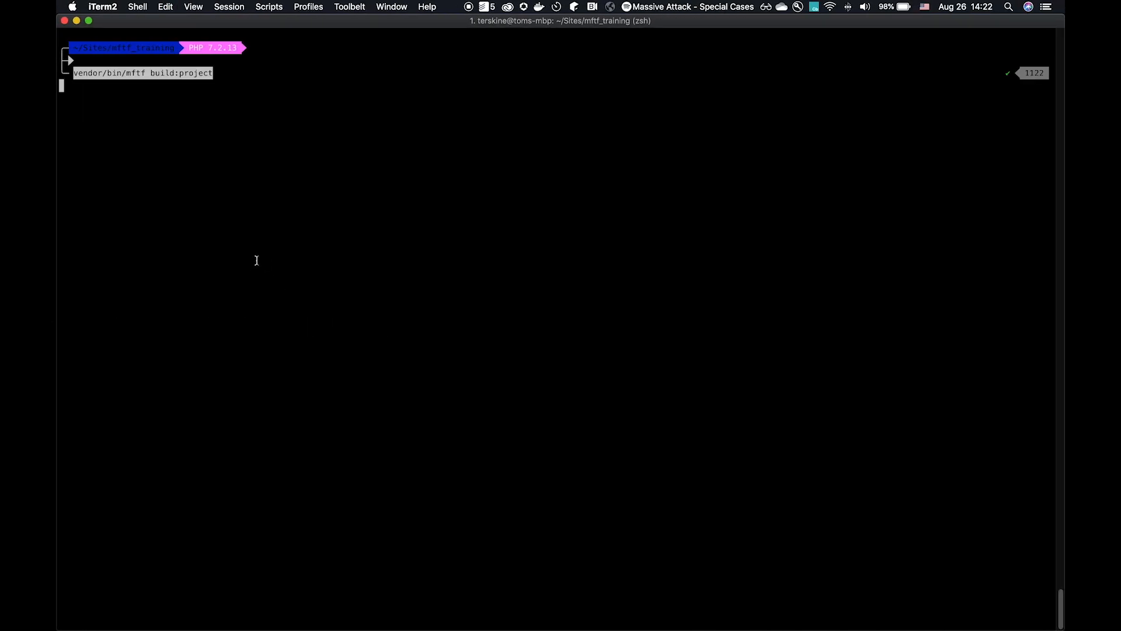
pyautogui.press('Return')
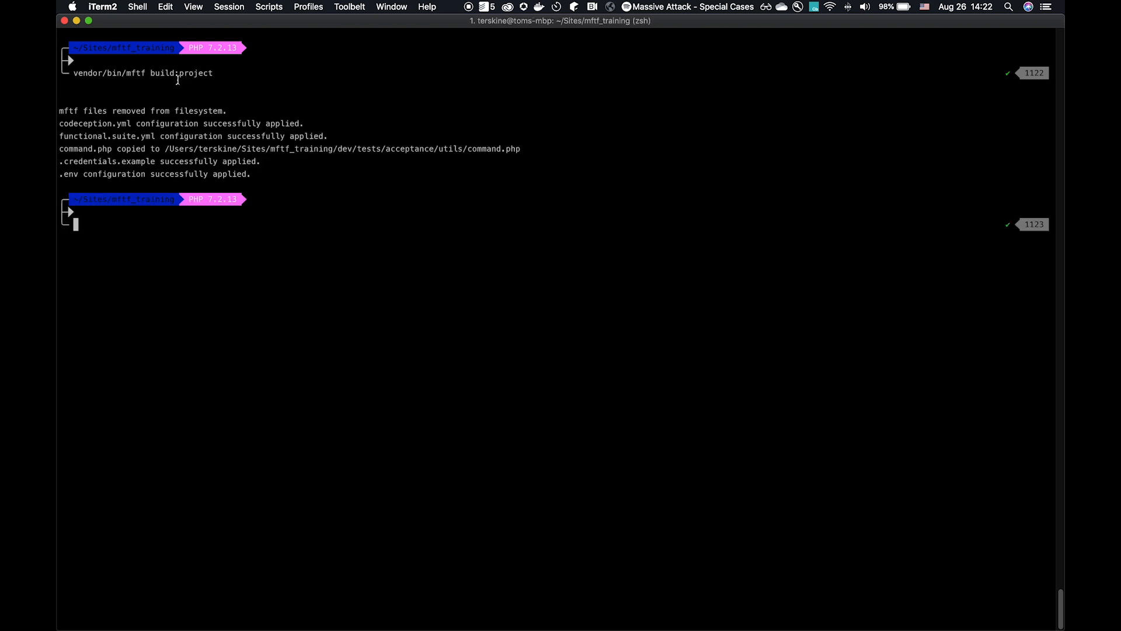
pyautogui.moveTo(217, 83)
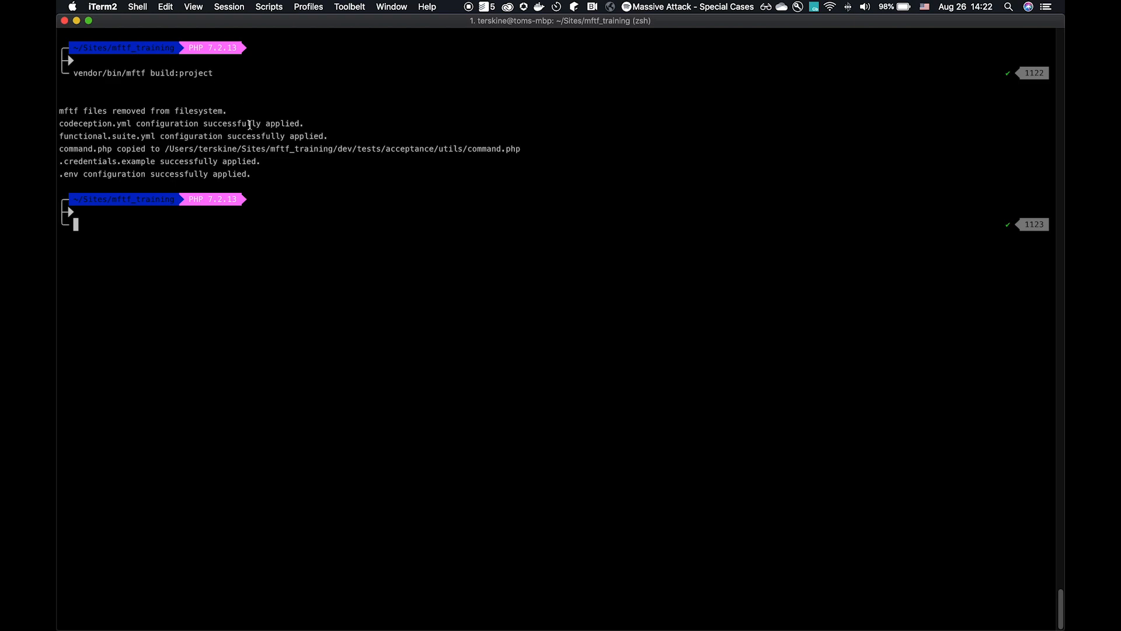
pyautogui.moveTo(92, 110)
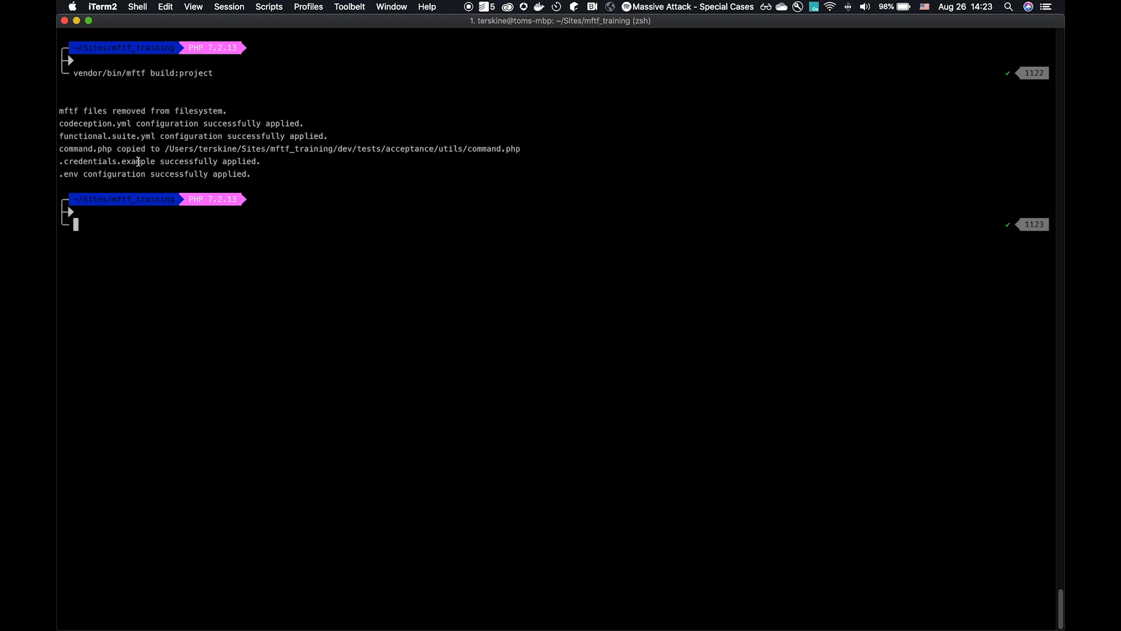
pyautogui.moveTo(64, 174)
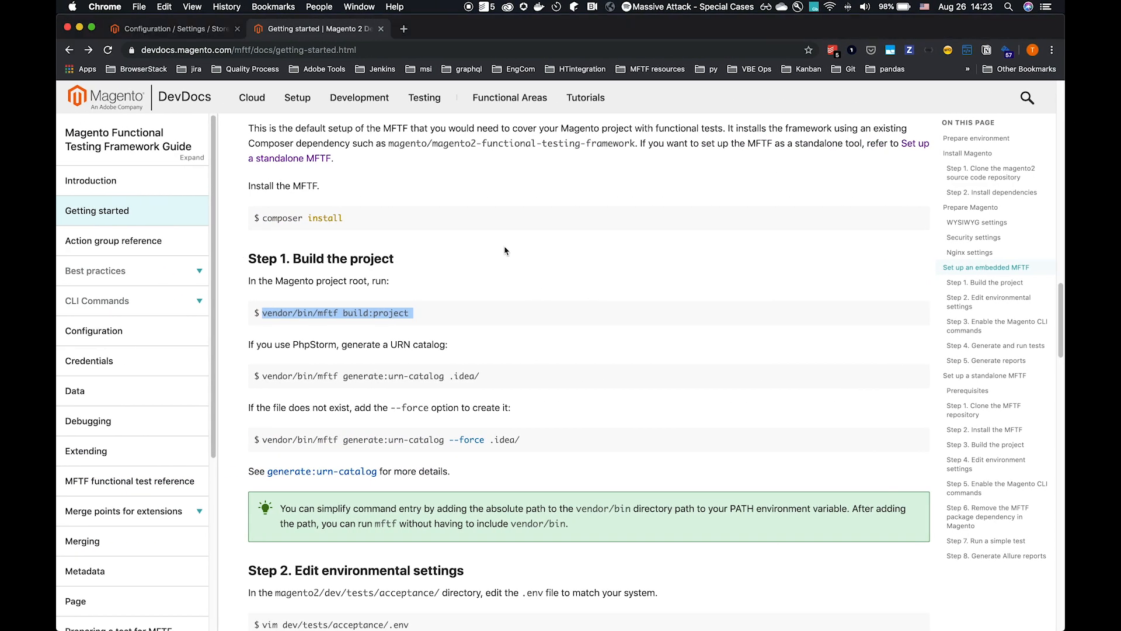
# Scroll the guide to Step 2. Edit environmental settings, listing the required .env parameters.
pyautogui.scroll(-3)
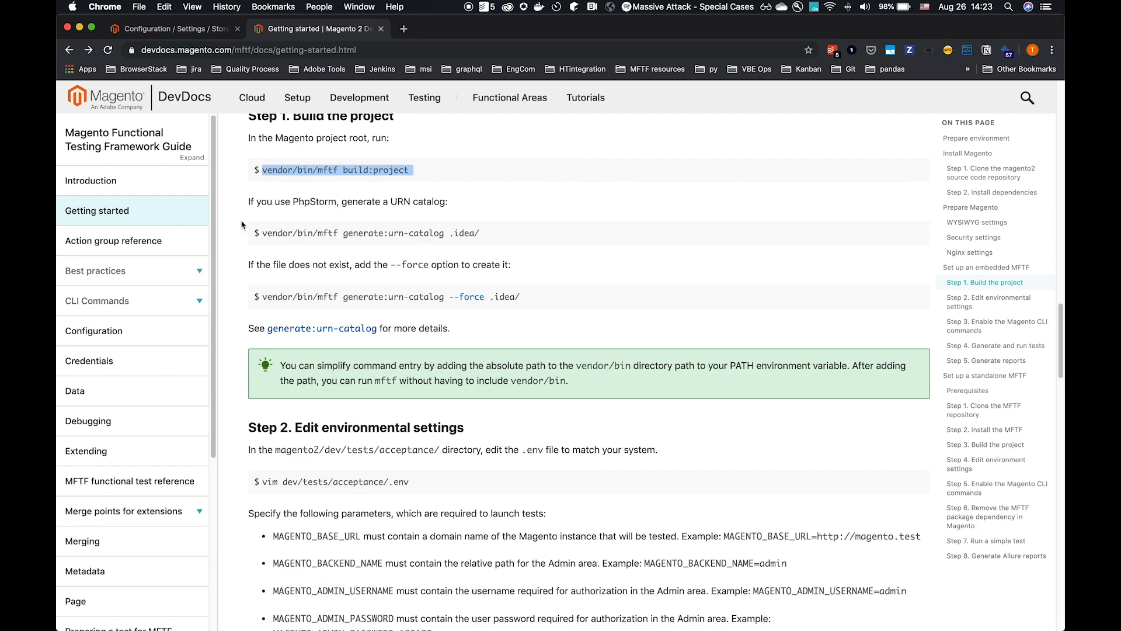
pyautogui.moveTo(486, 236)
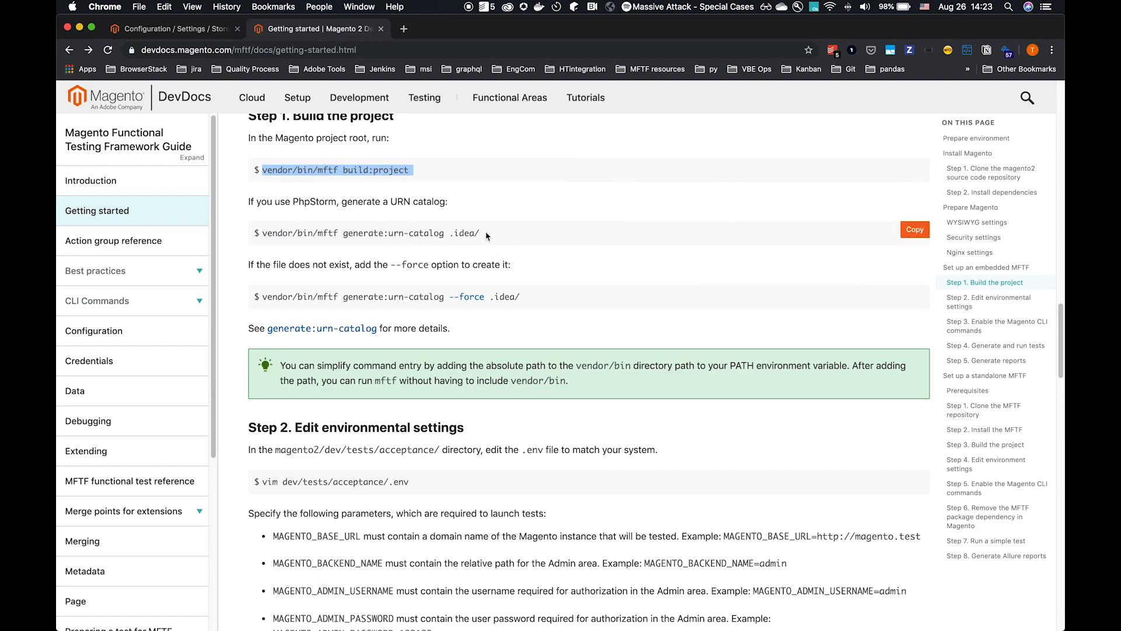
pyautogui.scroll(-3)
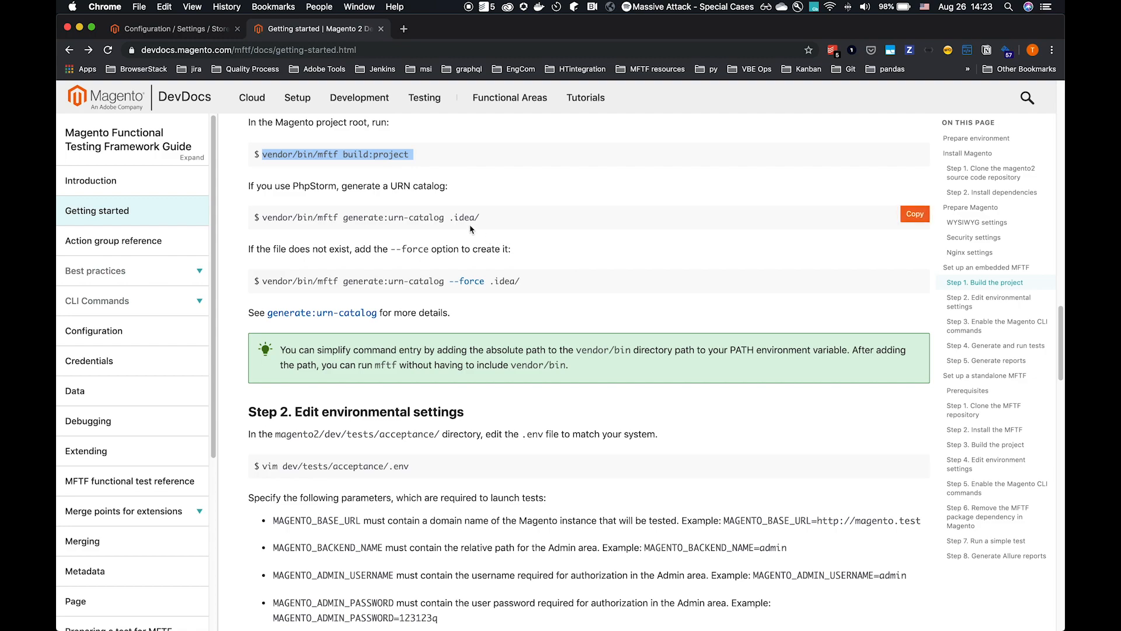
pyautogui.scroll(-3)
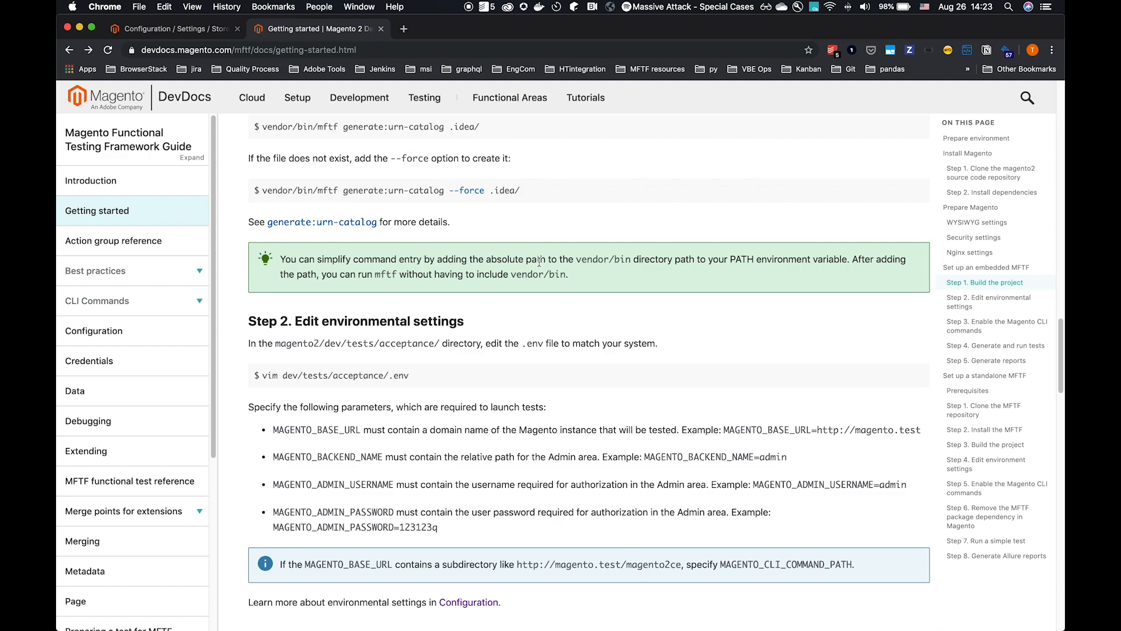
pyautogui.scroll(-3)
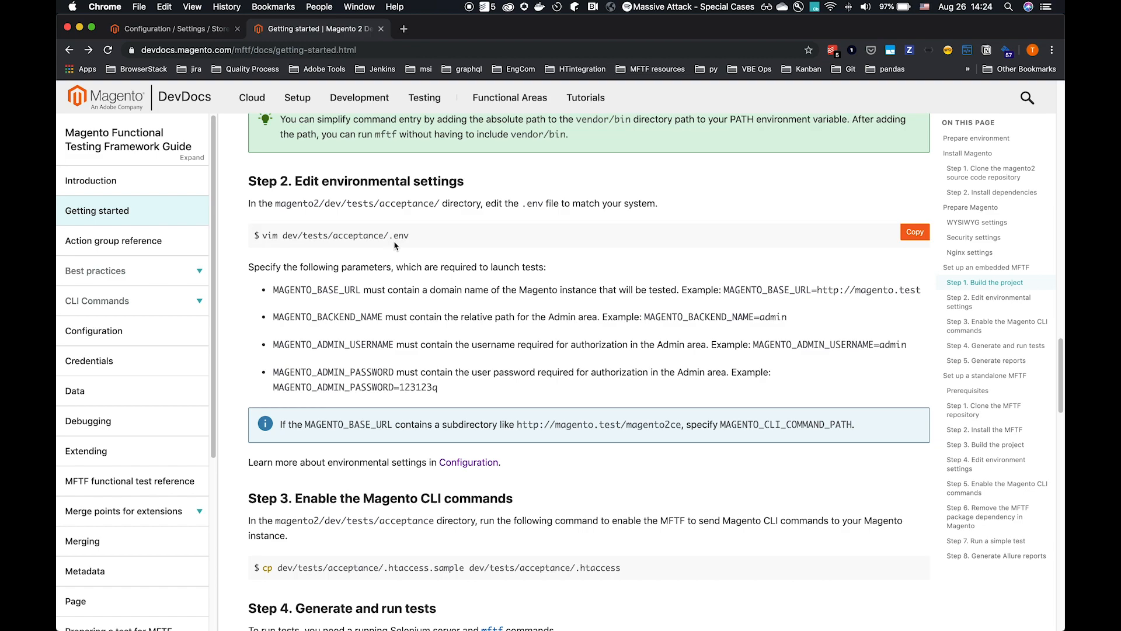
pyautogui.moveTo(321, 246)
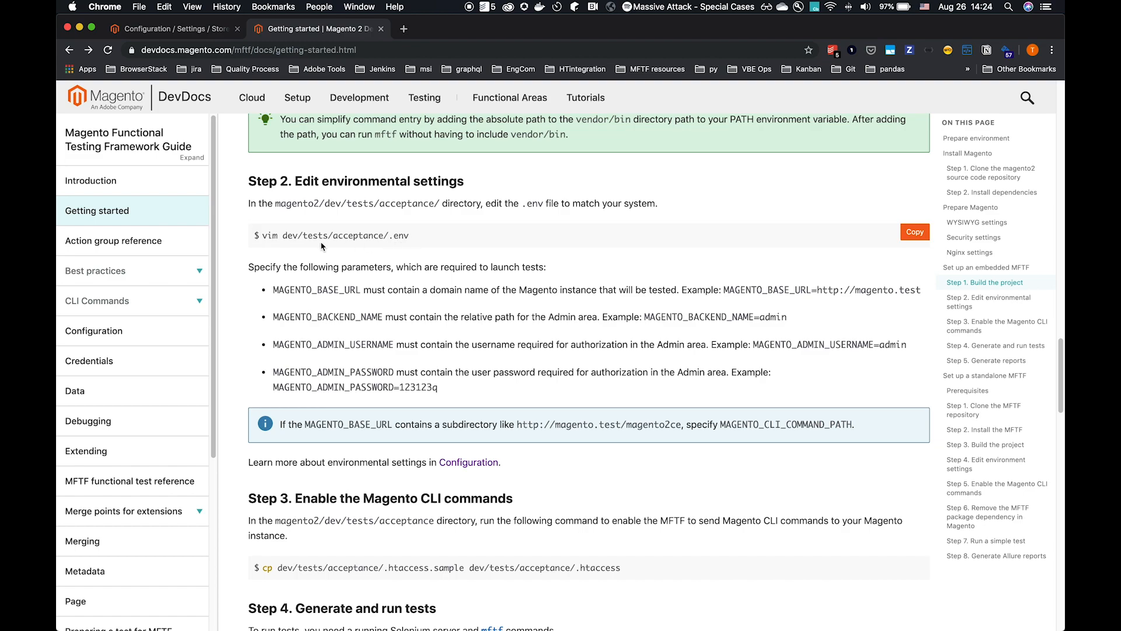
pyautogui.click(915, 231)
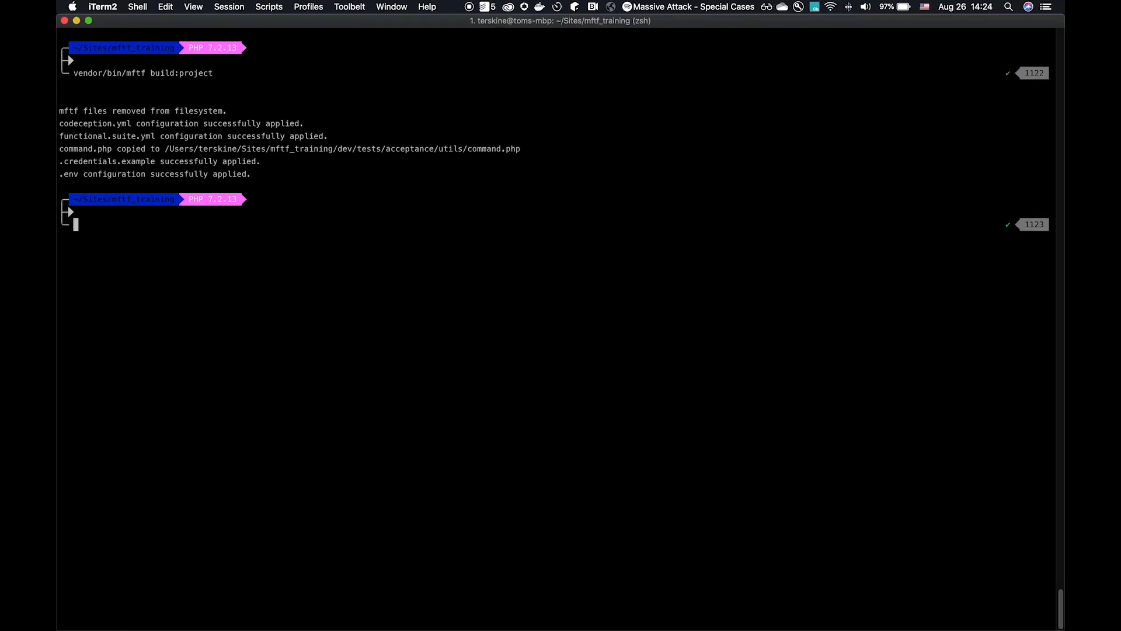
pyautogui.write('nano vim dev/tests/acceptance/.env')
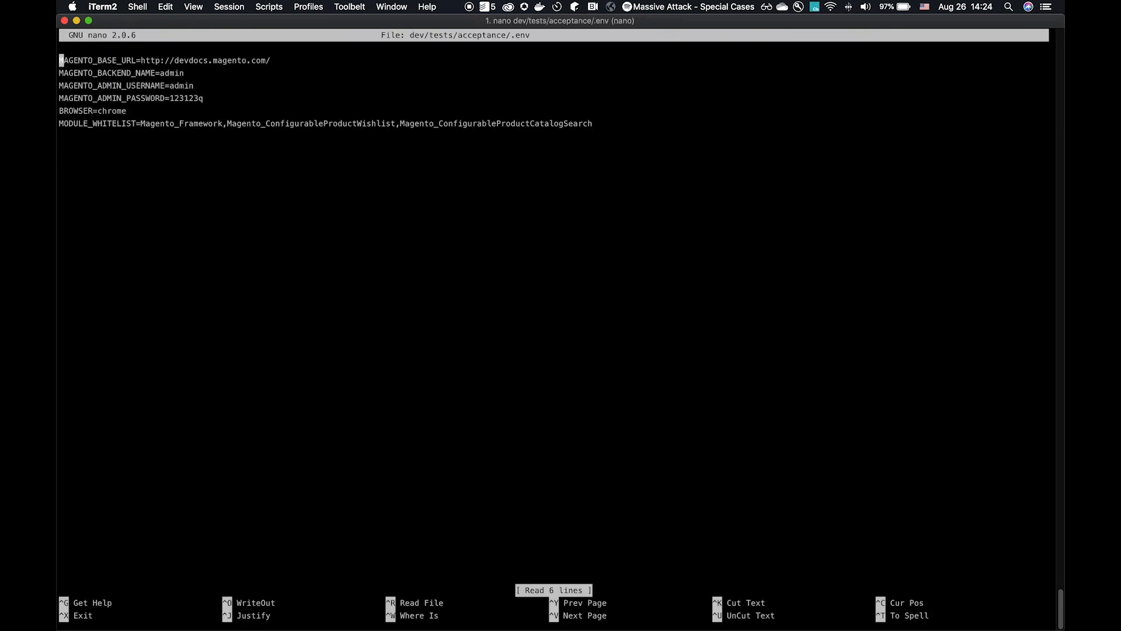
pyautogui.press('Down')
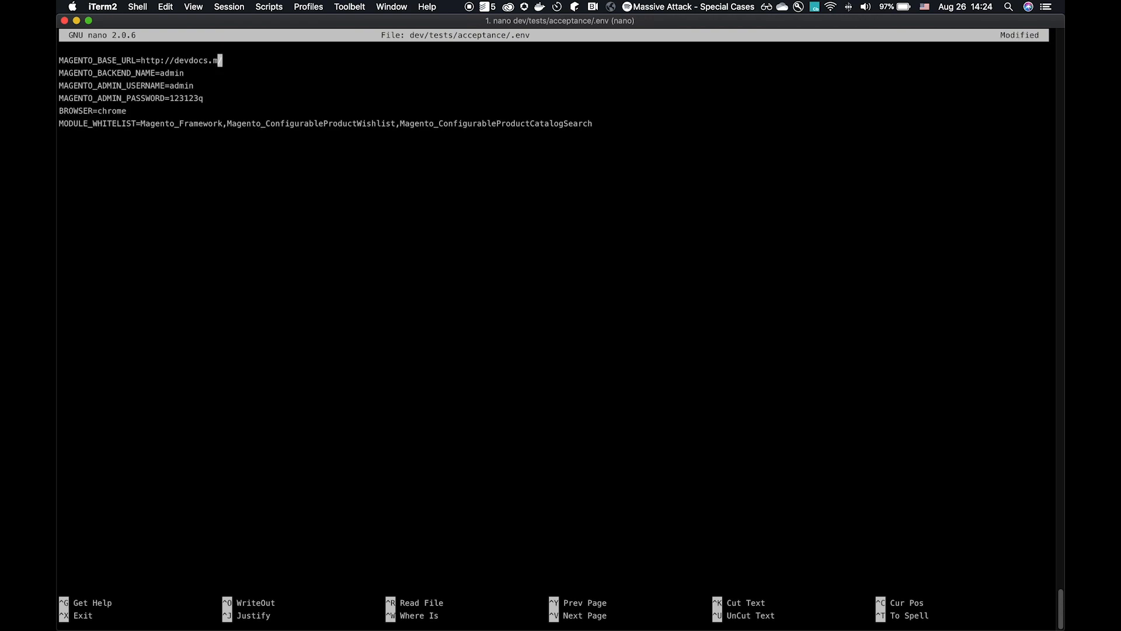
pyautogui.press('Backspace')
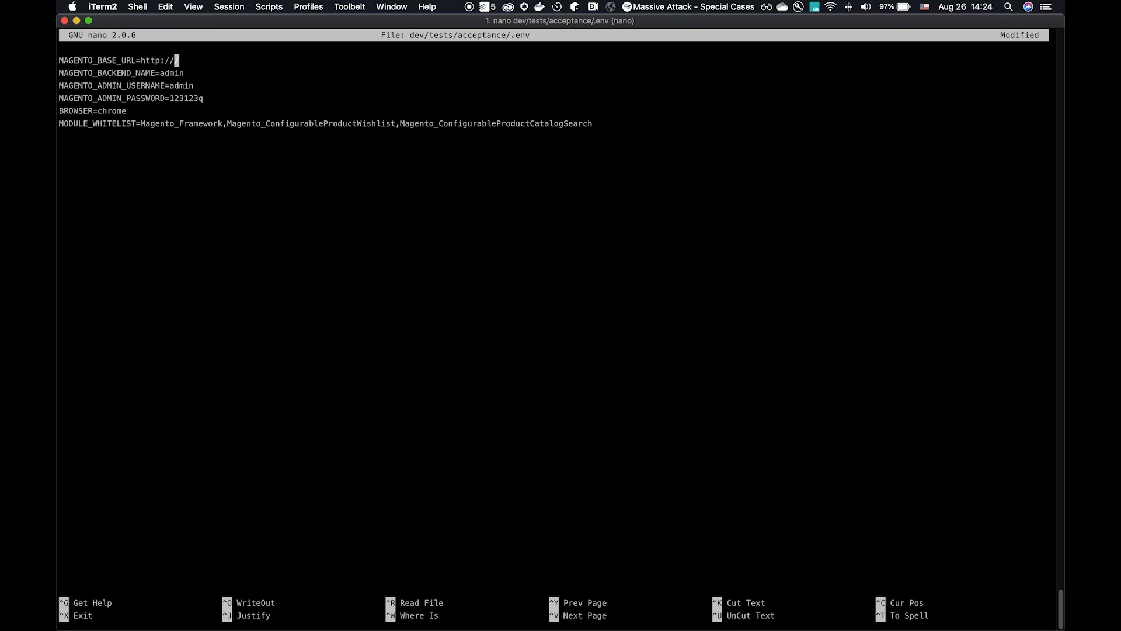
pyautogui.write('233.l')
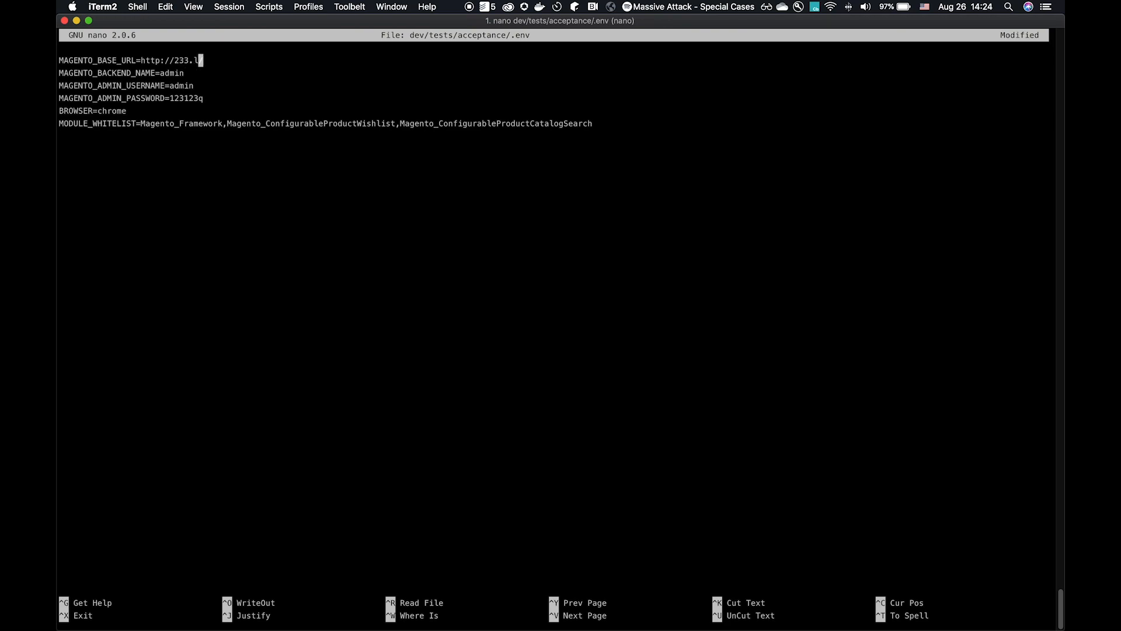
pyautogui.write('ocal')
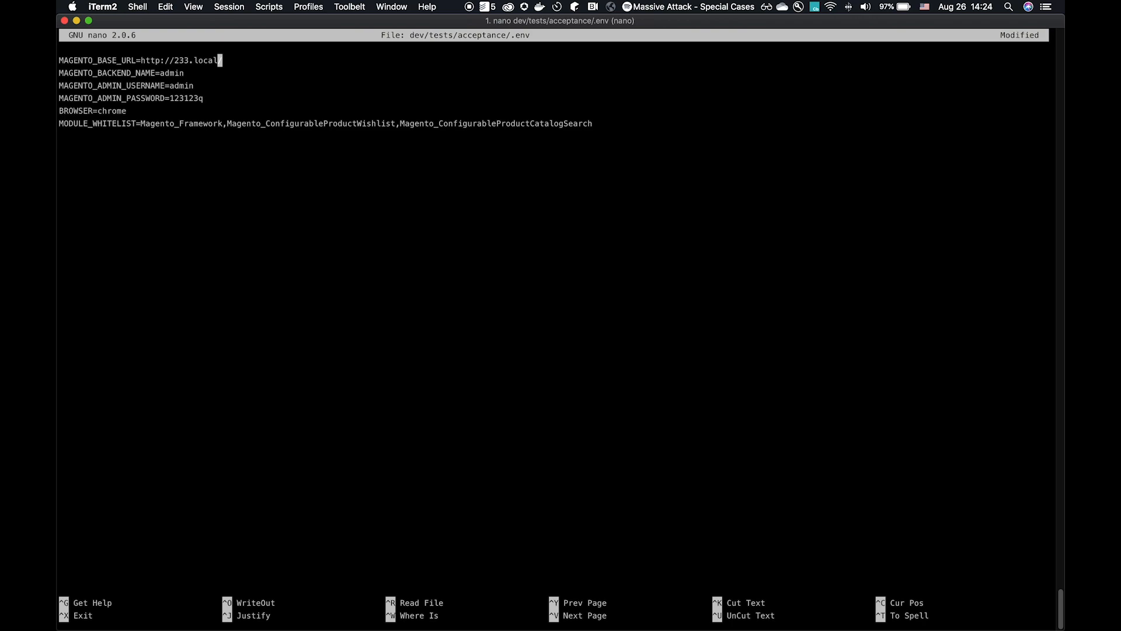
pyautogui.write('/')
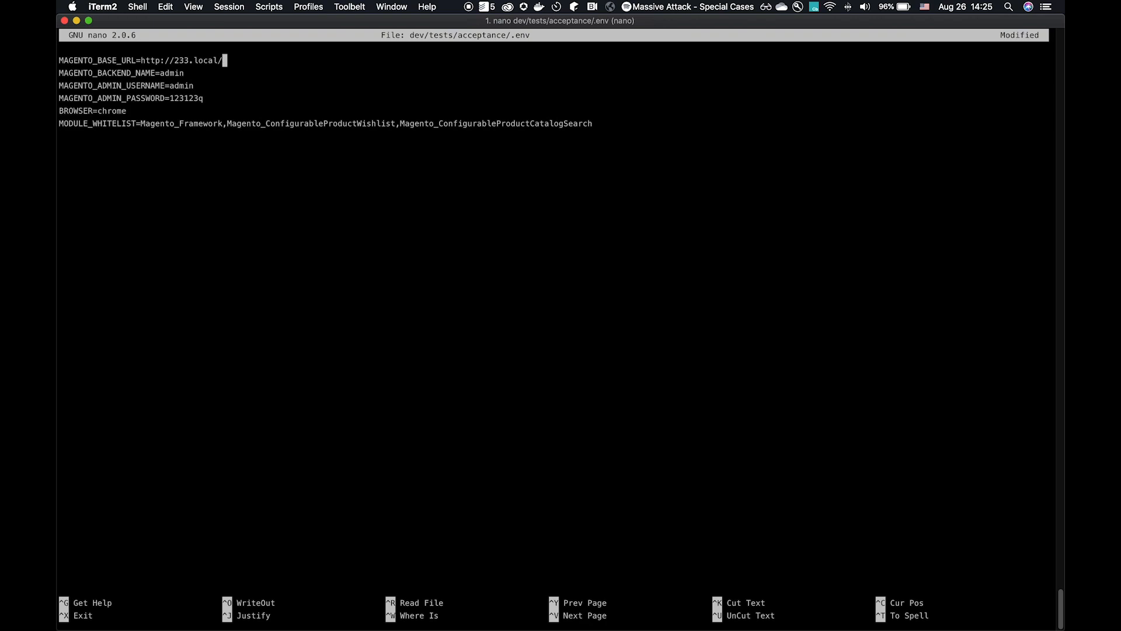
pyautogui.press('ctrl+x')
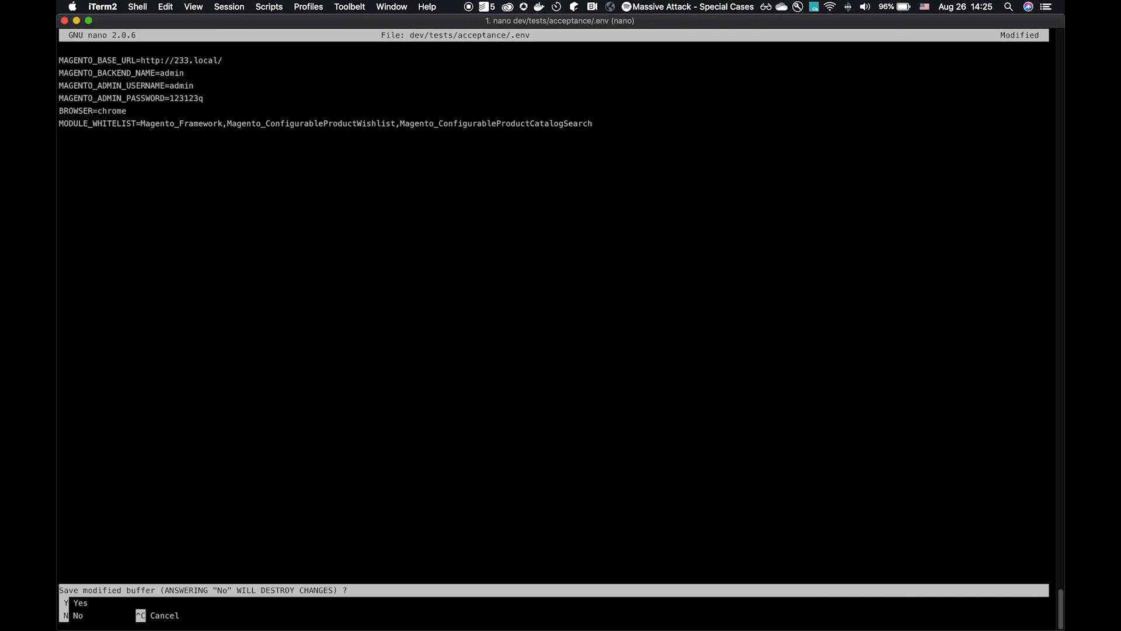
pyautogui.press('y')
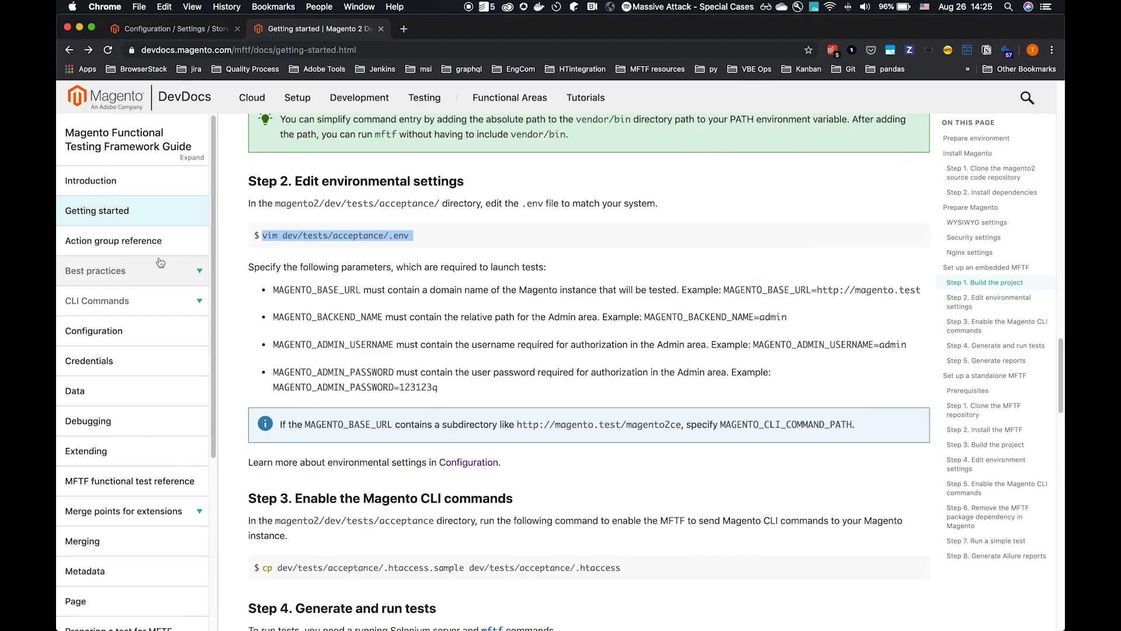
# Scroll the Getting started guide to Step 4 'Generate and run tests' and check the terminal.
pyautogui.scroll(-3)
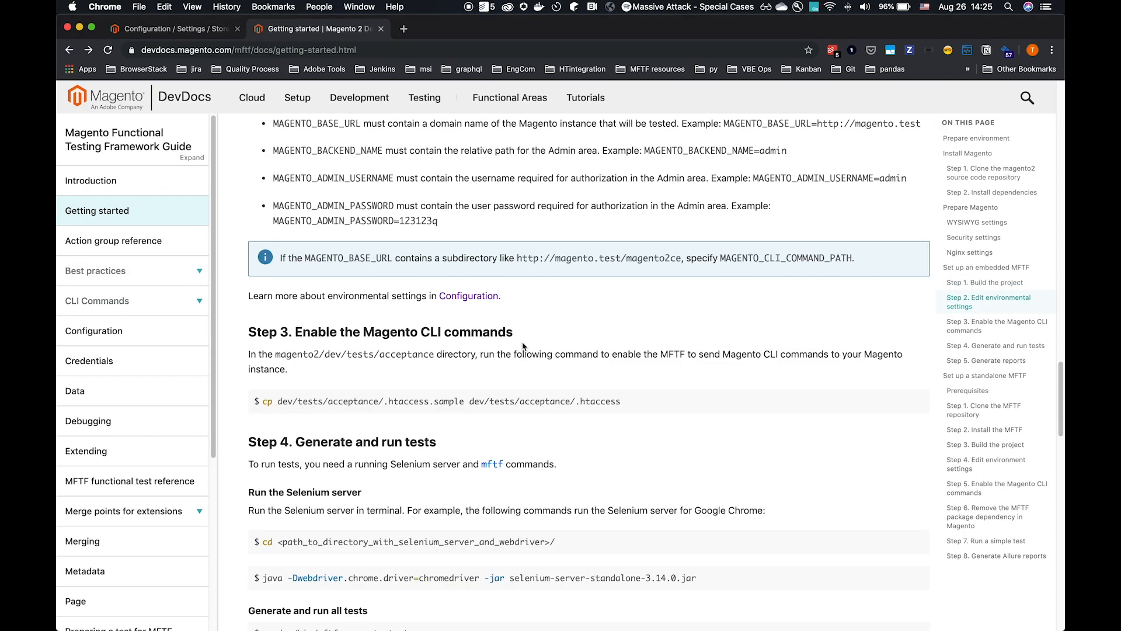
pyautogui.scroll(-3)
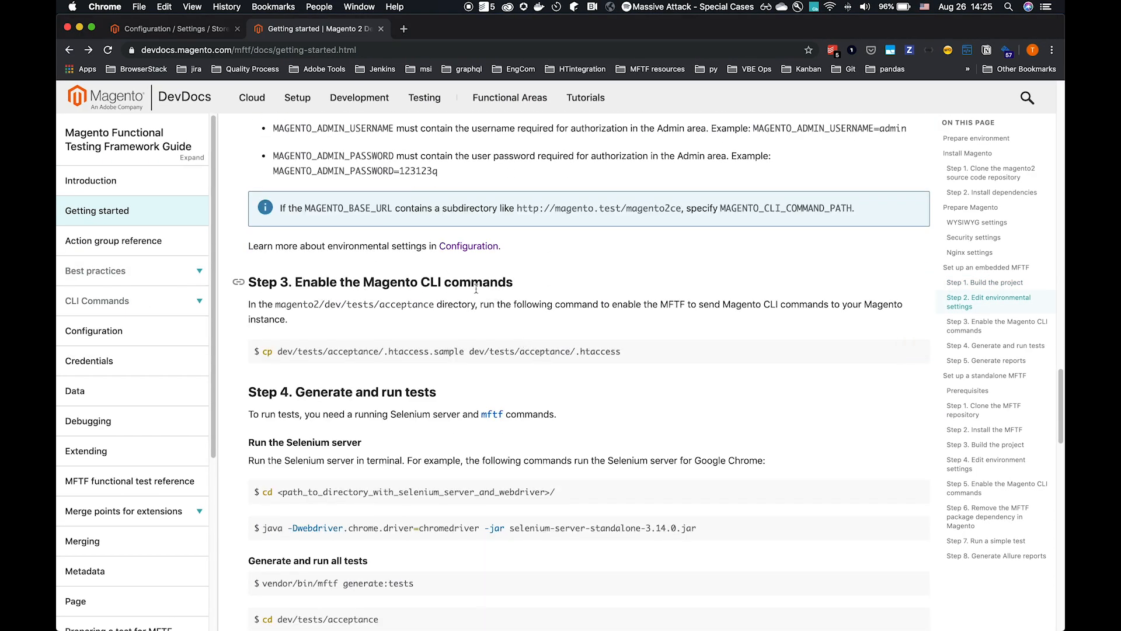
pyautogui.scroll(-3)
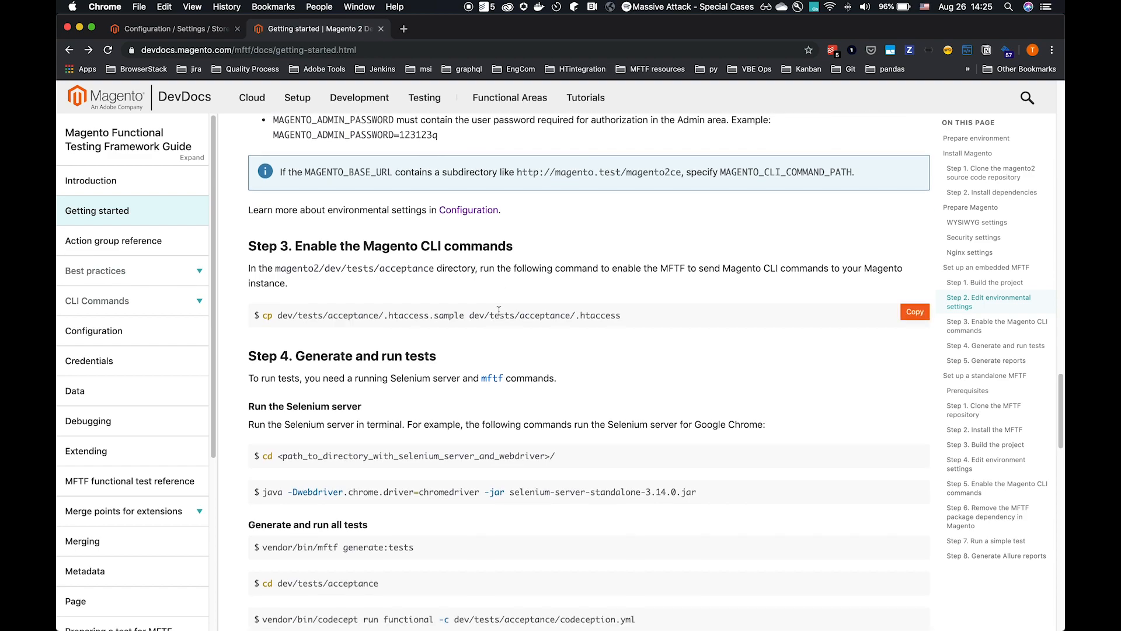
pyautogui.press('cmd+tab')
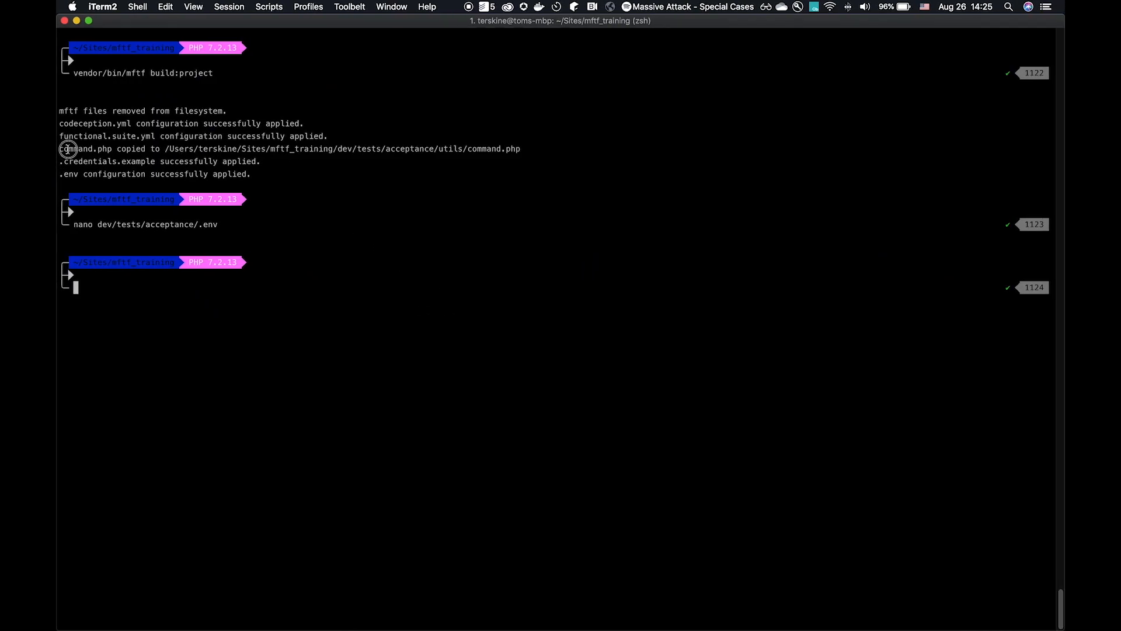
pyautogui.moveTo(299, 189)
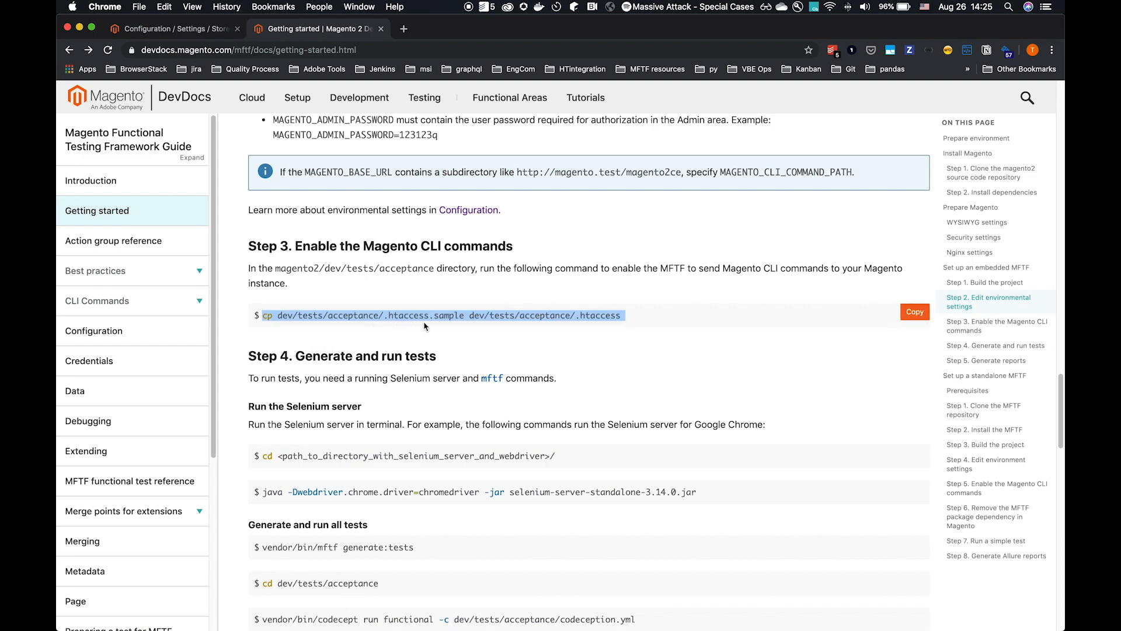
pyautogui.moveTo(664, 312)
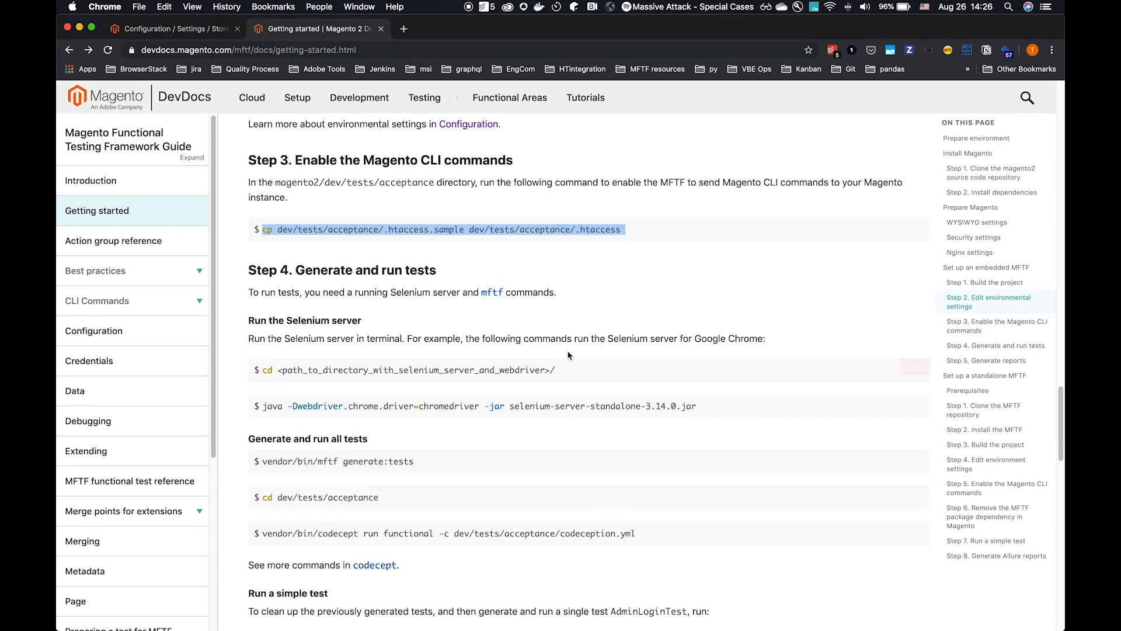
pyautogui.scroll(-3)
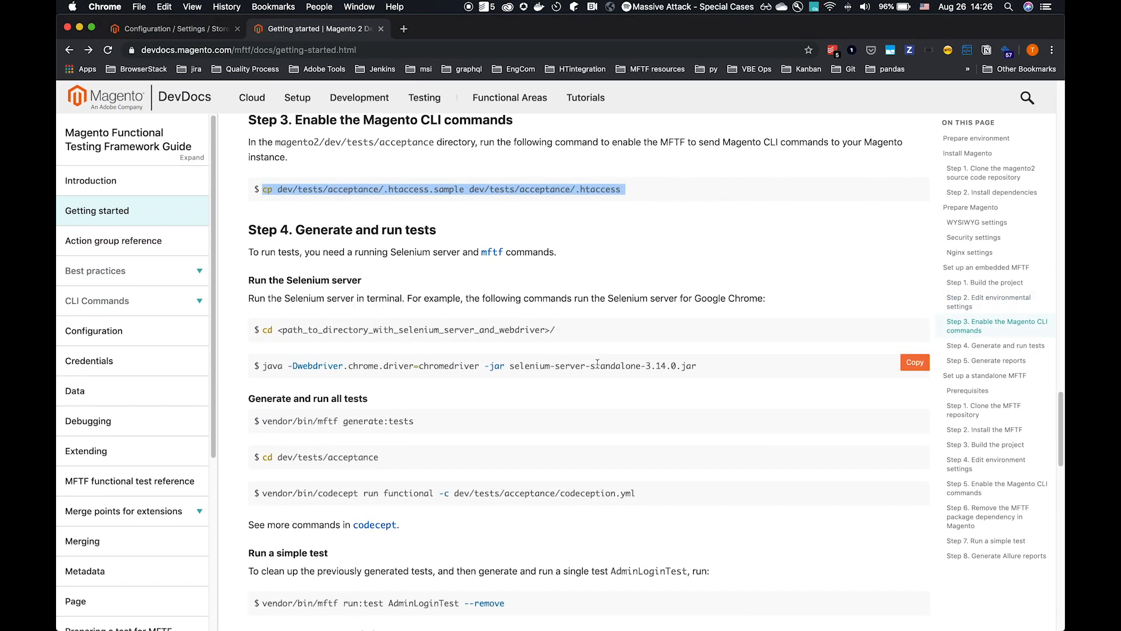
pyautogui.scroll(-3)
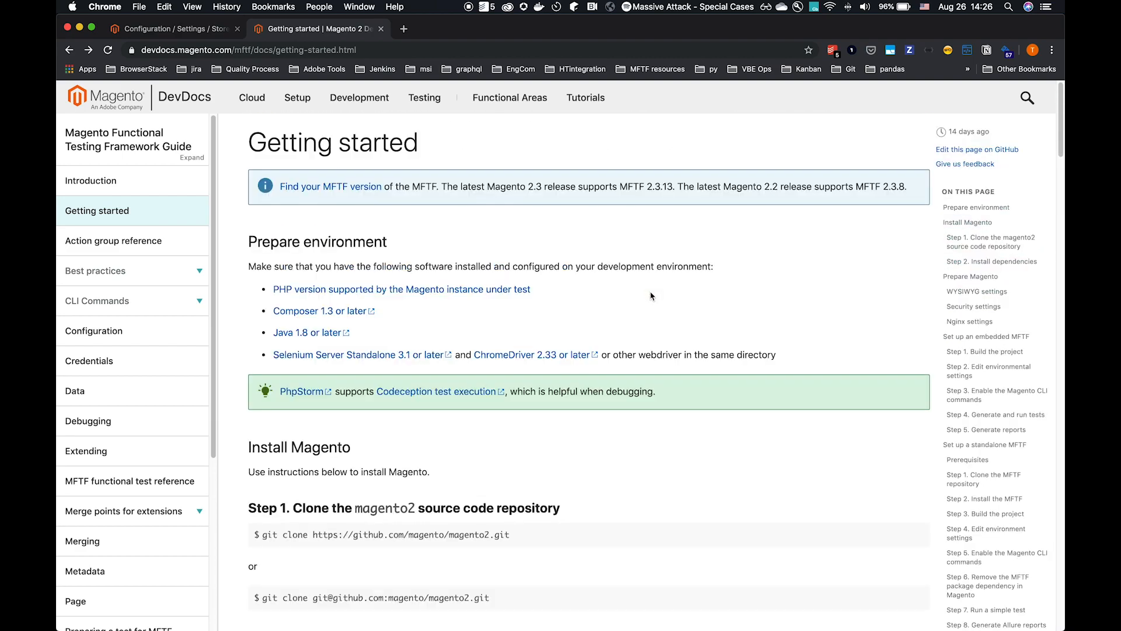
pyautogui.moveTo(327, 353)
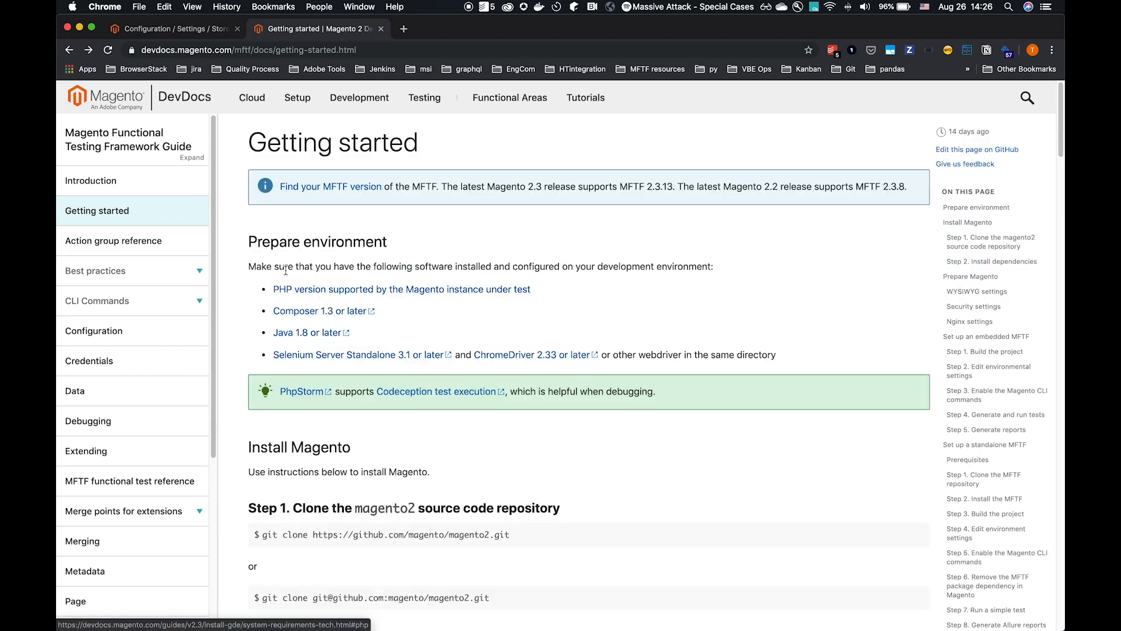
pyautogui.scroll(-3)
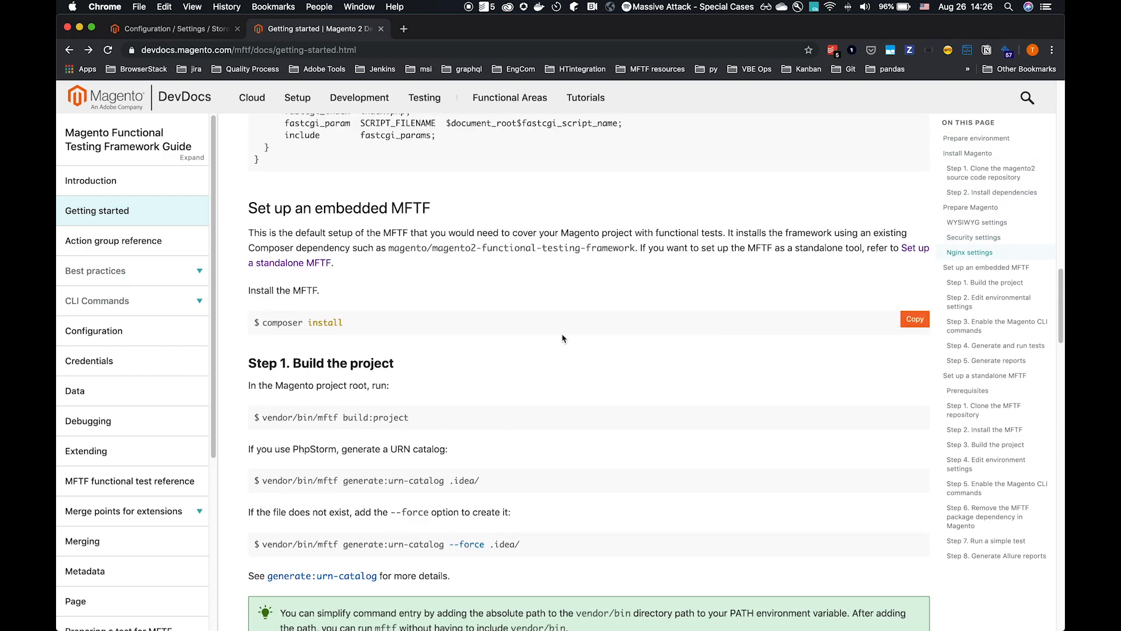
pyautogui.scroll(-3)
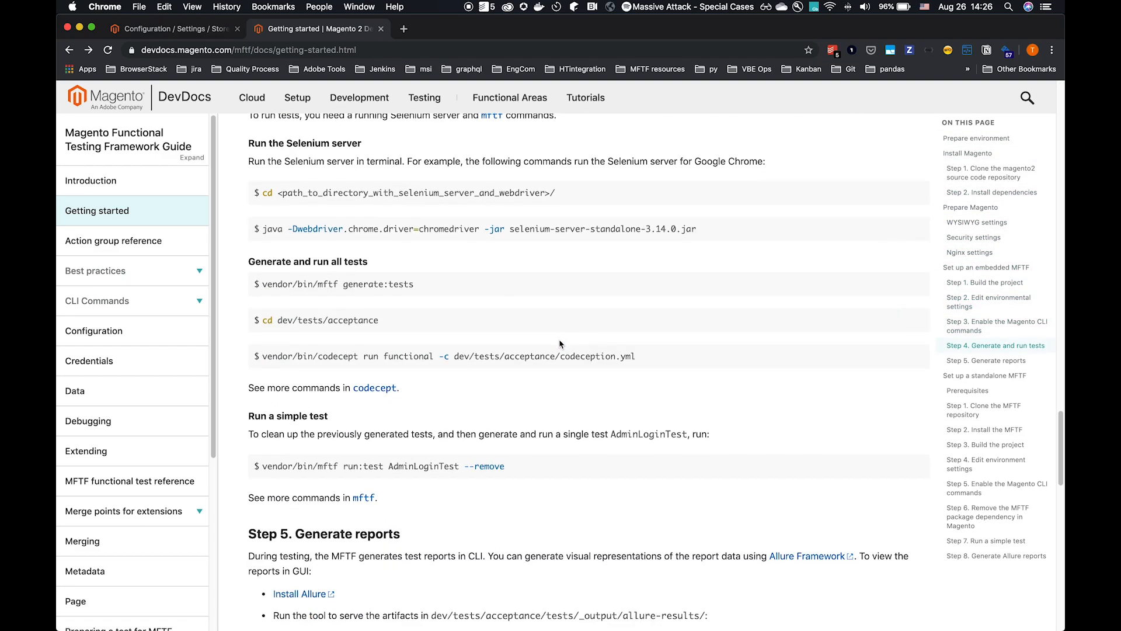
pyautogui.scroll(-3)
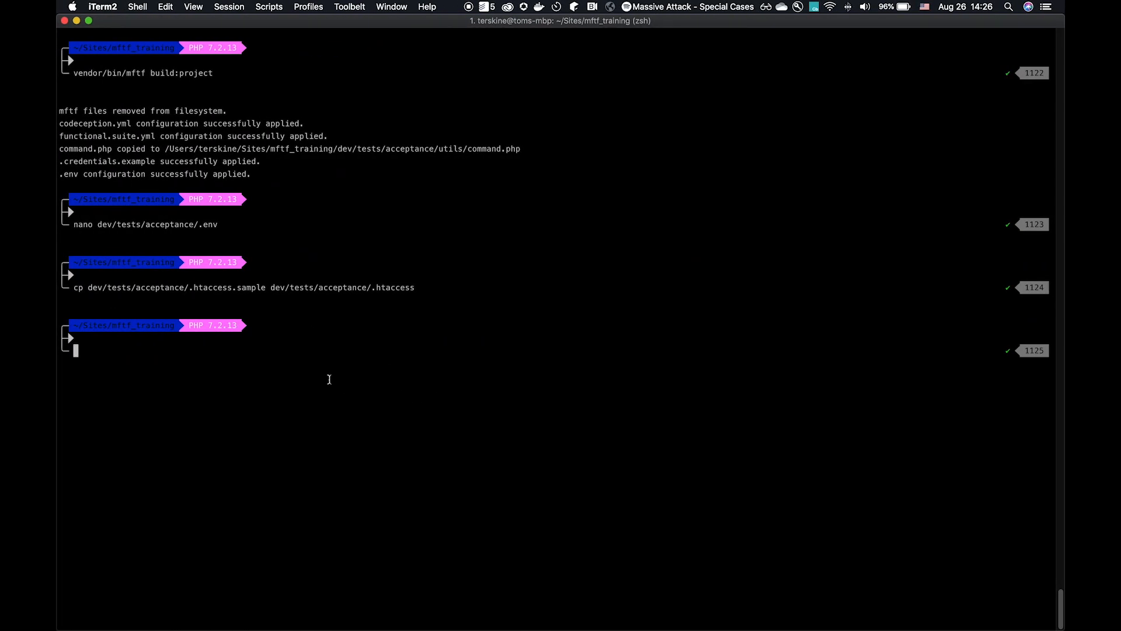
# Run vendor/bin/mftf generate:tests until it reports Generate Tests Command Run.
pyautogui.write('vendor/bin/mftf generate:tests')
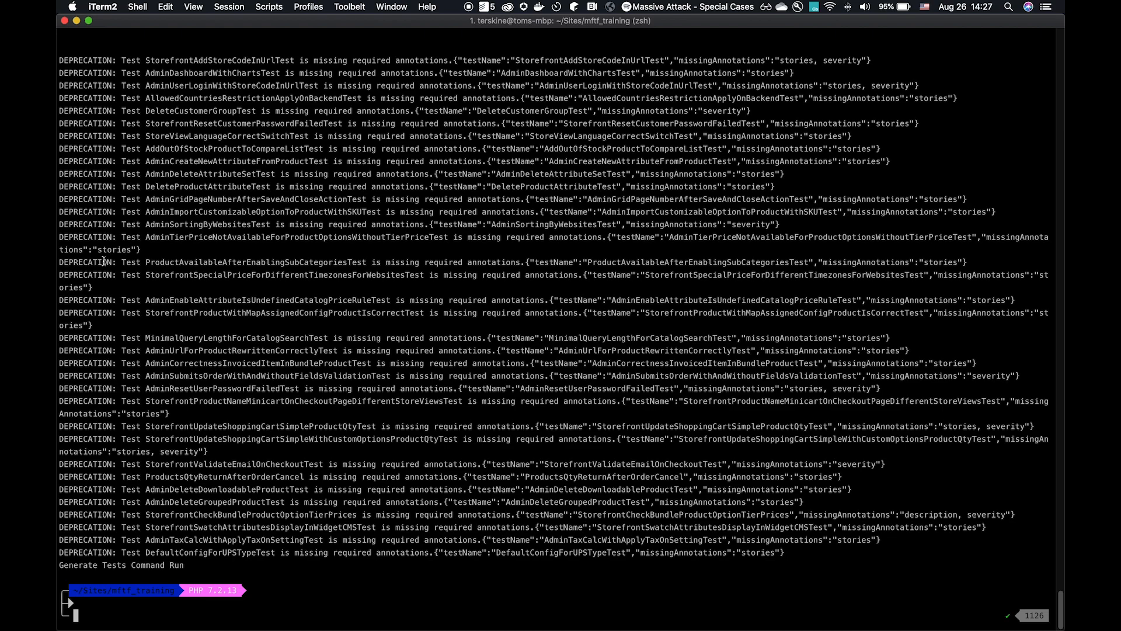
pyautogui.moveTo(630, 284)
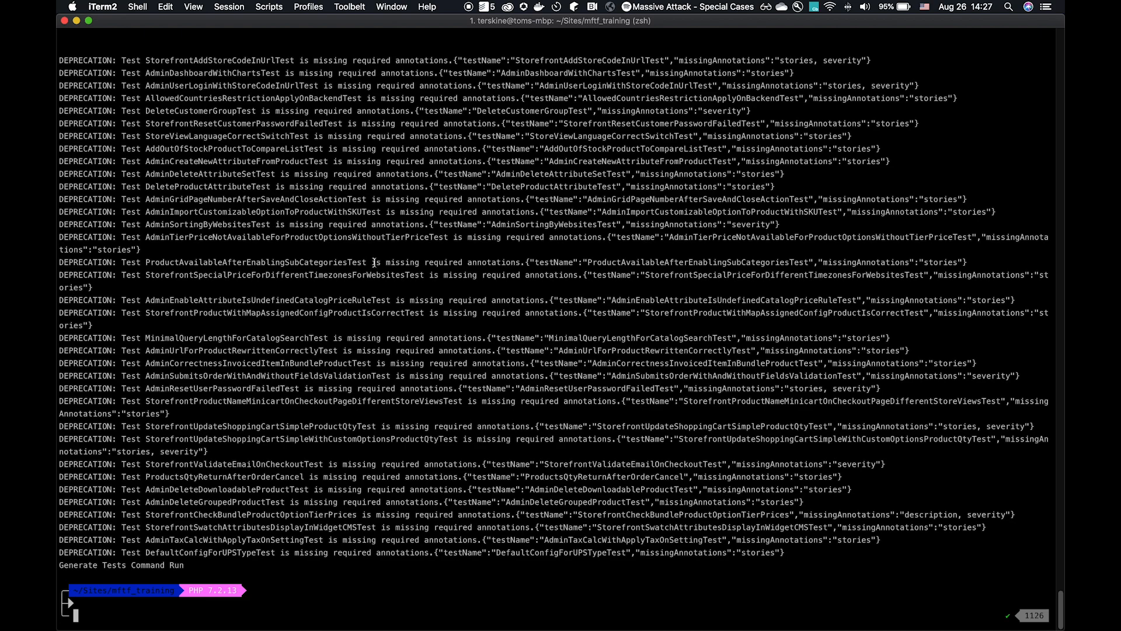
pyautogui.moveTo(471, 576)
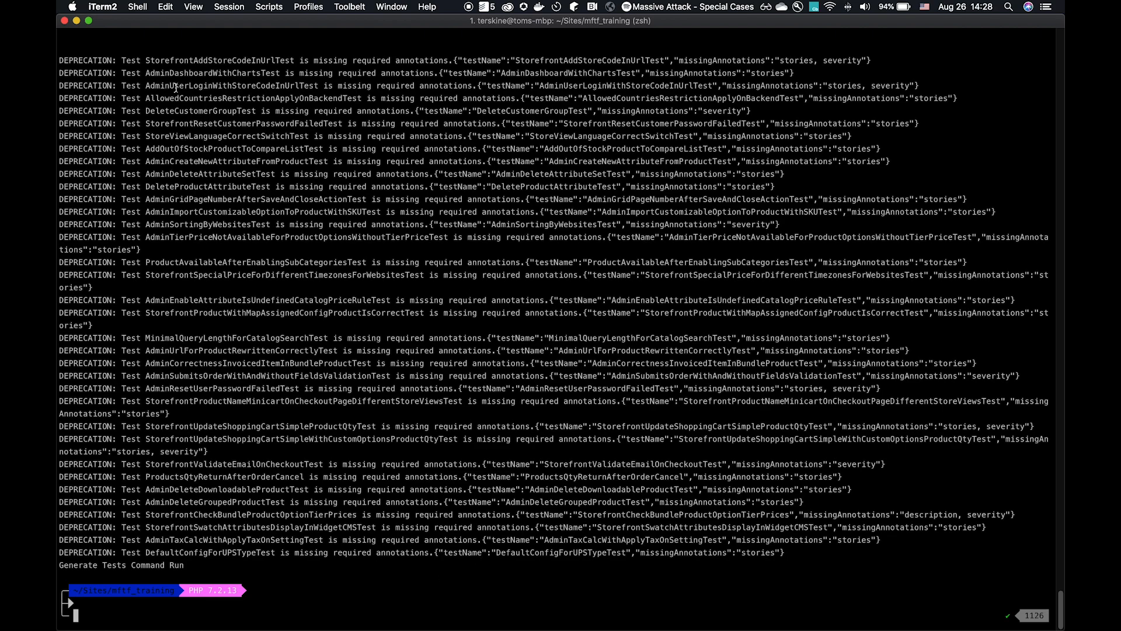
pyautogui.moveTo(176, 87)
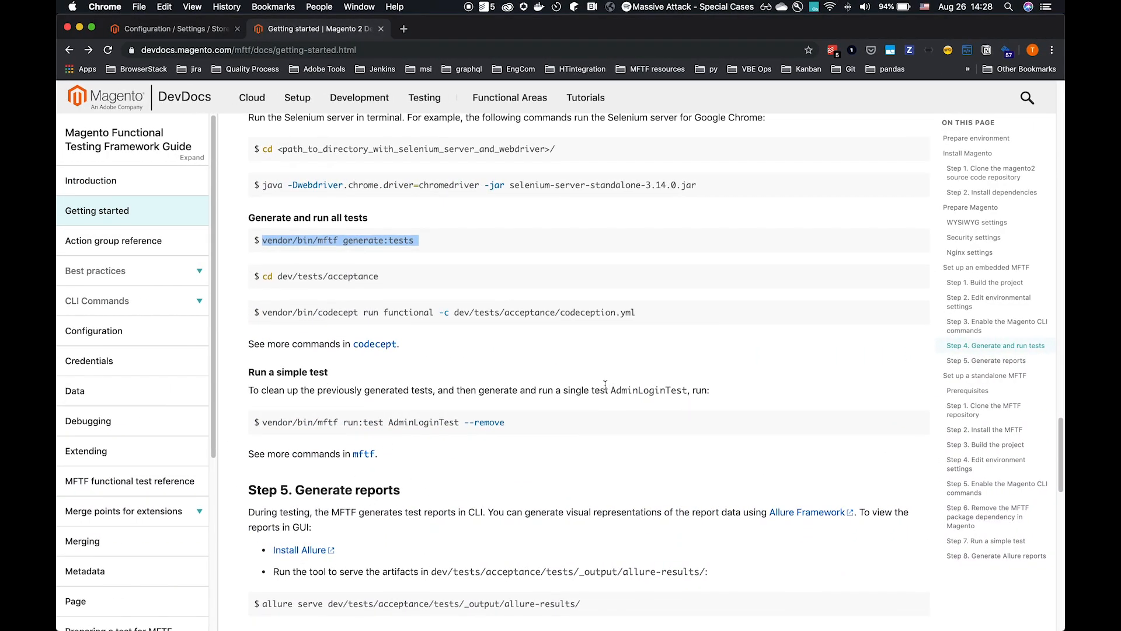
# Run 'vendor/bin/mftf run:test AdminLoginTest --remove', passing with 1 test, 1 assertion.
pyautogui.scroll(-3)
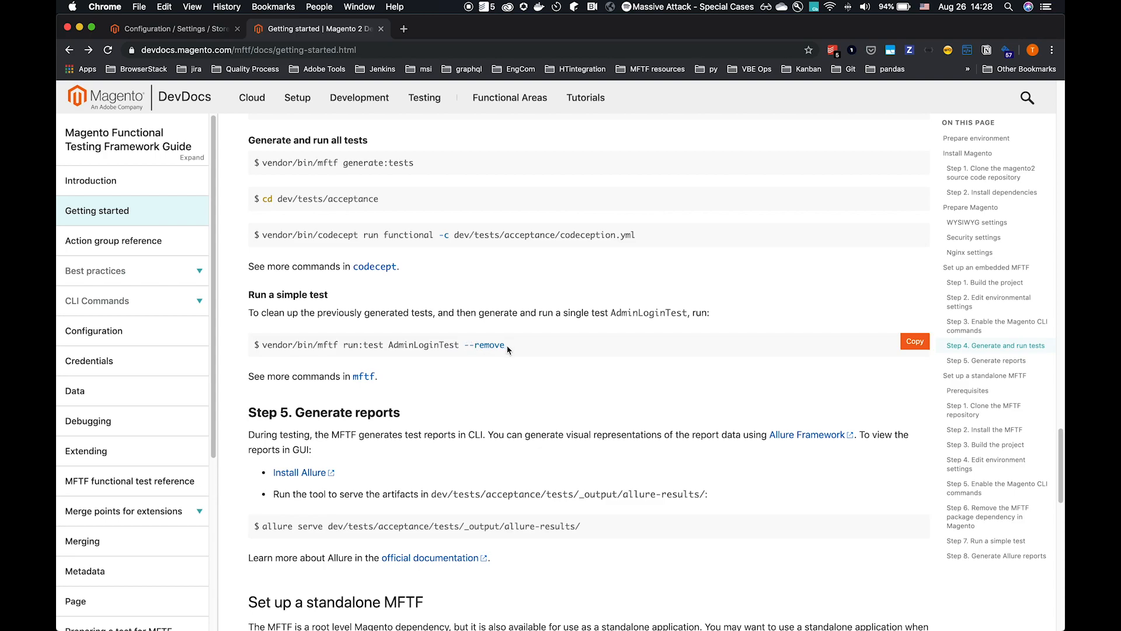
pyautogui.moveTo(526, 352)
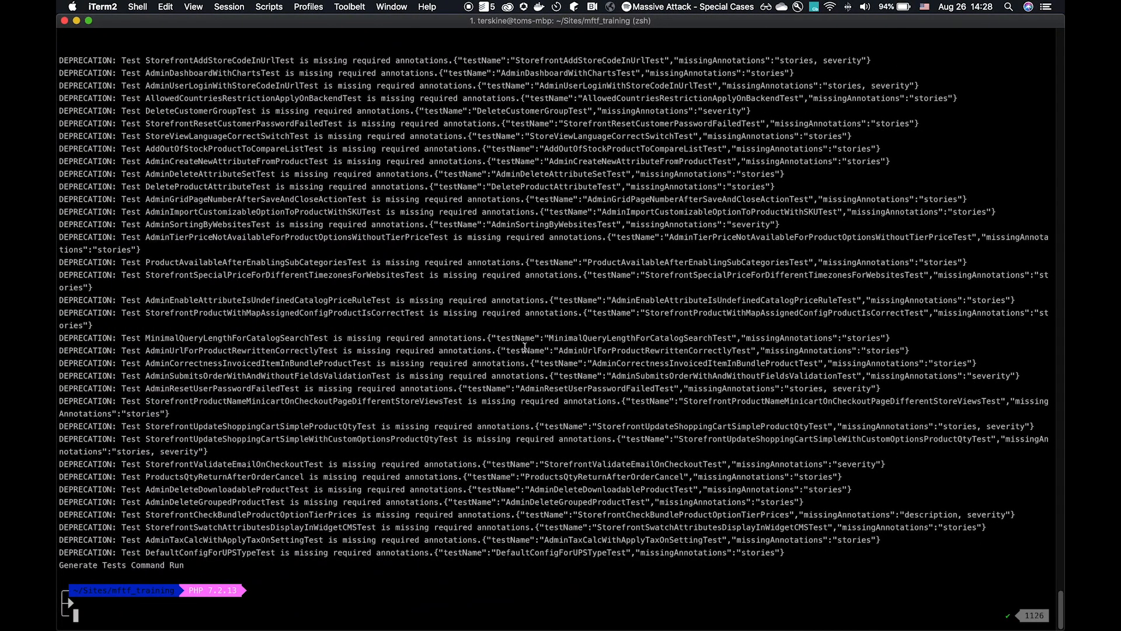
pyautogui.write('vendor/bin/mftf generate:tests')
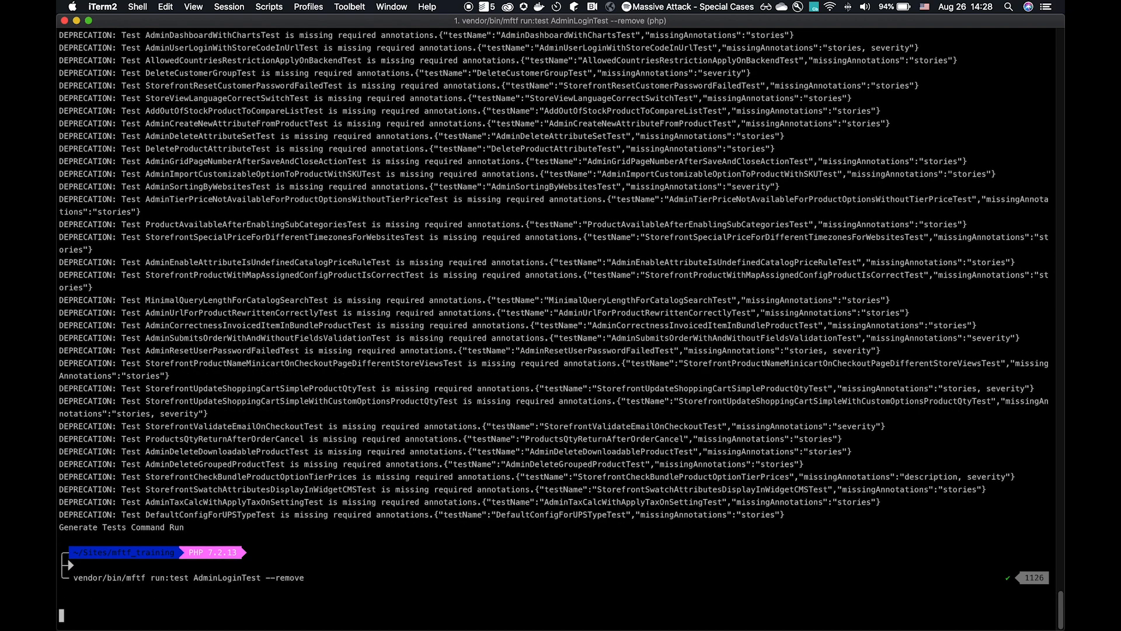
pyautogui.moveTo(303, 373)
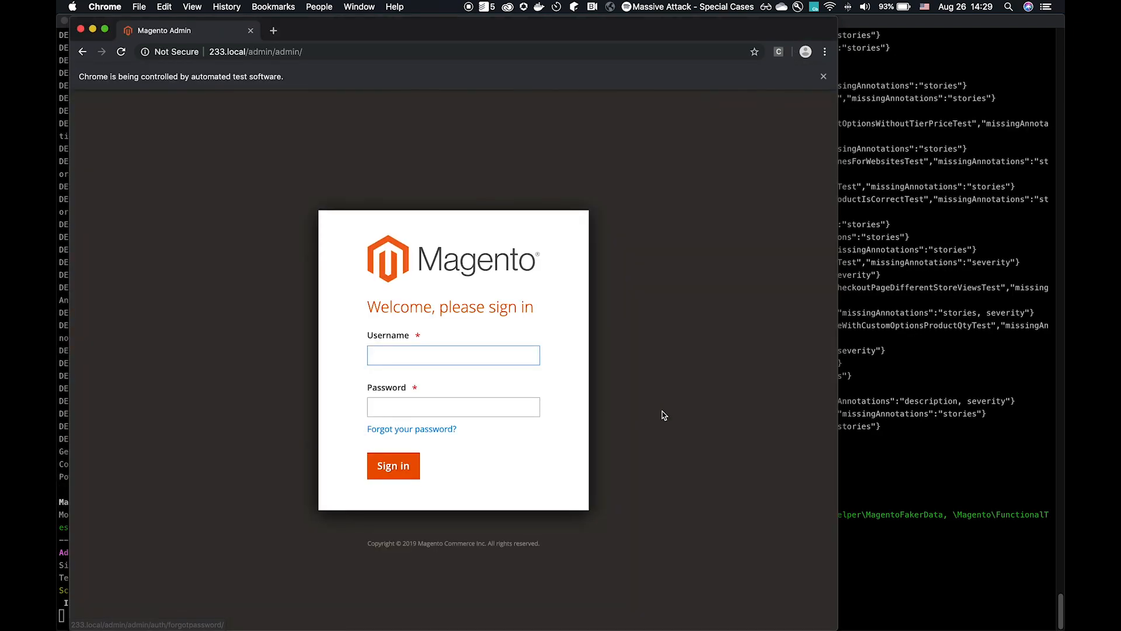
pyautogui.click(392, 466)
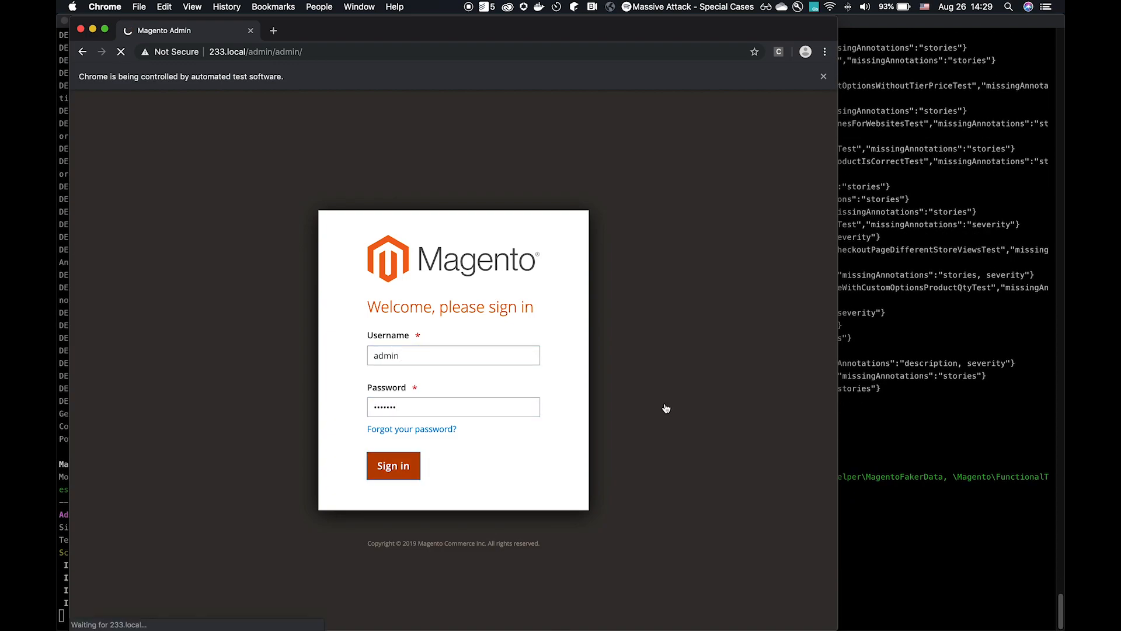
pyautogui.click(393, 465)
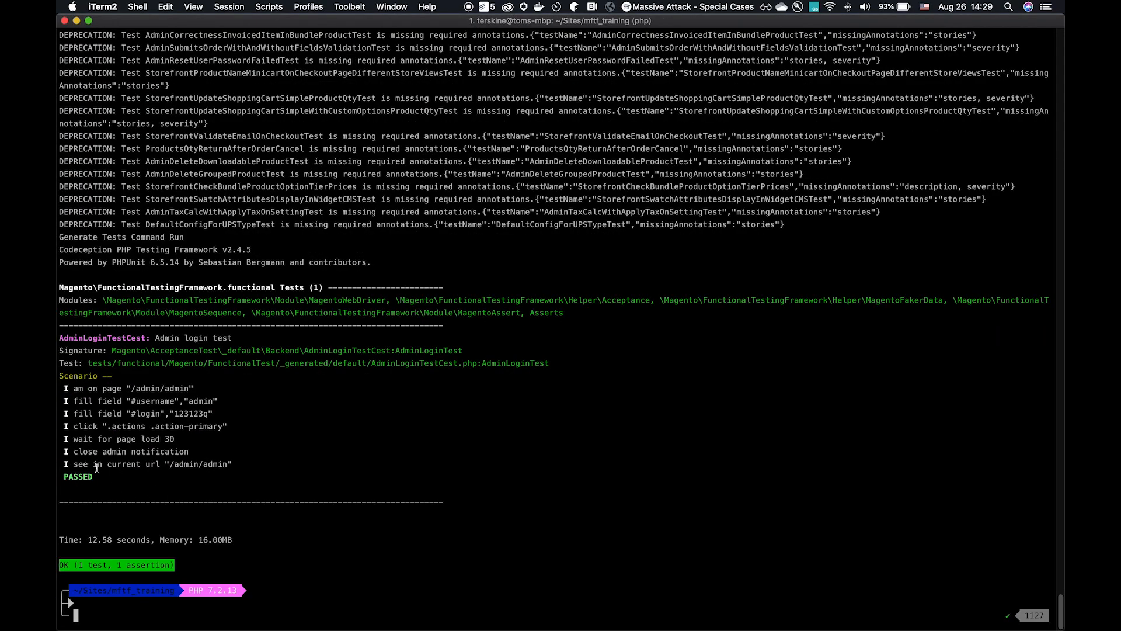
pyautogui.moveTo(413, 581)
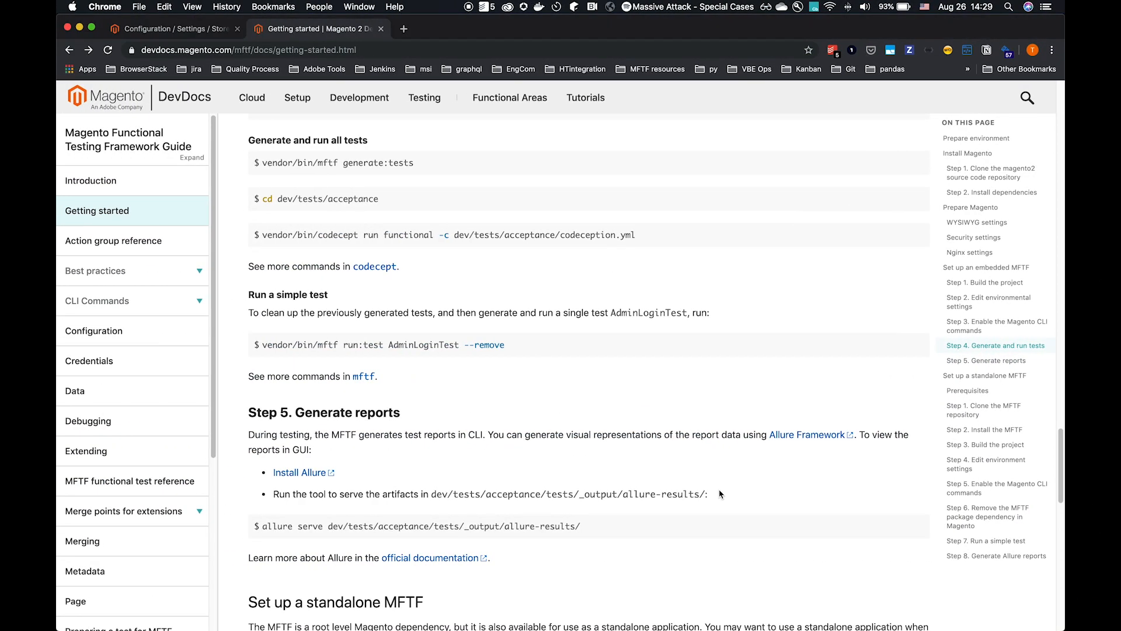
# Serve dev/tests/acceptance/tests/_output/allure-results/ with allure and view the 100% passed report.
pyautogui.scroll(-3)
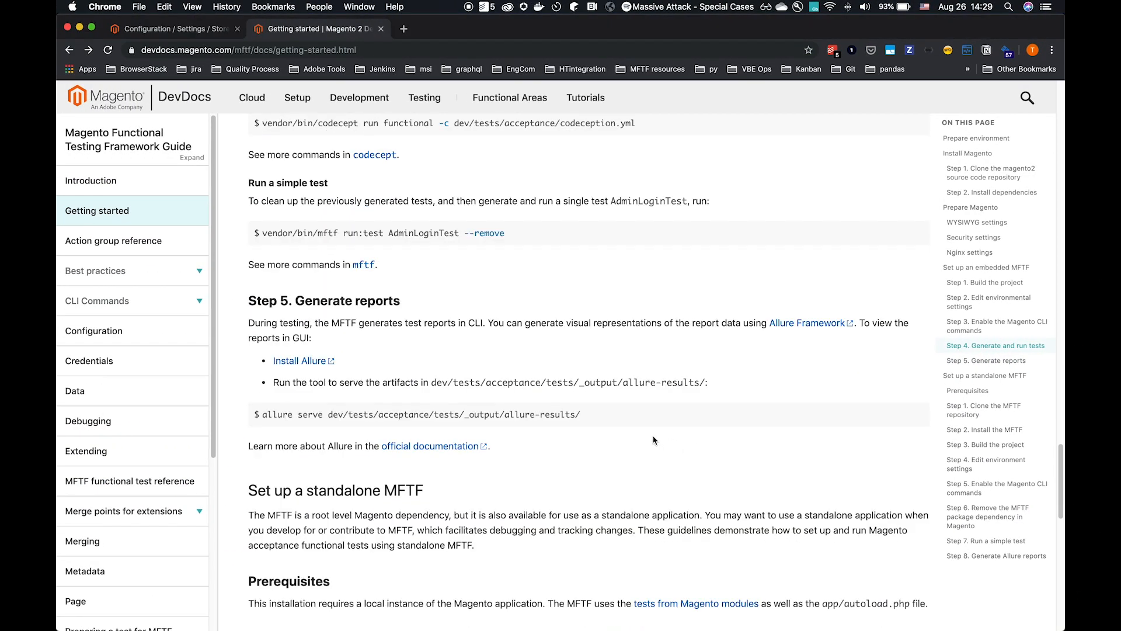
pyautogui.moveTo(608, 280)
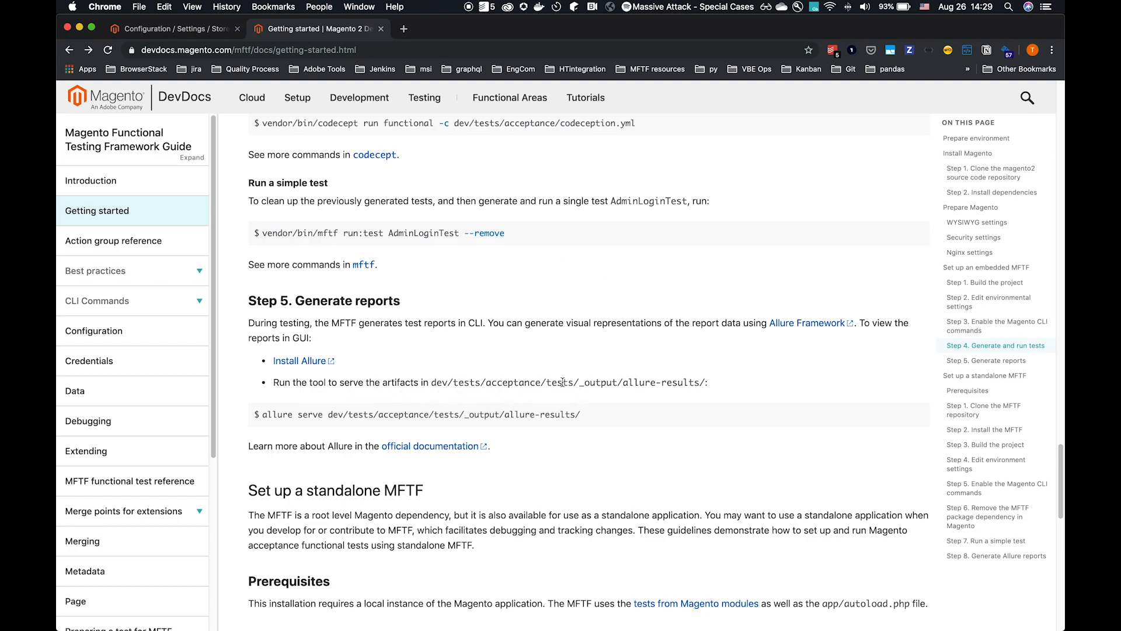
pyautogui.doubleClick(595, 382)
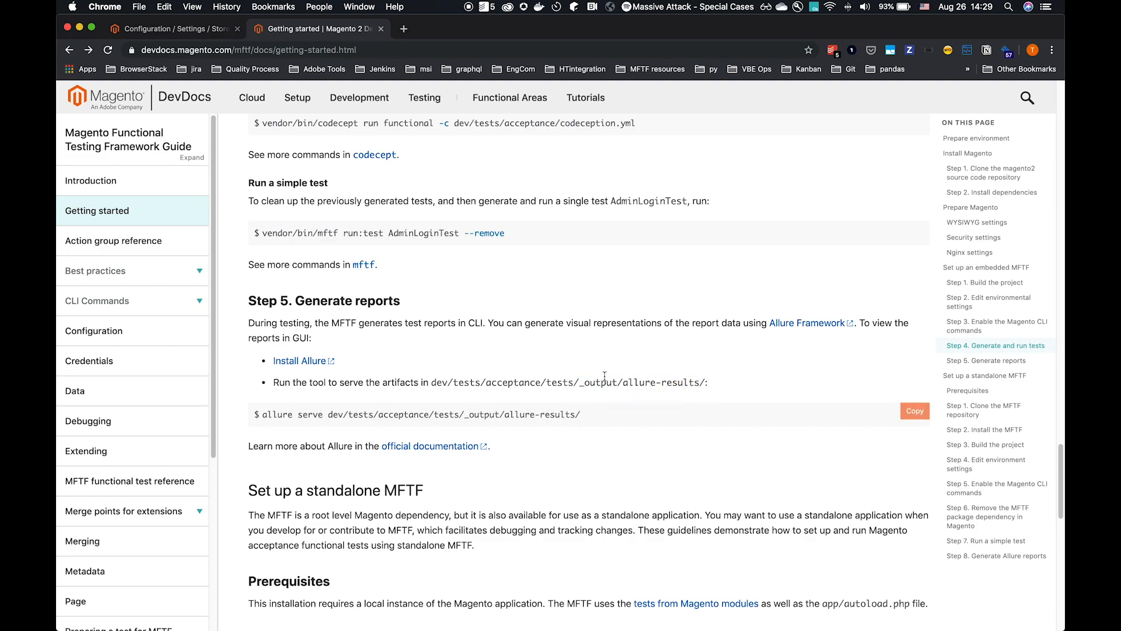
pyautogui.moveTo(914, 411)
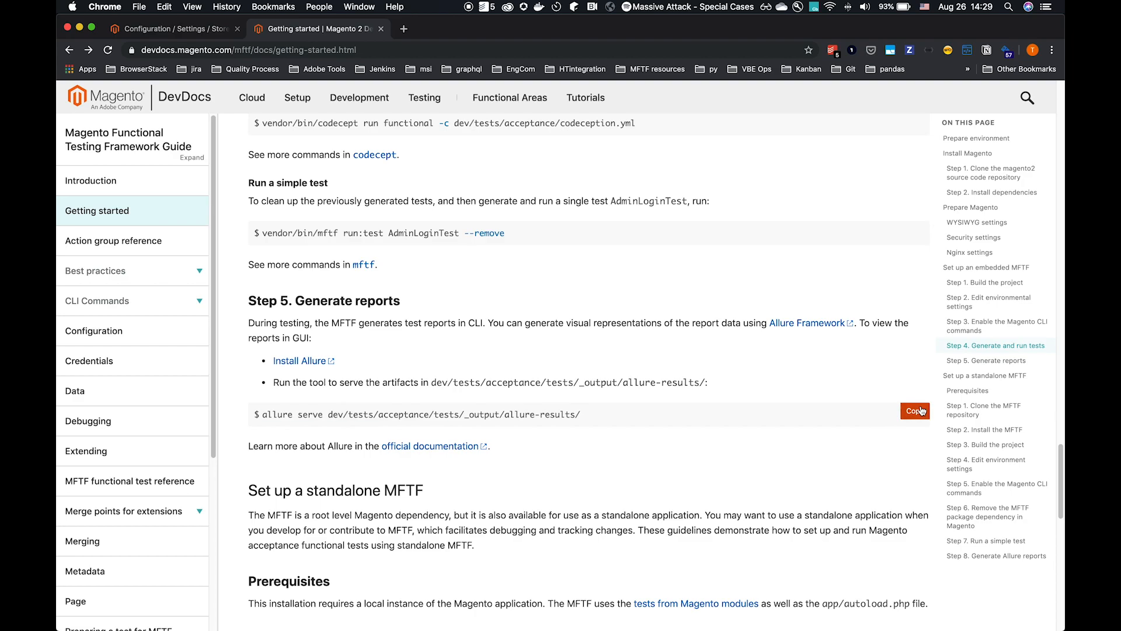
pyautogui.press('cmd+tab')
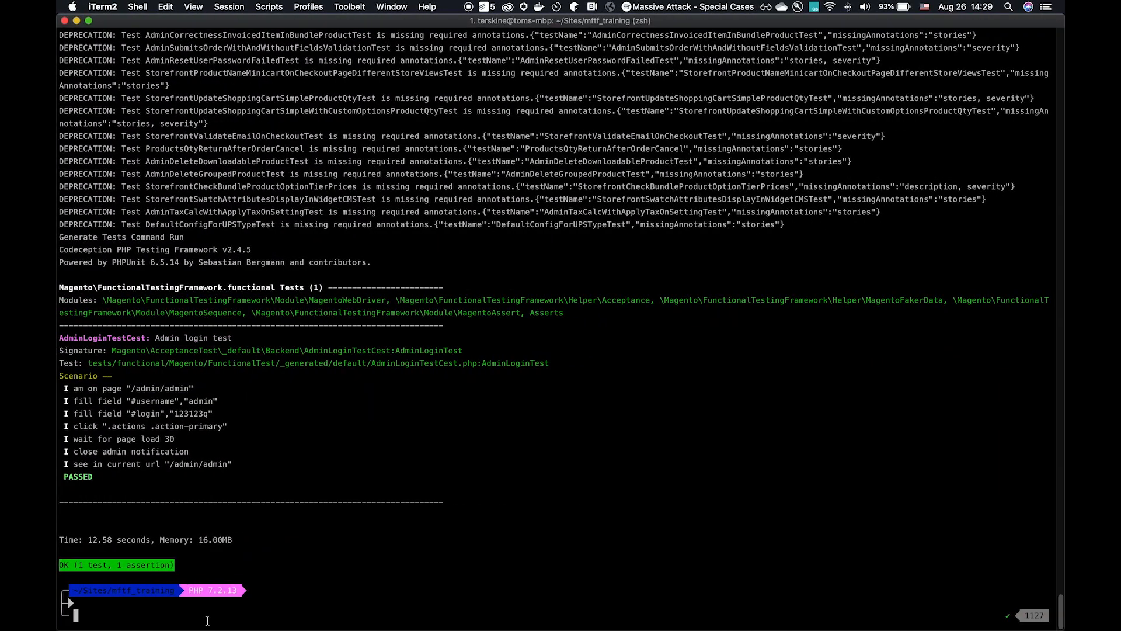
pyautogui.write('allure serve dev/tests/acceptance/tests/_output/allure-results/')
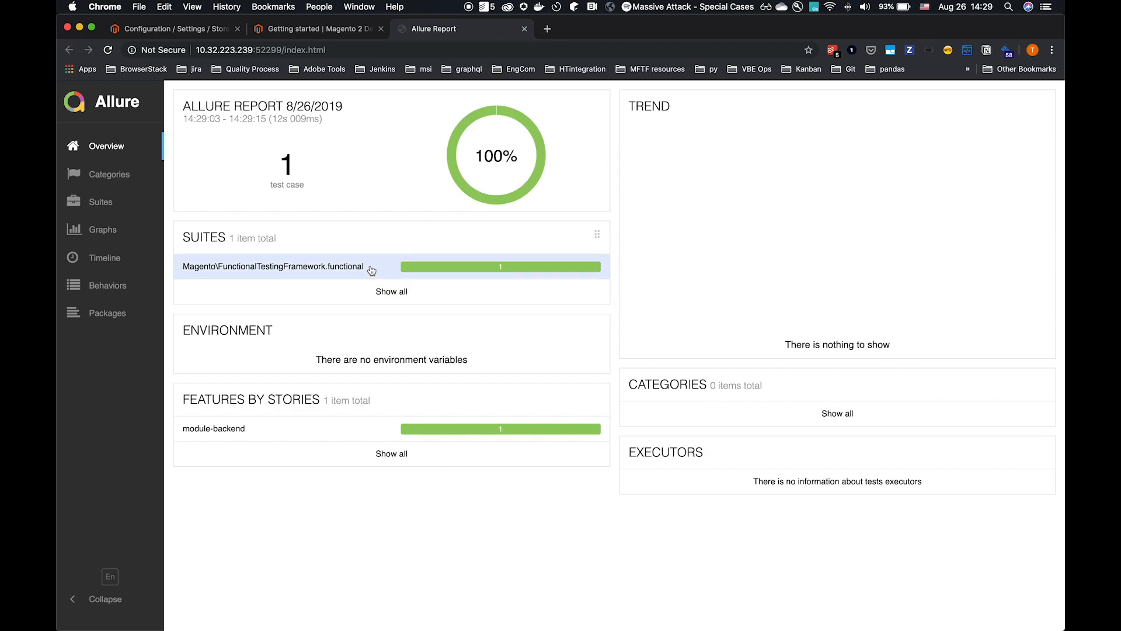
pyautogui.click(274, 267)
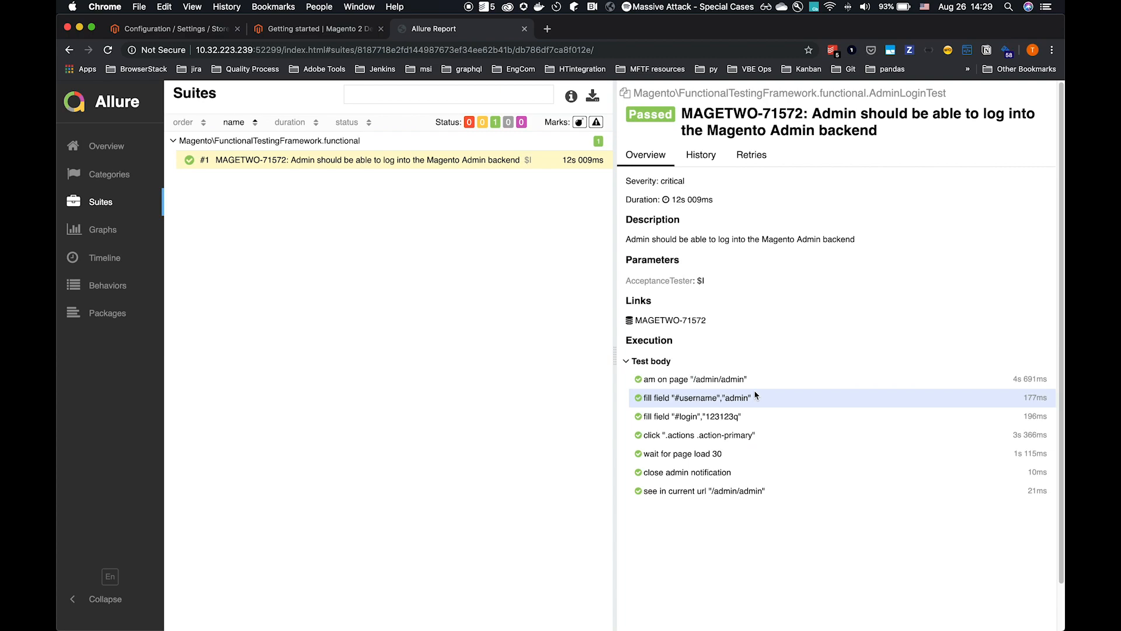
pyautogui.moveTo(407, 302)
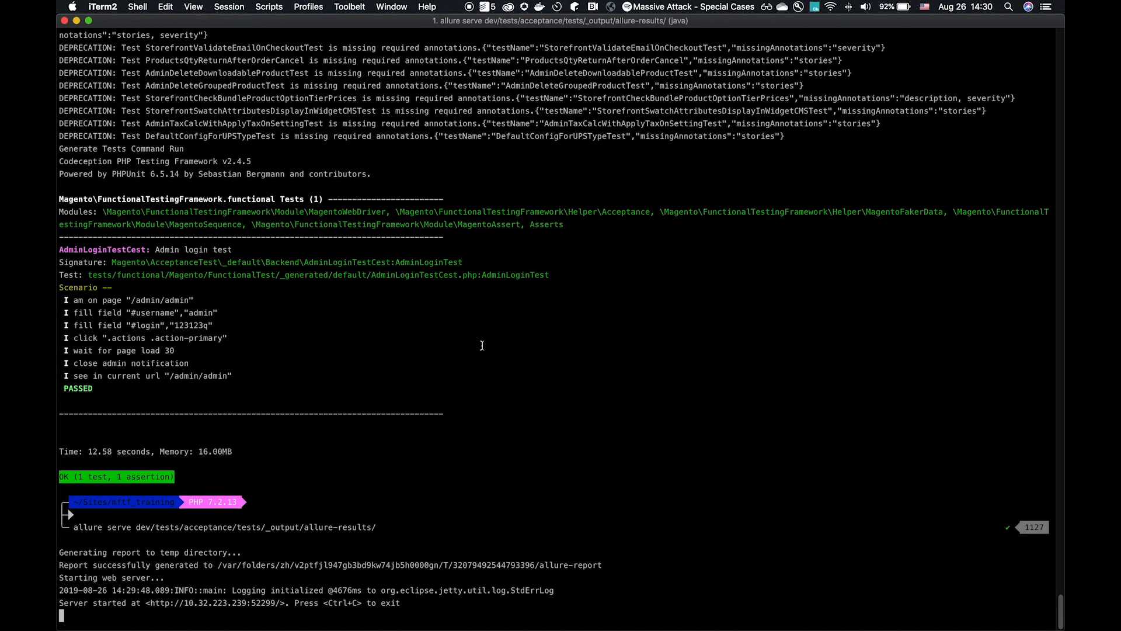
pyautogui.moveTo(478, 347)
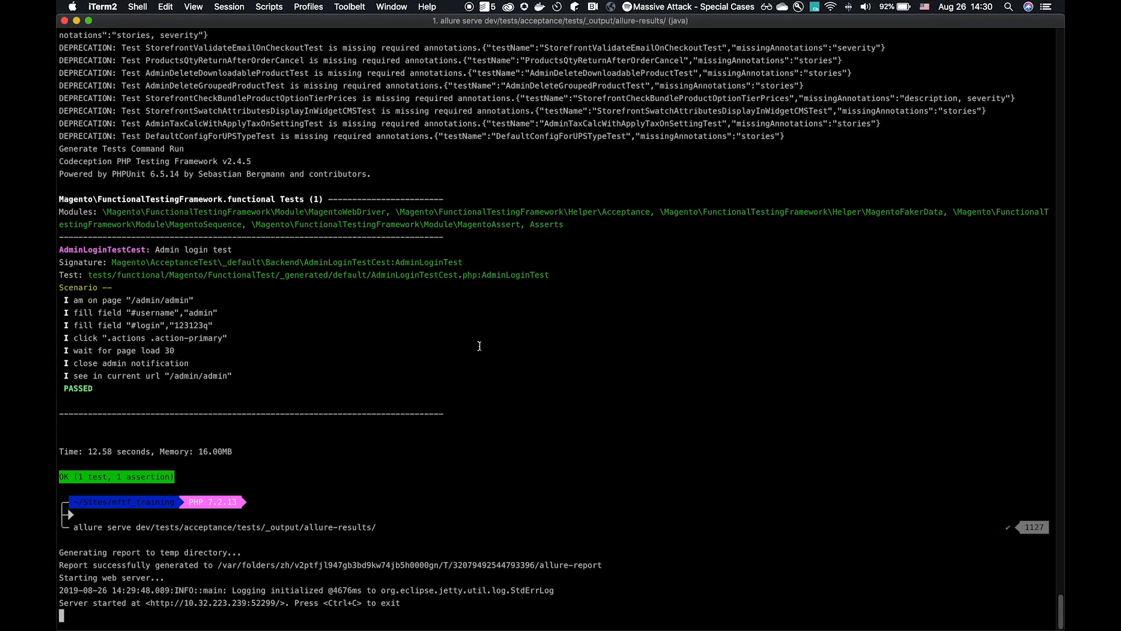
pyautogui.moveTo(426, 331)
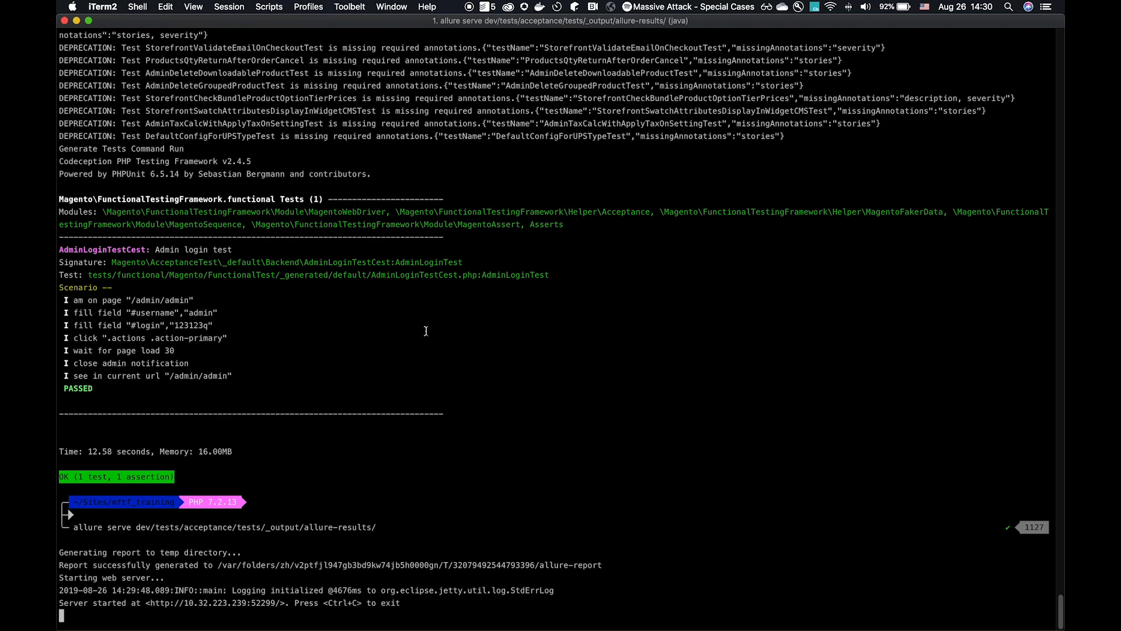